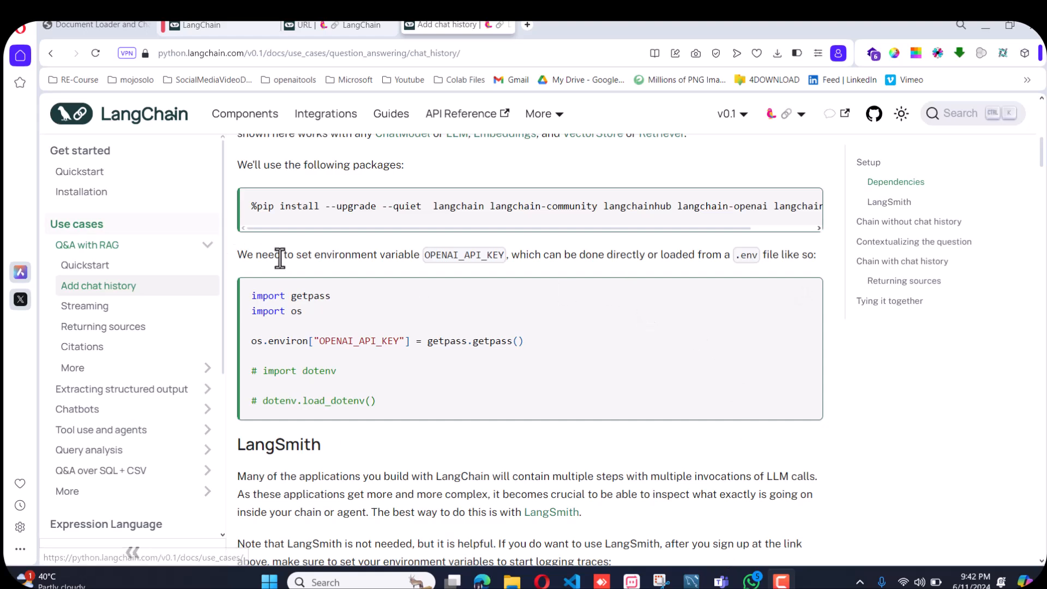
mouse_move(371, 276)
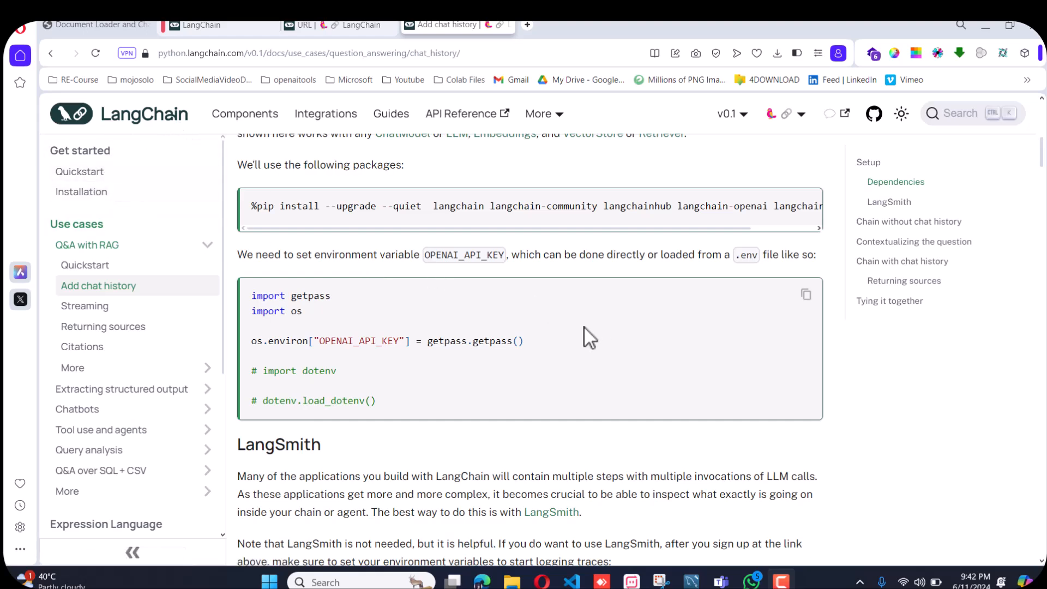
mouse_move(119, 259)
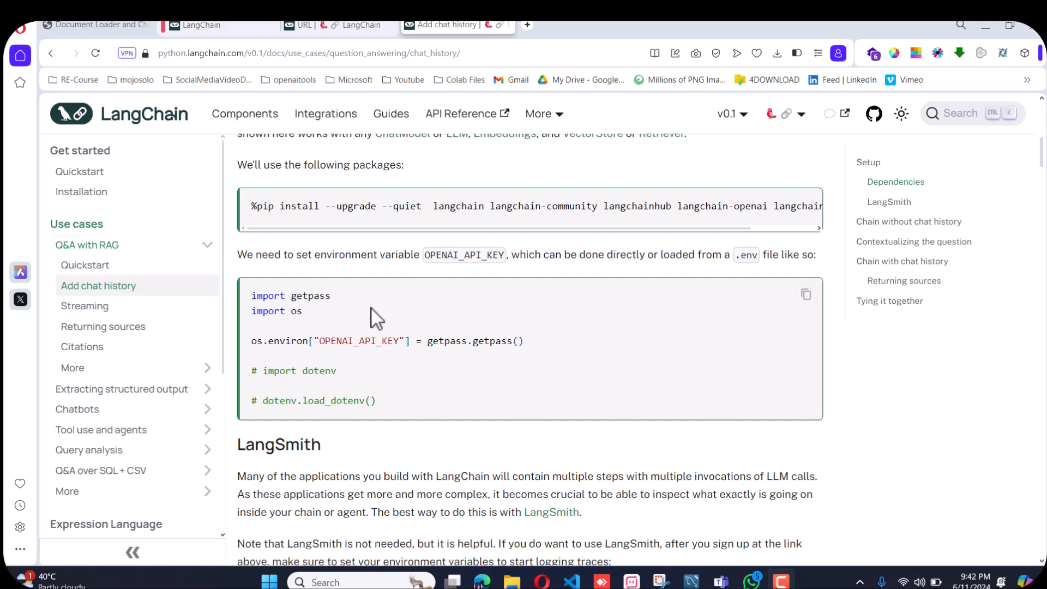
Scroll through the Flask app source code in the editor to review it.
scroll(down, 3)
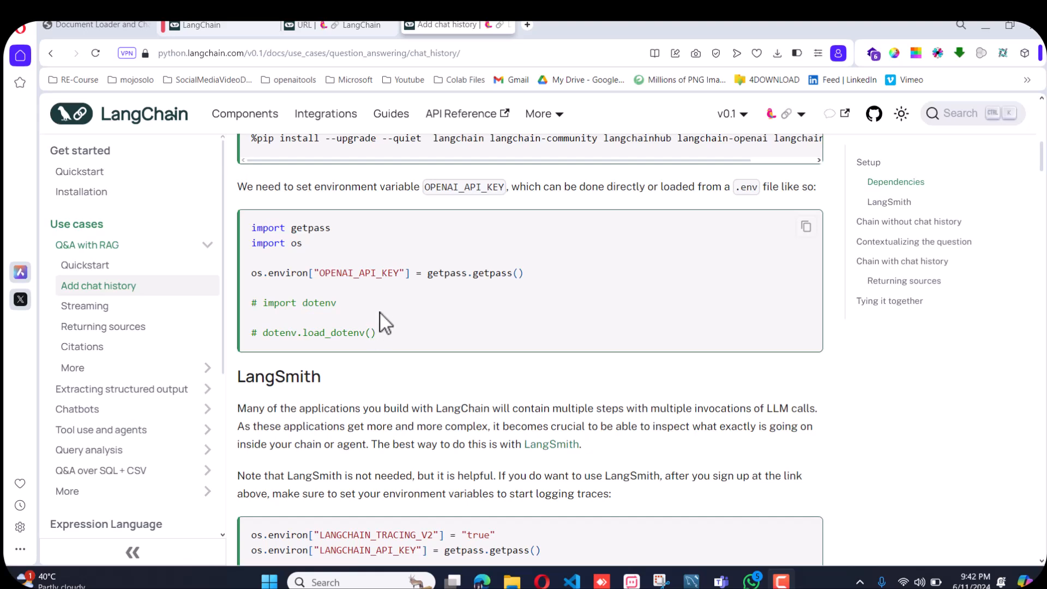
mouse_move(404, 324)
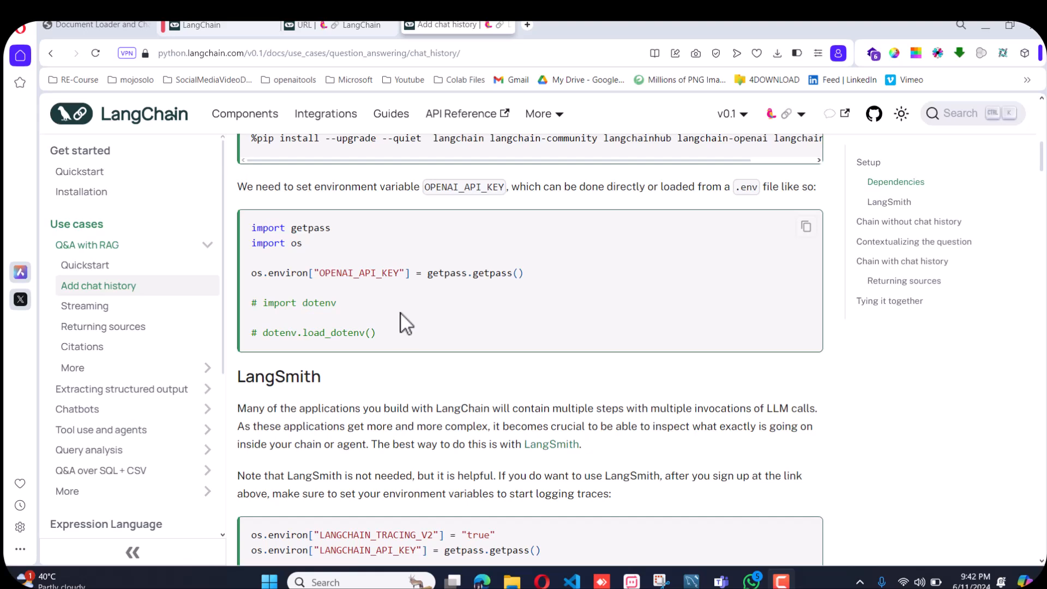
mouse_move(411, 326)
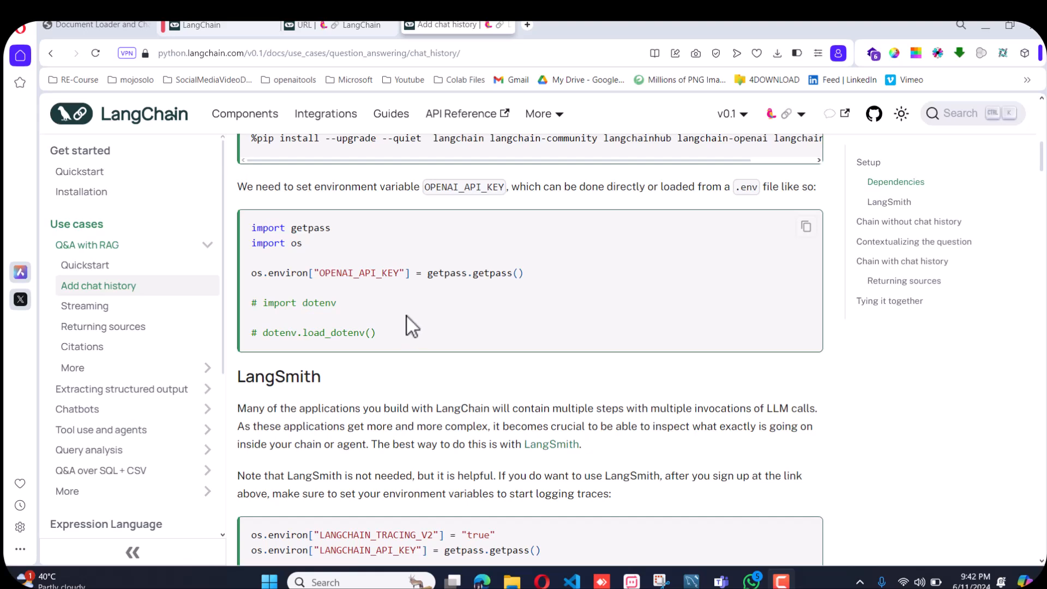
scroll(up, 3)
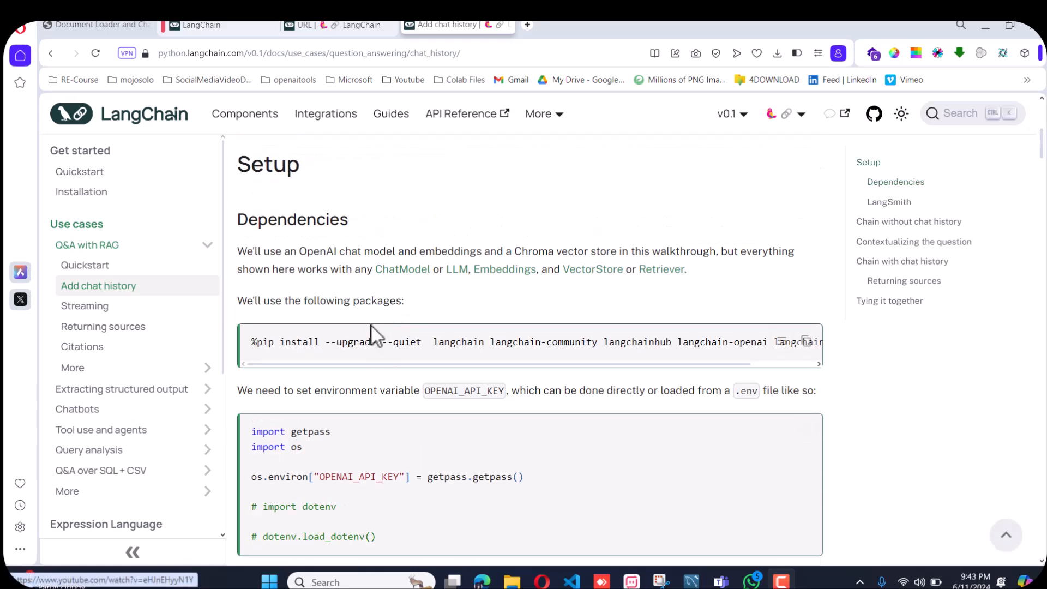
scroll(down, 3)
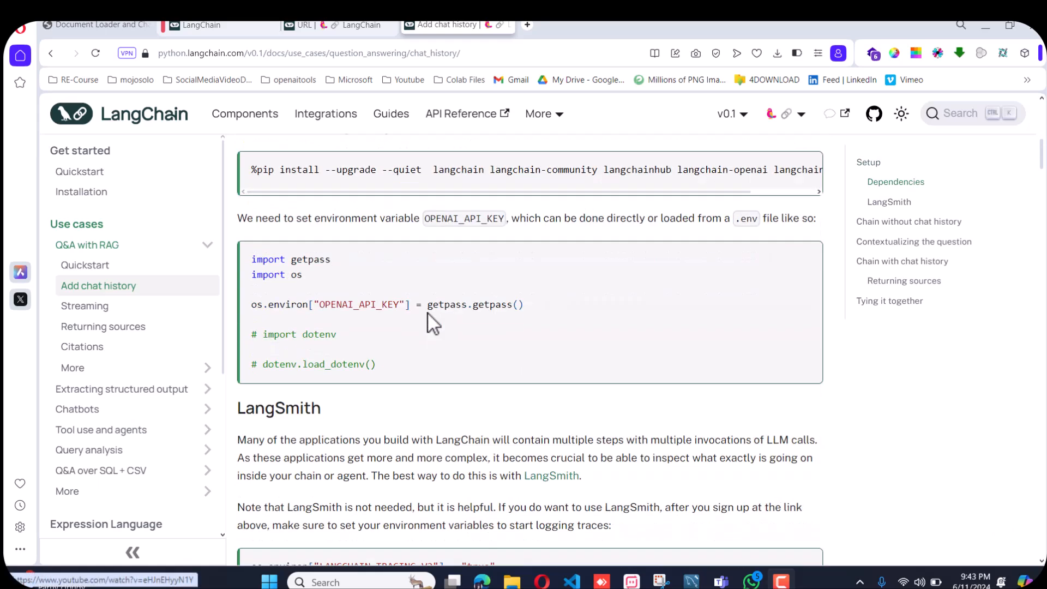
scroll(down, 3)
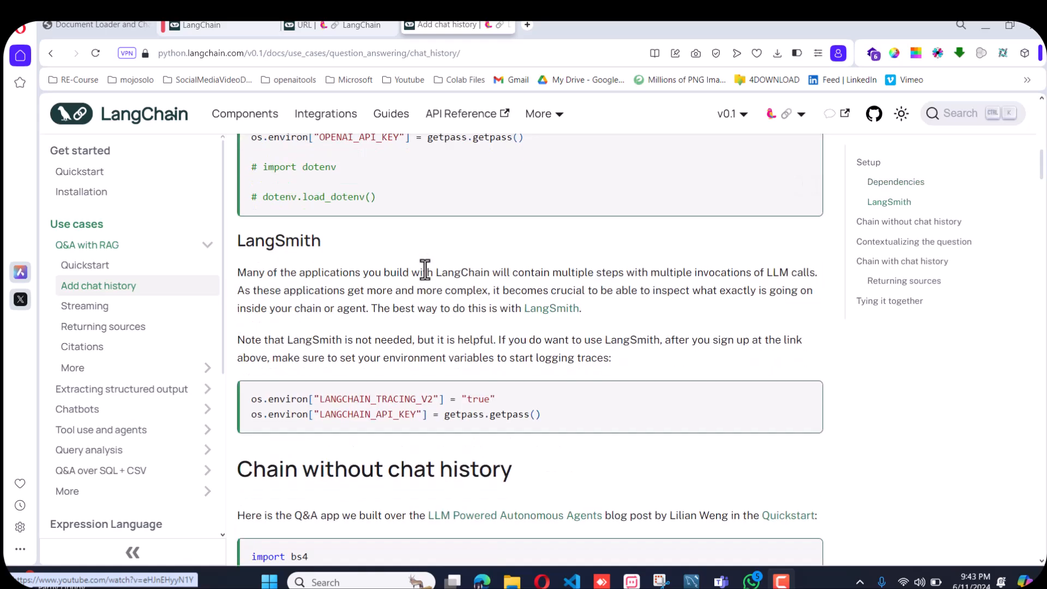
scroll(down, 3)
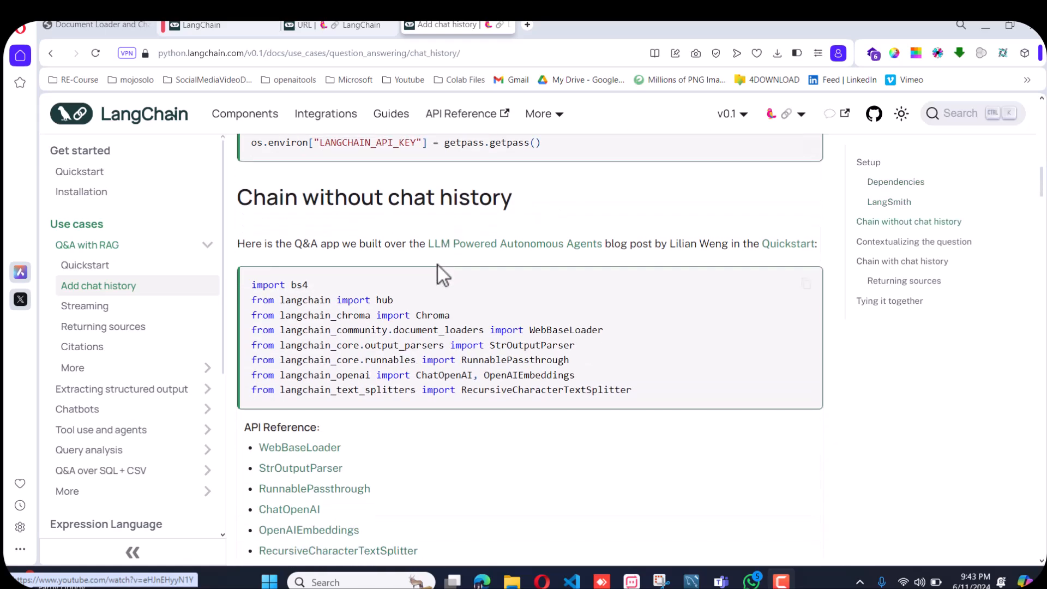
scroll(down, 3)
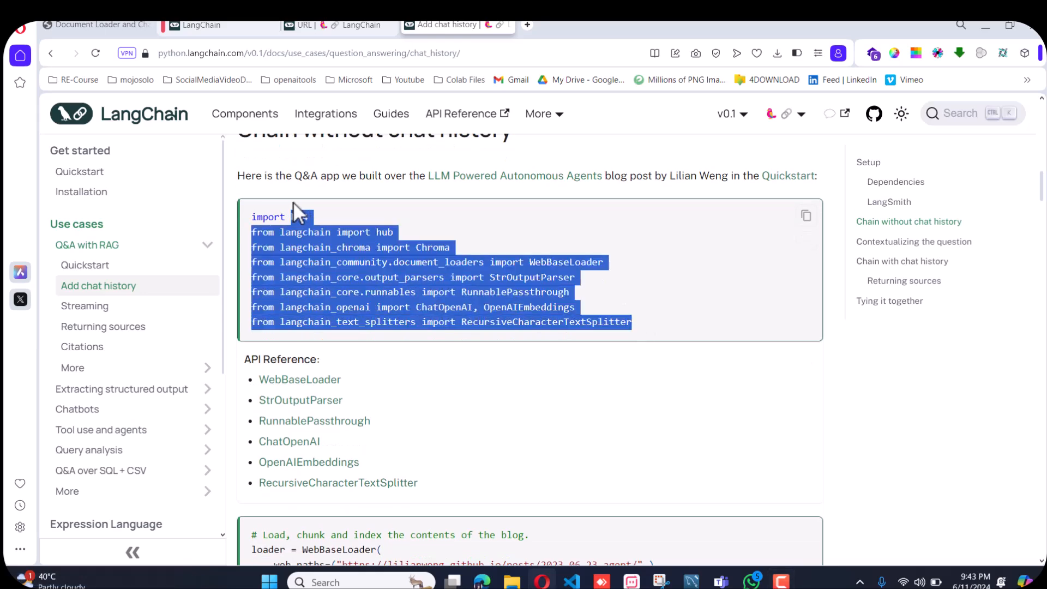
scroll(down, 3)
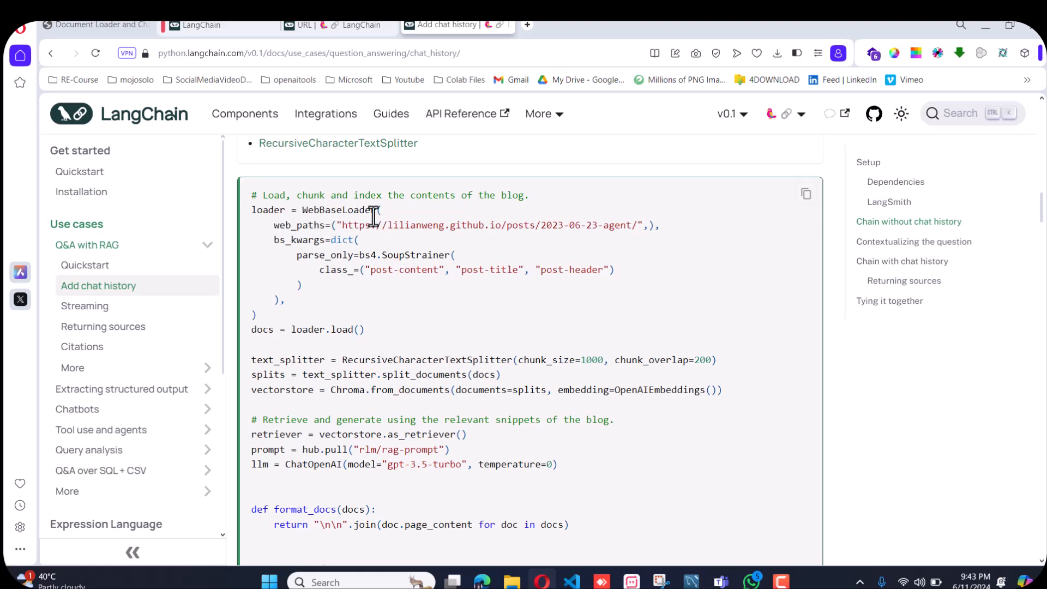
scroll(down, 3)
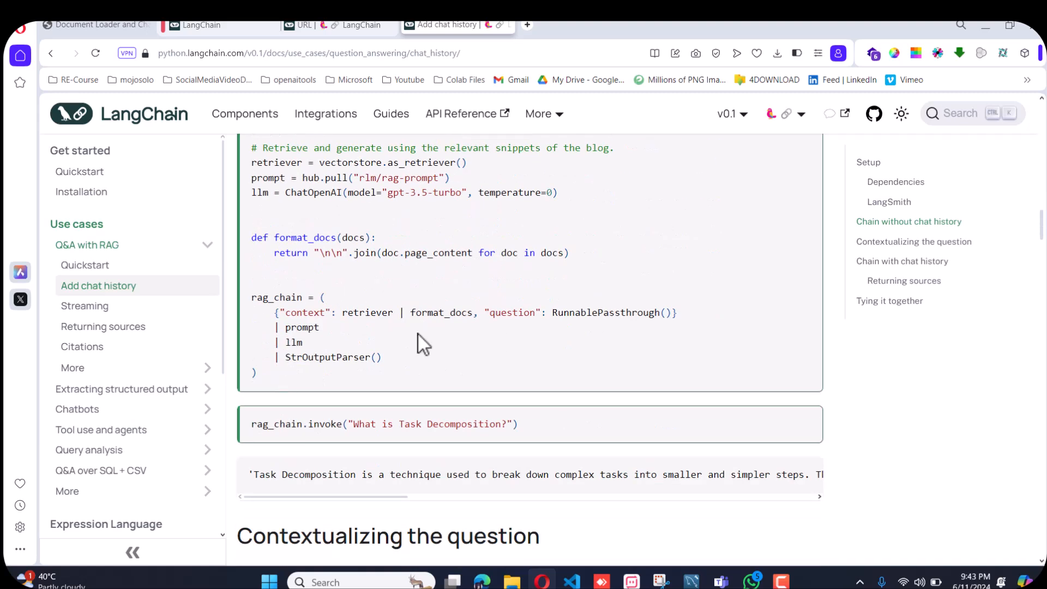
scroll(down, 3)
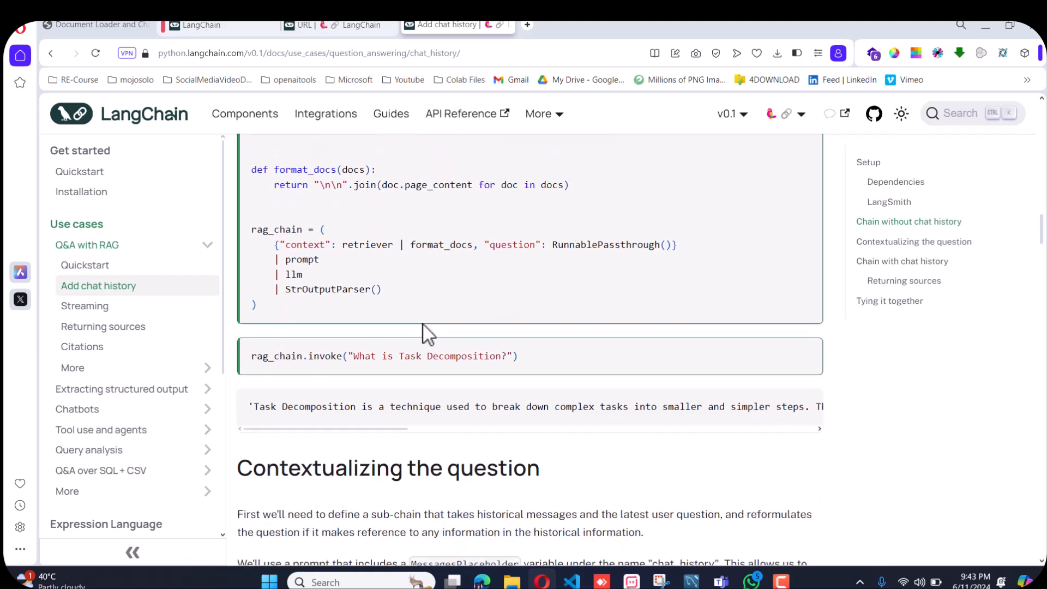
mouse_move(542, 363)
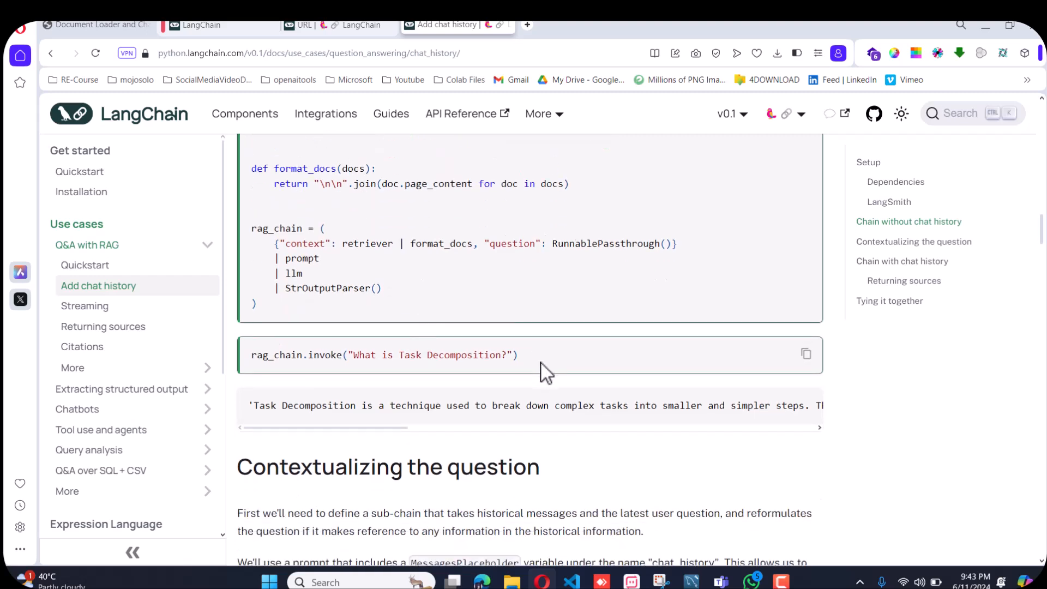
scroll(down, 3)
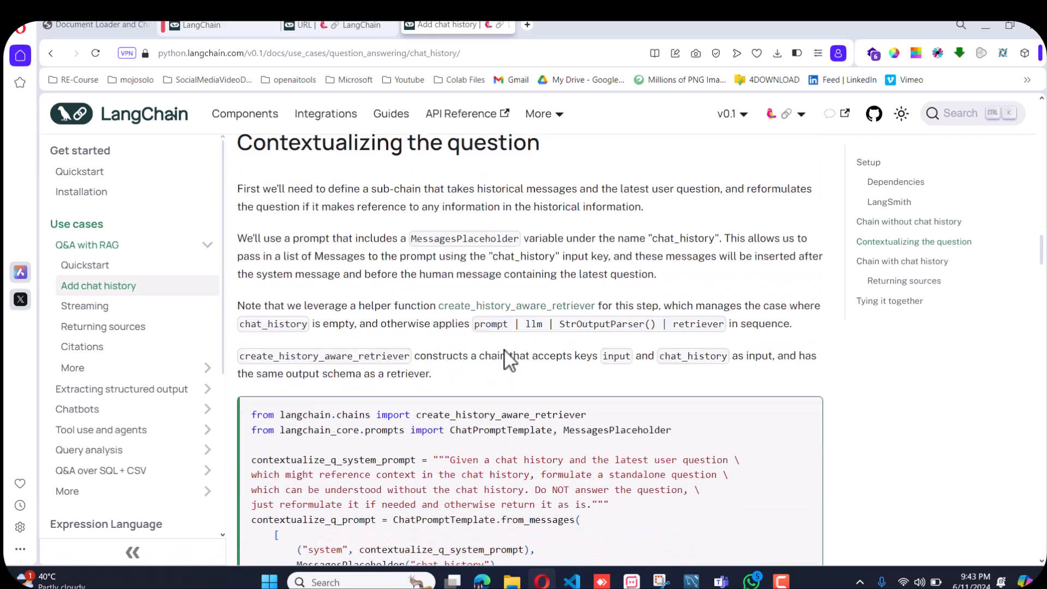
scroll(down, 3)
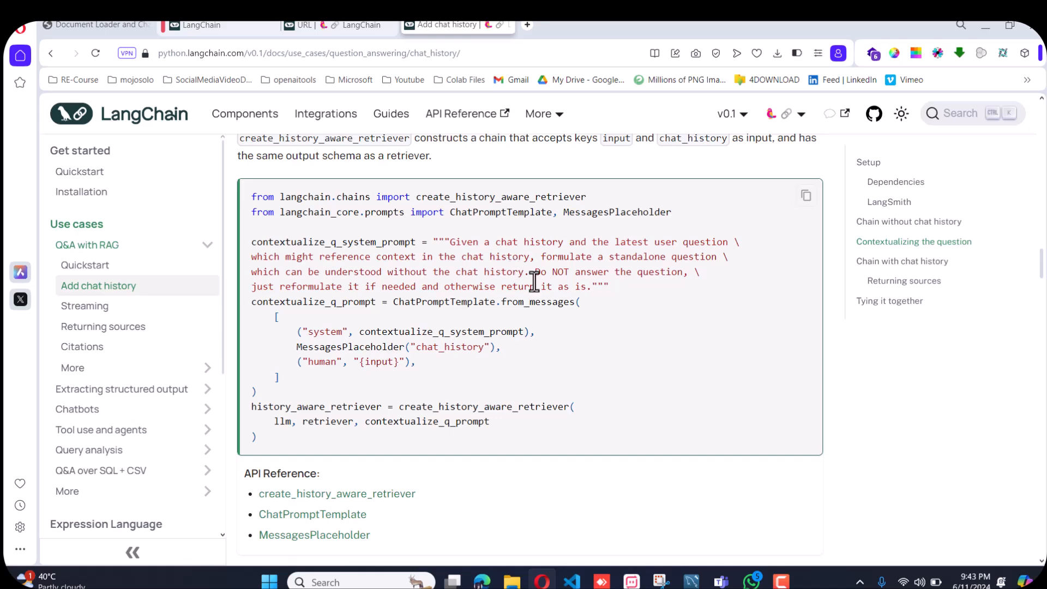
scroll(down, 3)
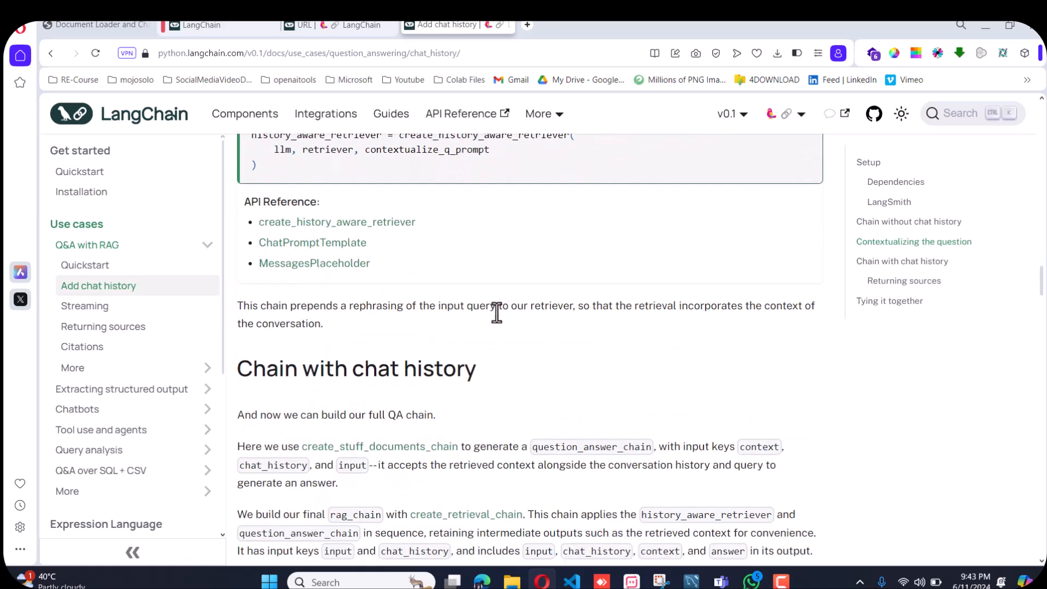
scroll(down, 3)
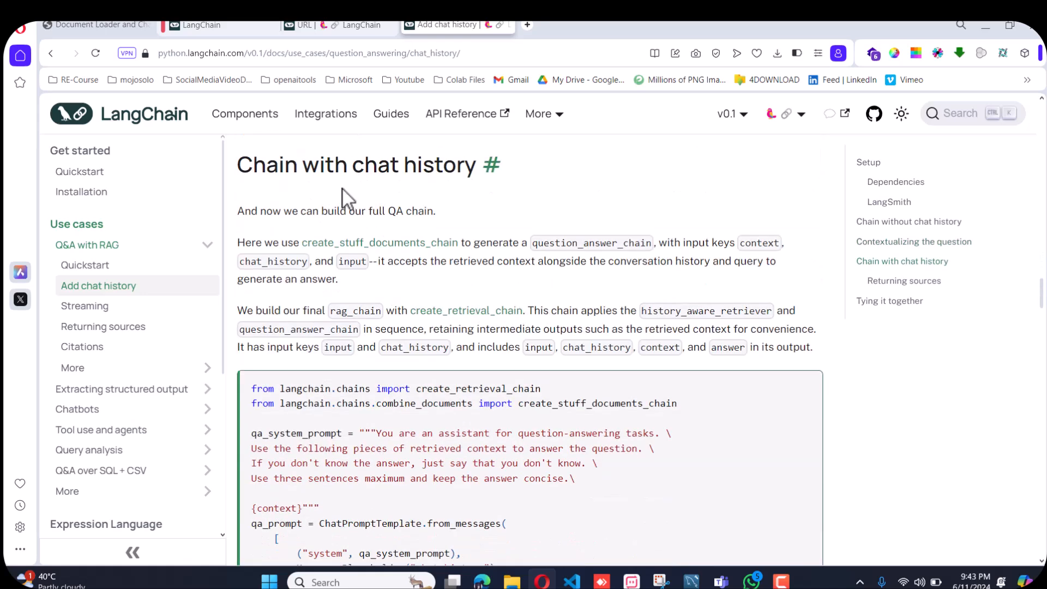
scroll(down, 3)
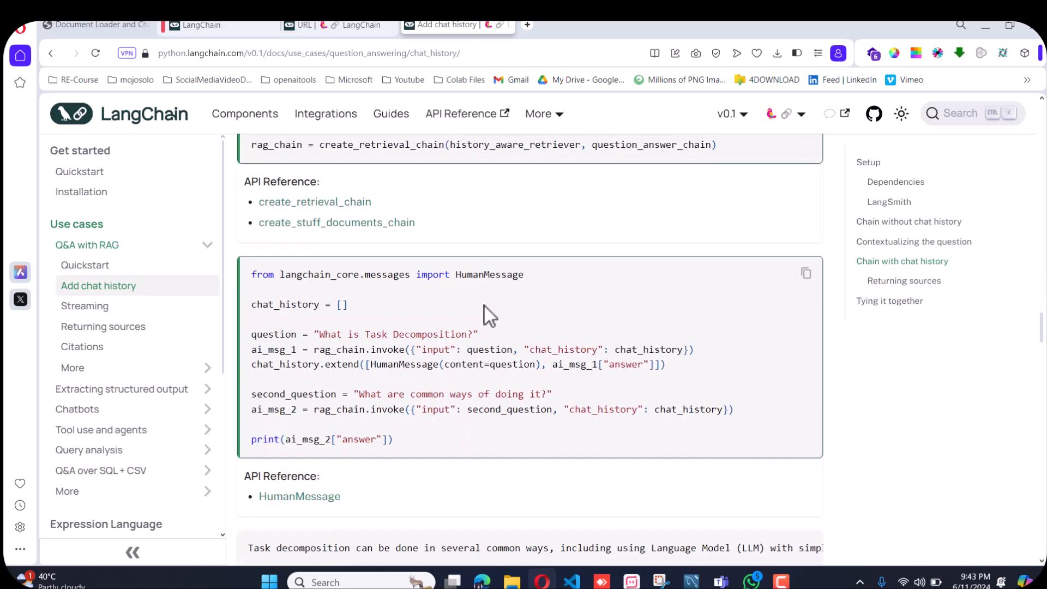
scroll(down, 3)
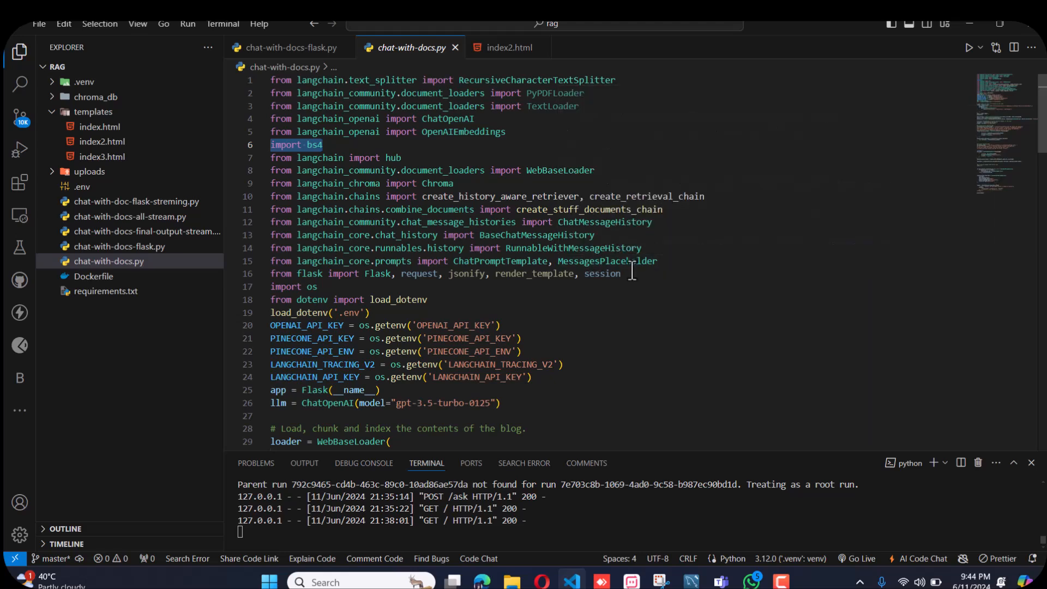
scroll(down, 3)
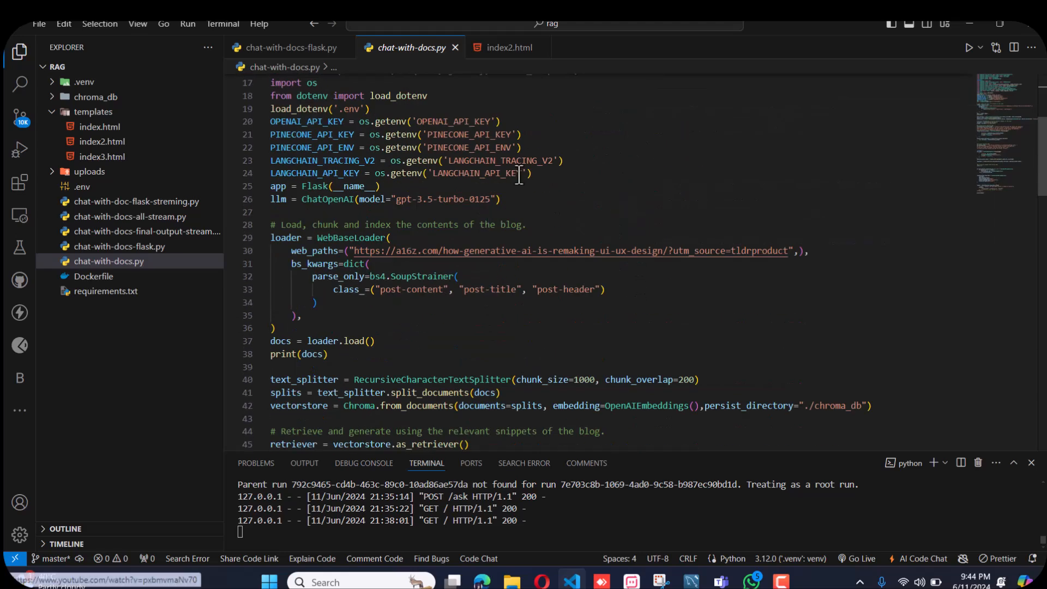
scroll(down, 3)
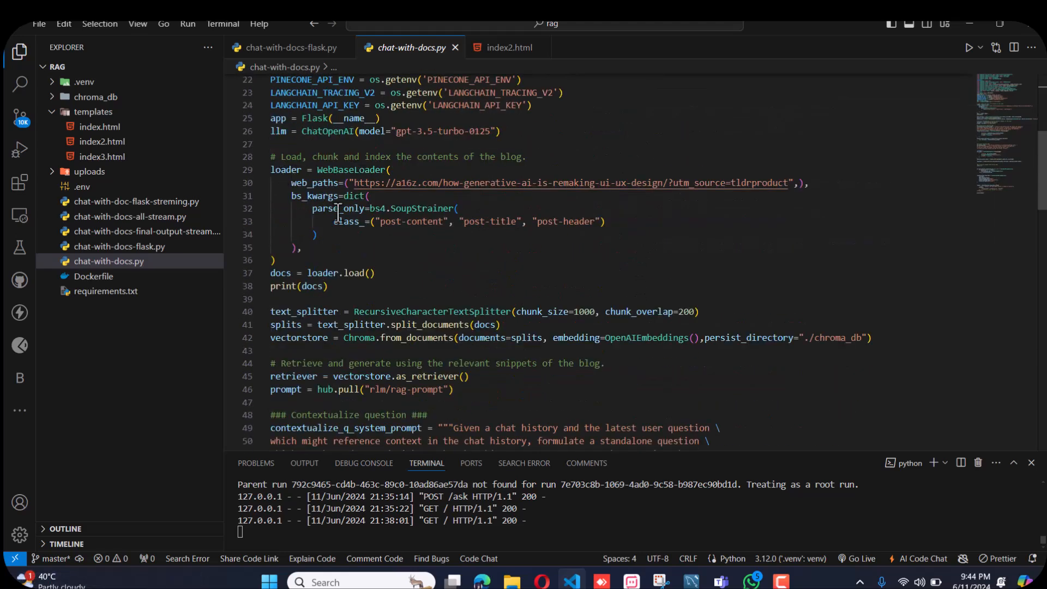
scroll(down, 3)
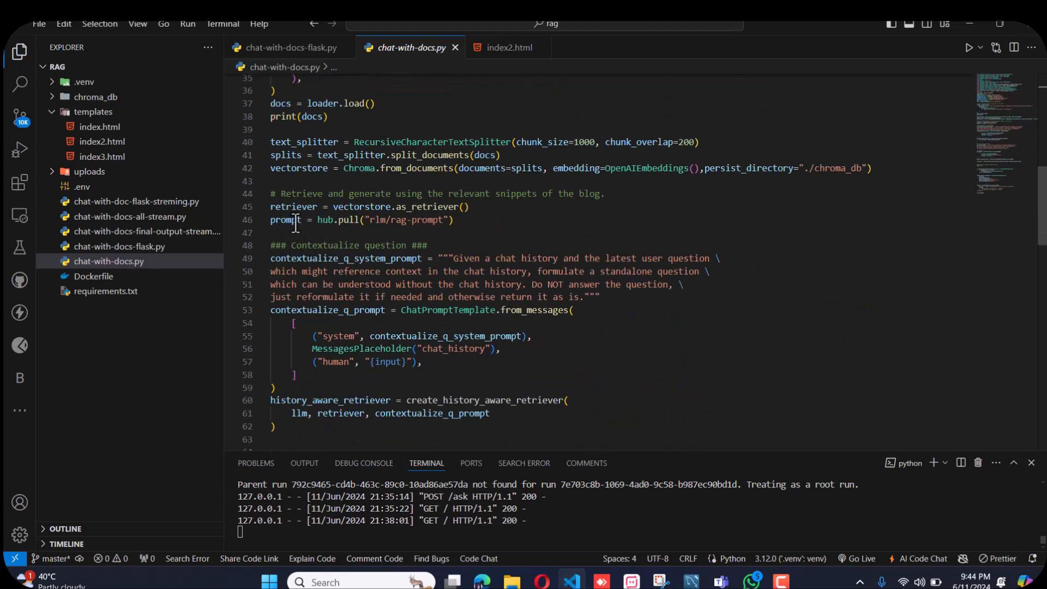
scroll(down, 3)
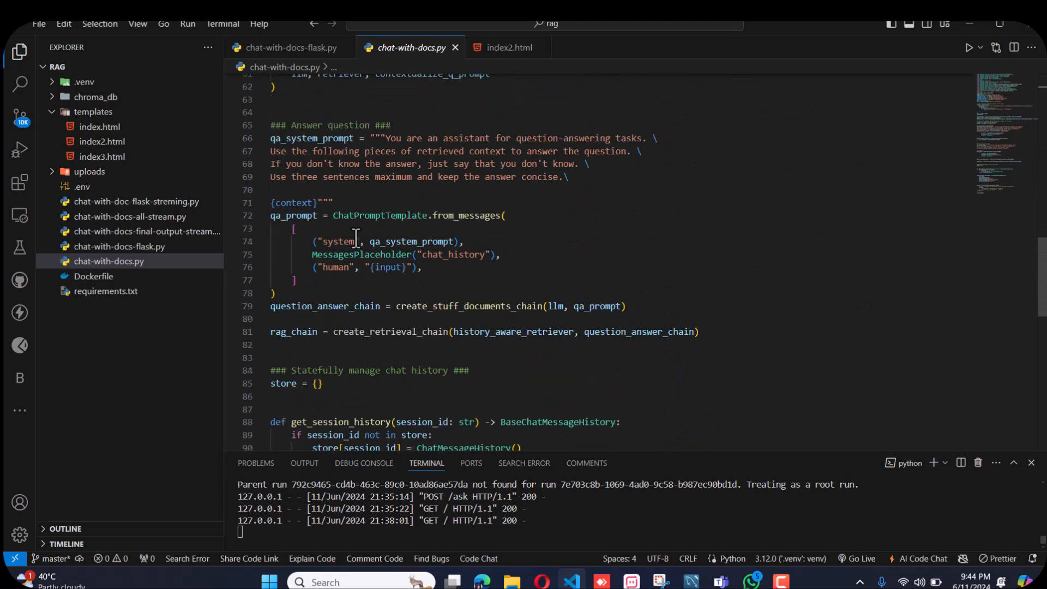
scroll(down, 3)
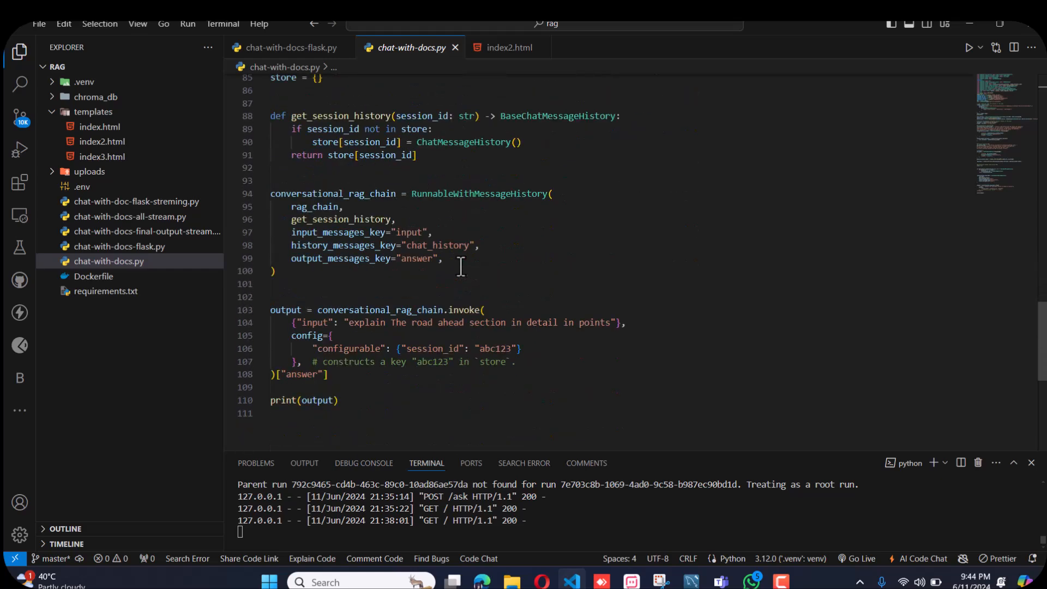
mouse_move(401, 211)
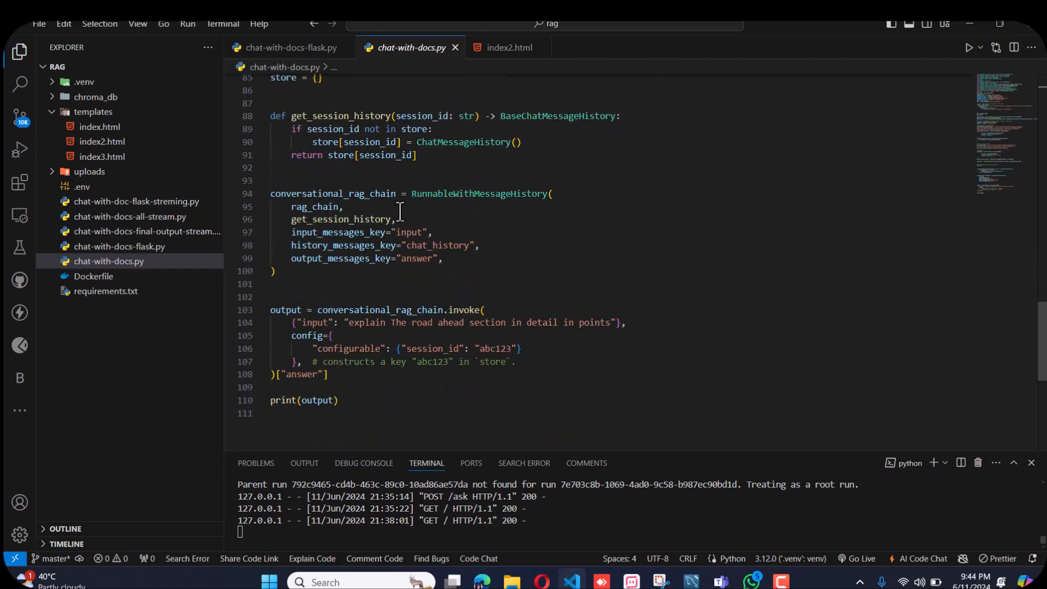
scroll(down, 3)
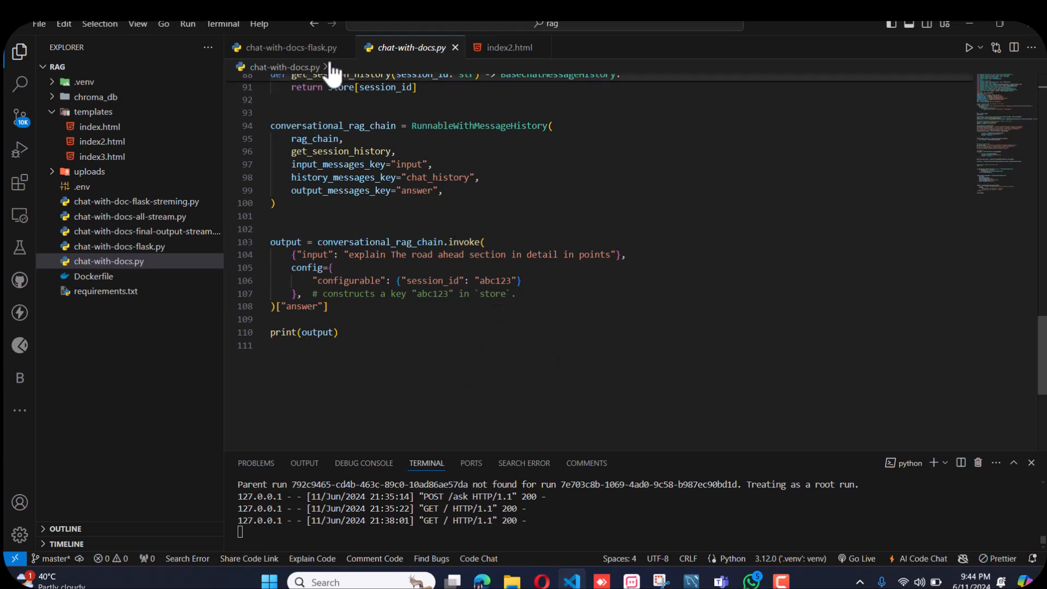
mouse_move(288, 48)
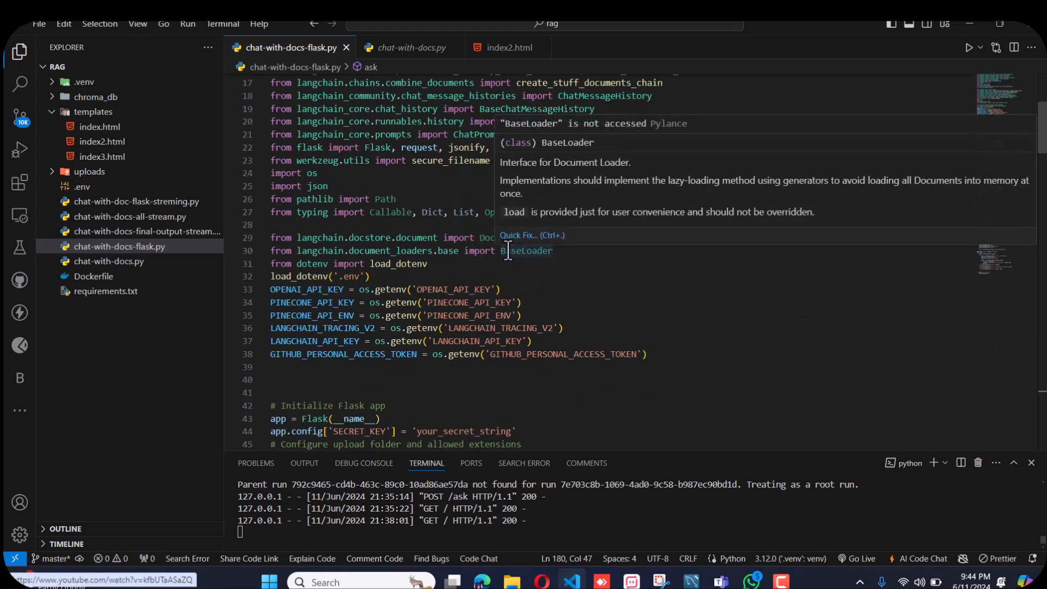
scroll(down, 3)
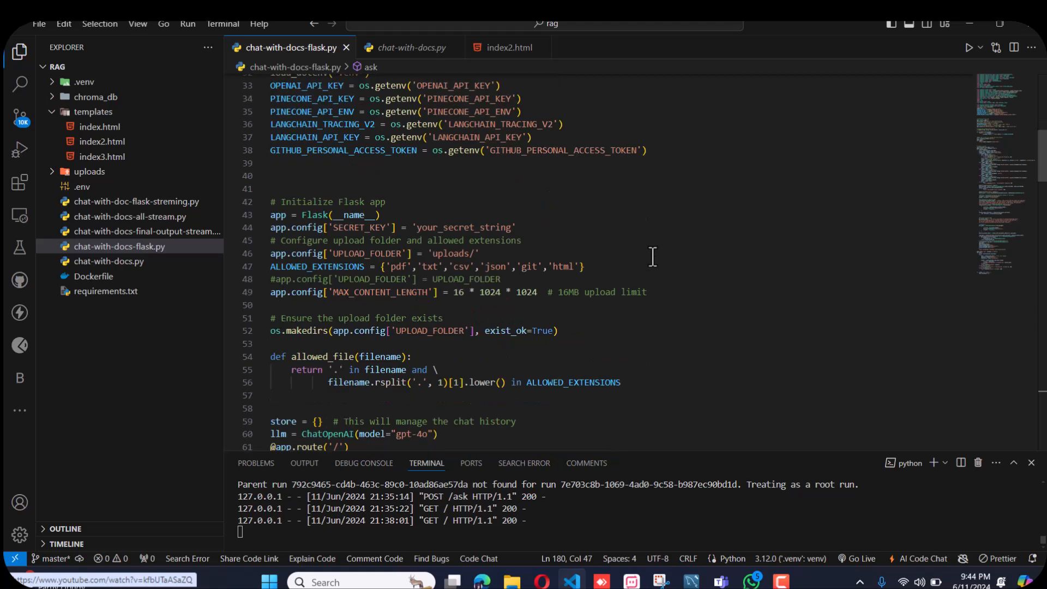
scroll(down, 3)
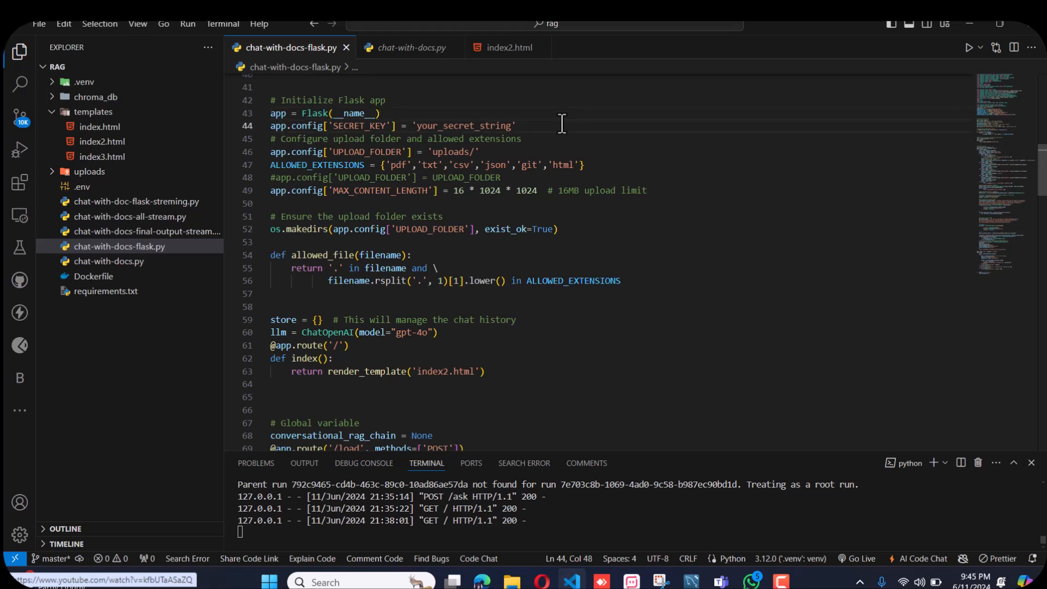
mouse_move(460, 152)
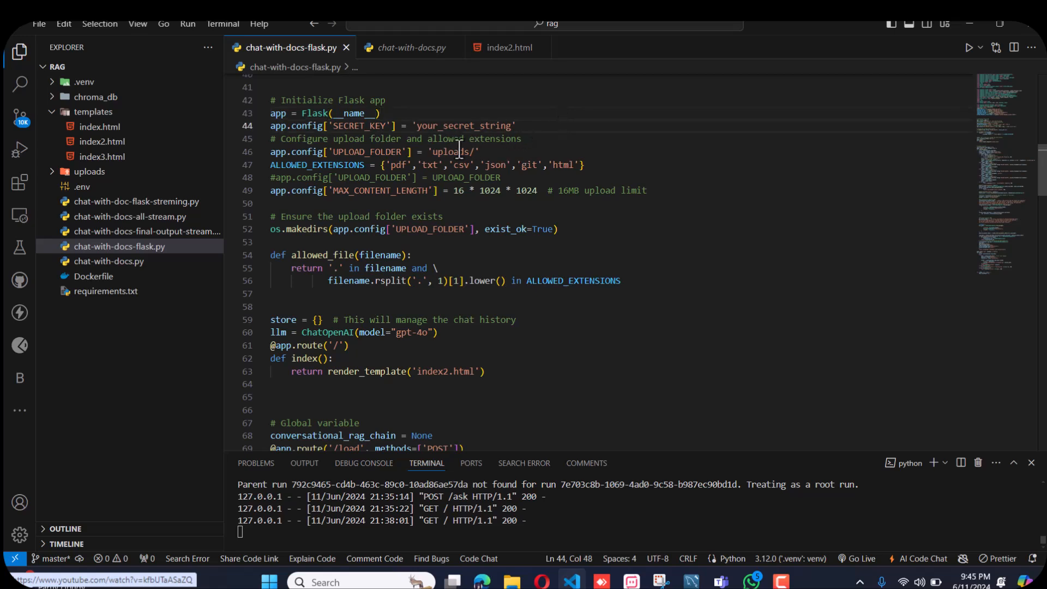
Peek at the uploads folder contents, and bring up the running localhost:5000 app page.
click(89, 171)
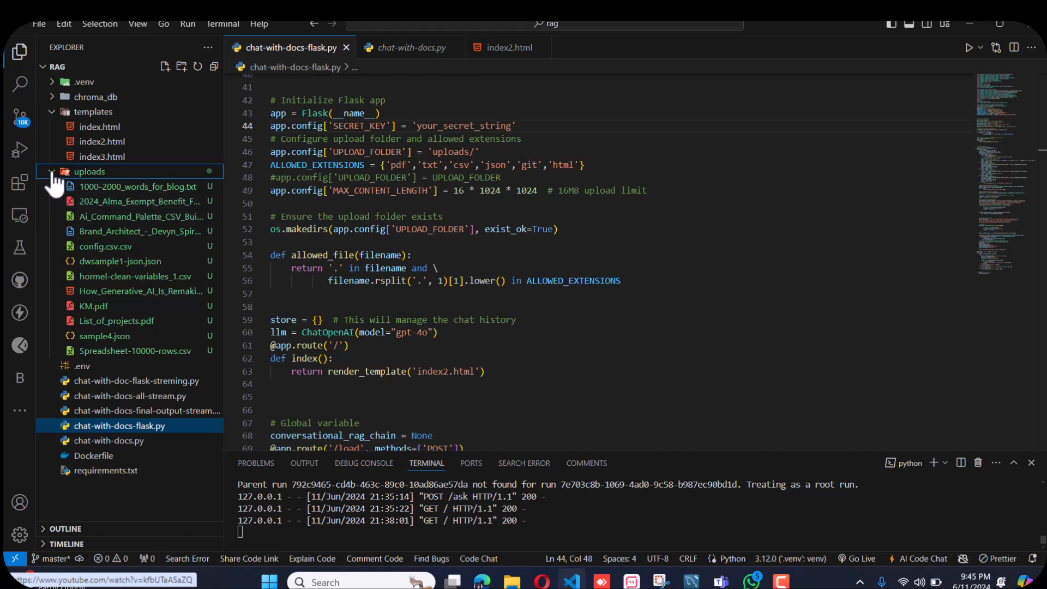
click(53, 171)
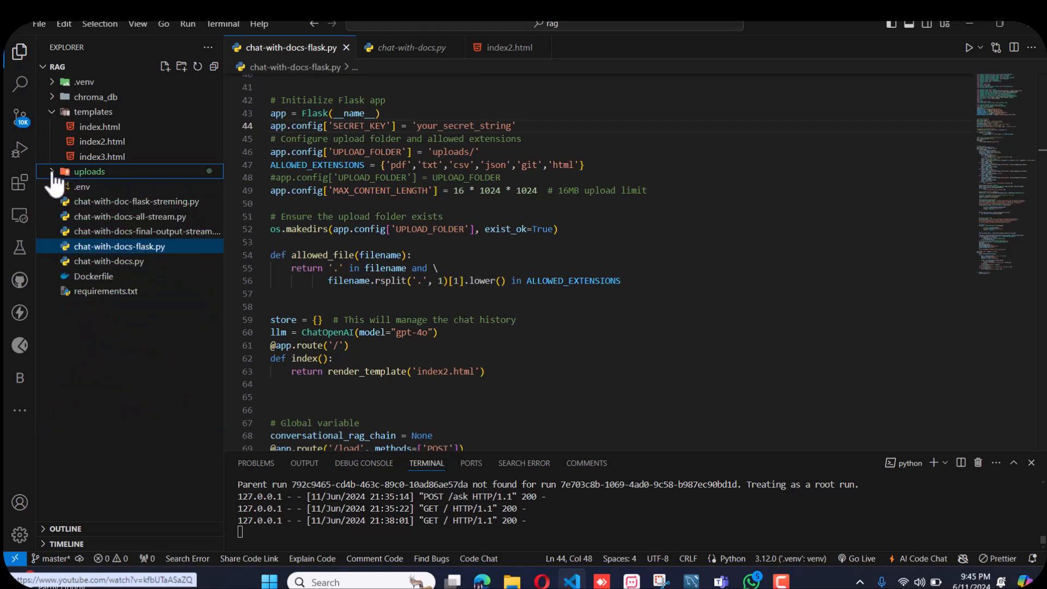
mouse_move(347, 164)
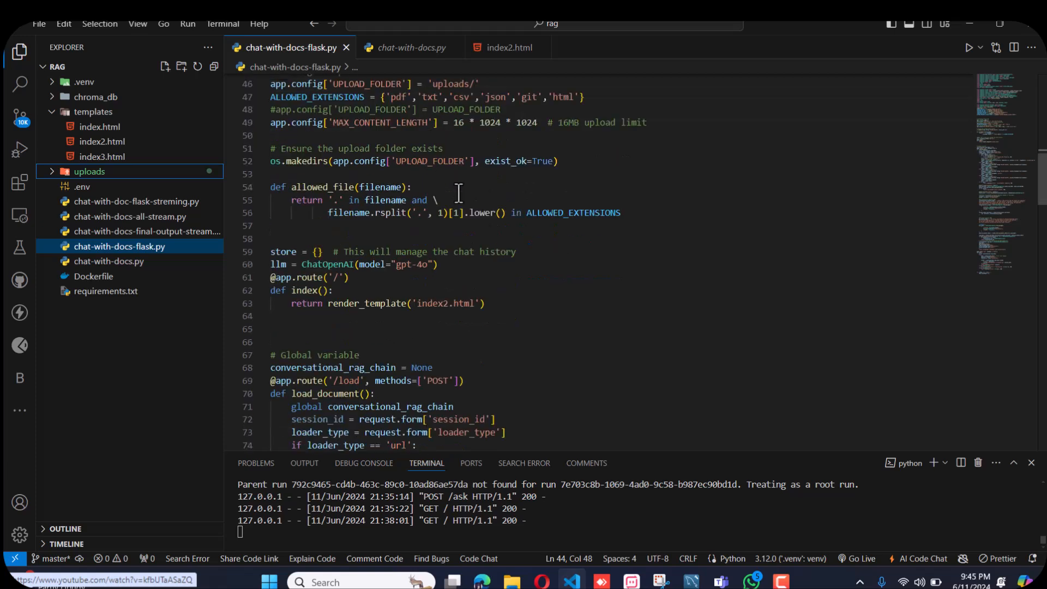
scroll(down, 3)
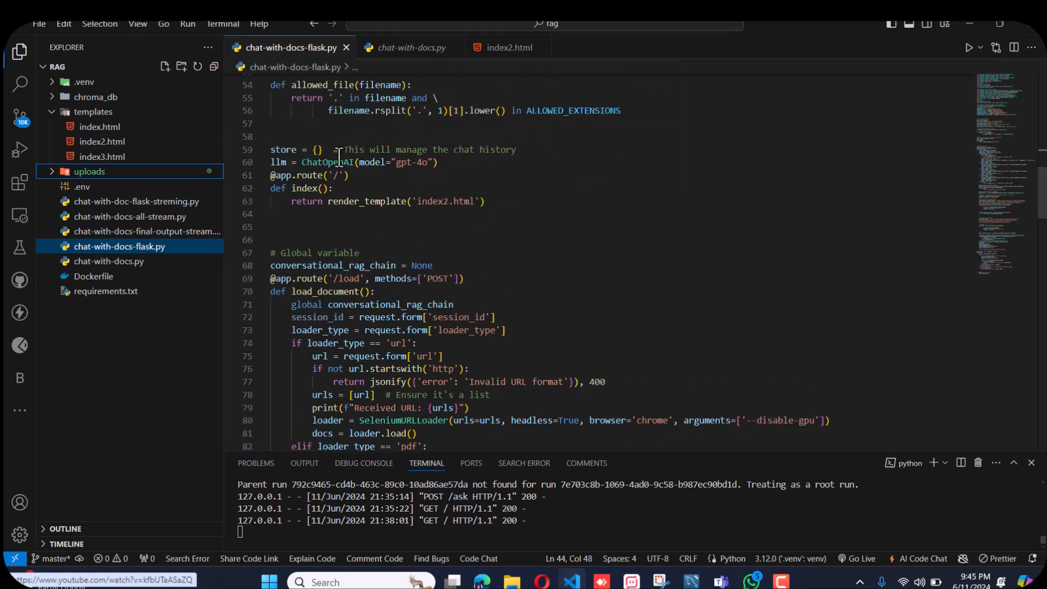
mouse_move(292, 161)
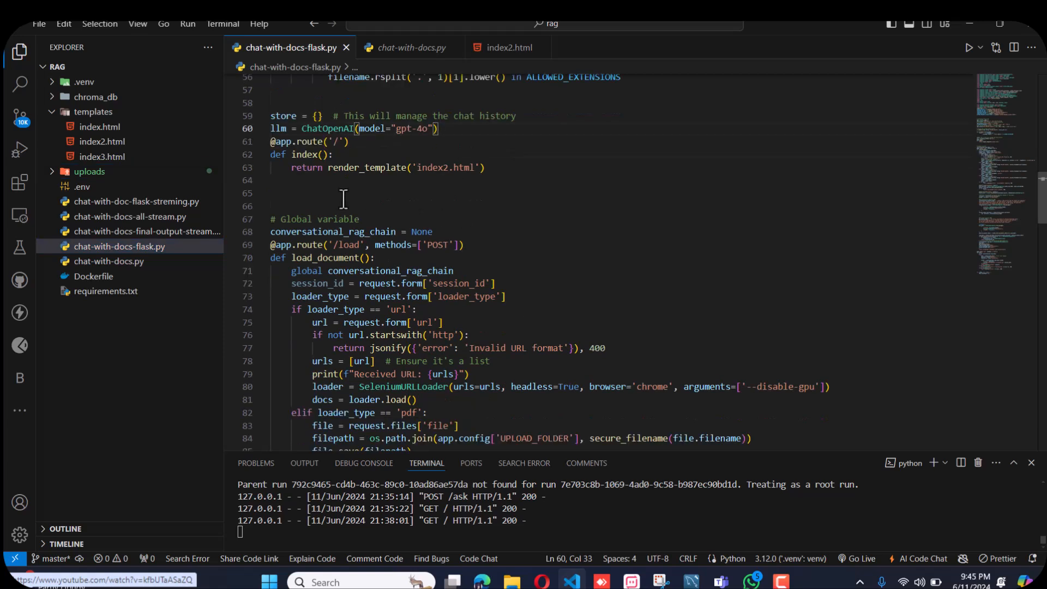
key(Backspace)
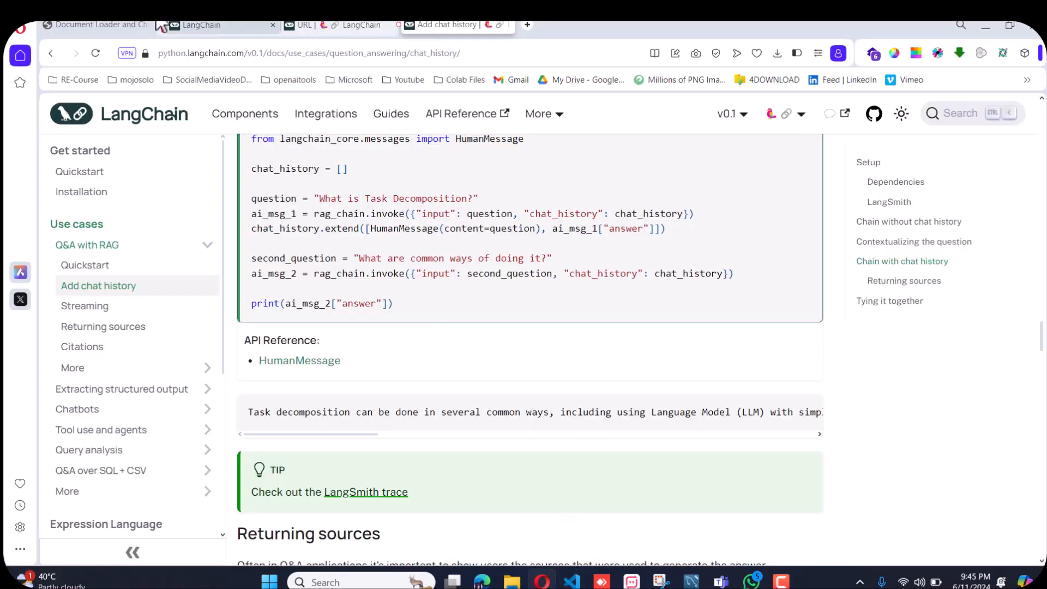
click(94, 25)
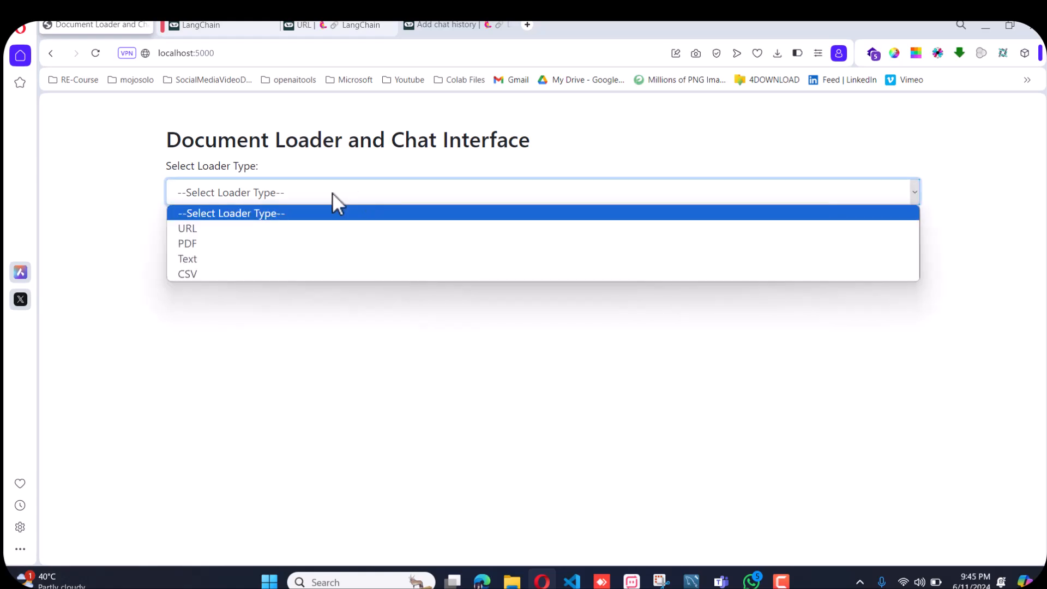
mouse_move(188, 228)
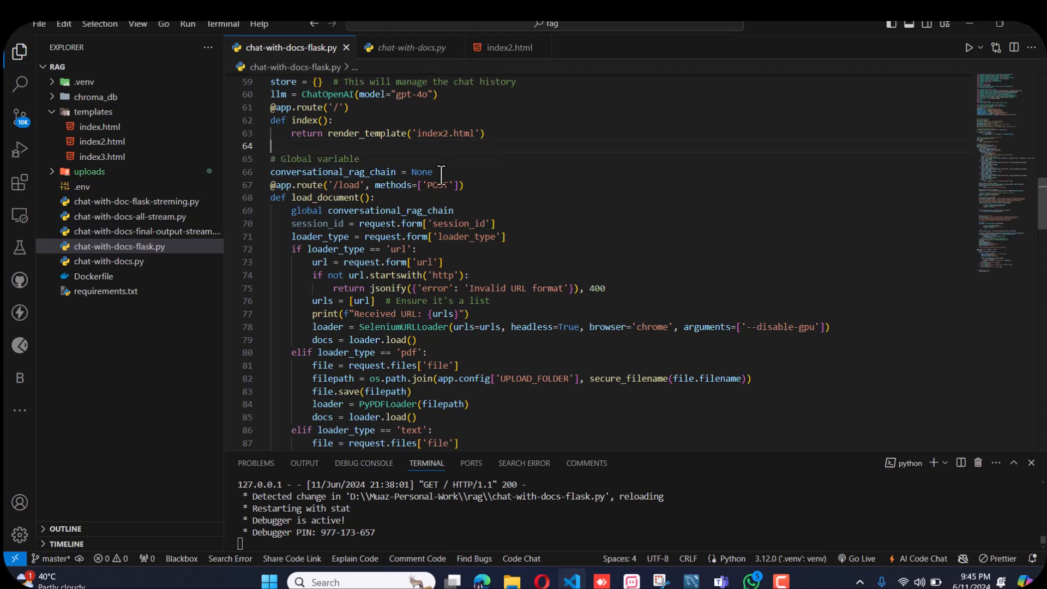
mouse_move(351, 172)
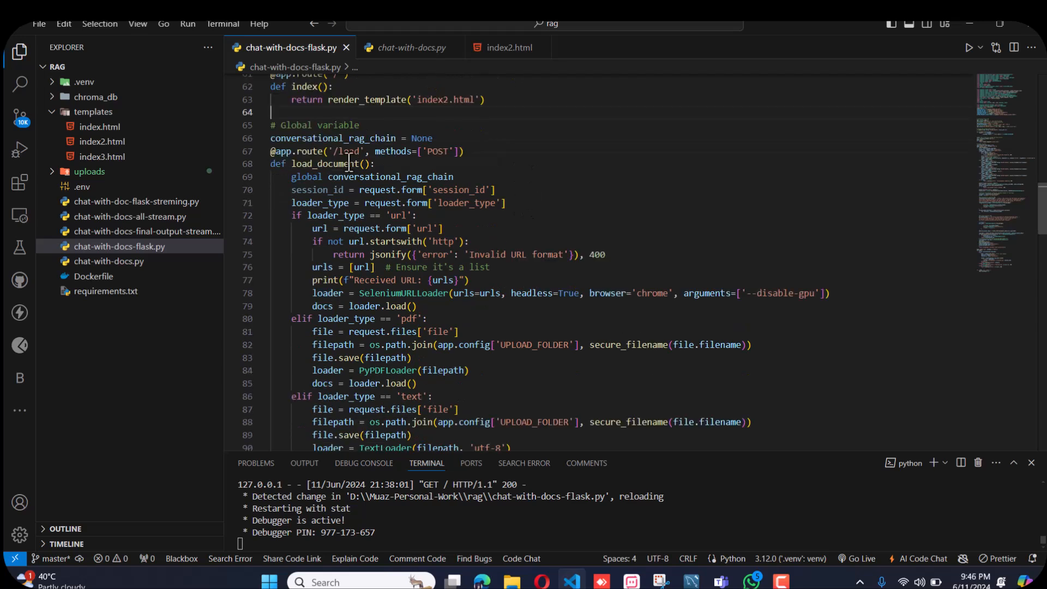
mouse_move(434, 151)
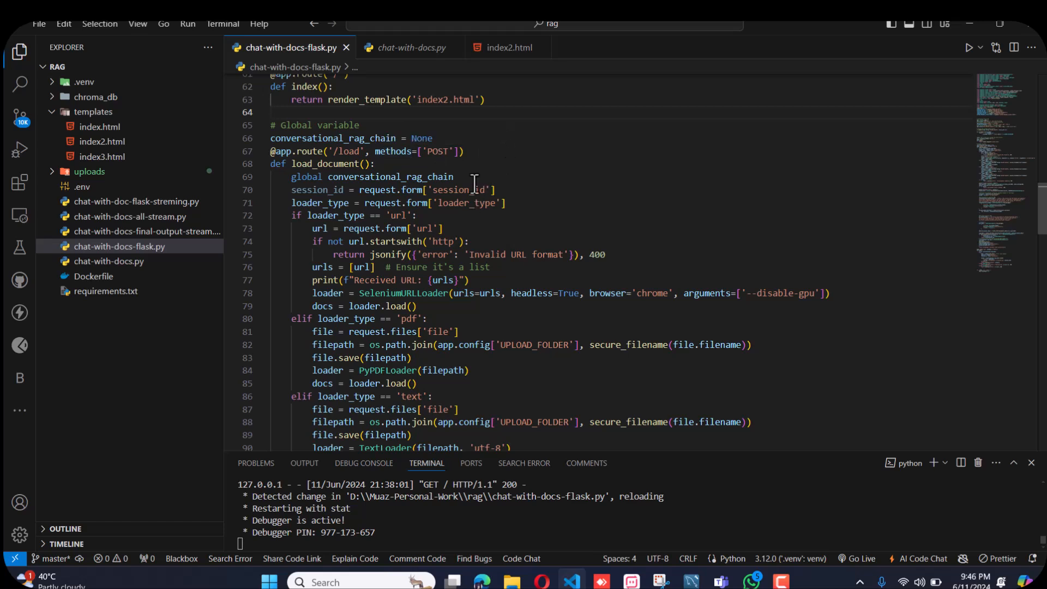
Scroll through load_document's loader branches, RAG chain setup, the /ask route and app.run.
scroll(down, 3)
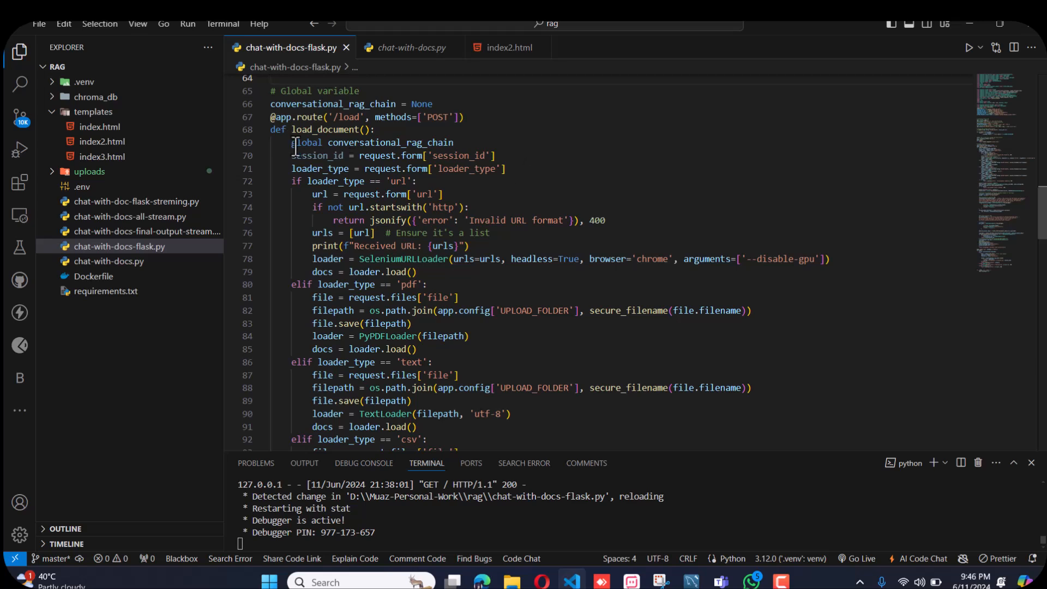
mouse_move(321, 156)
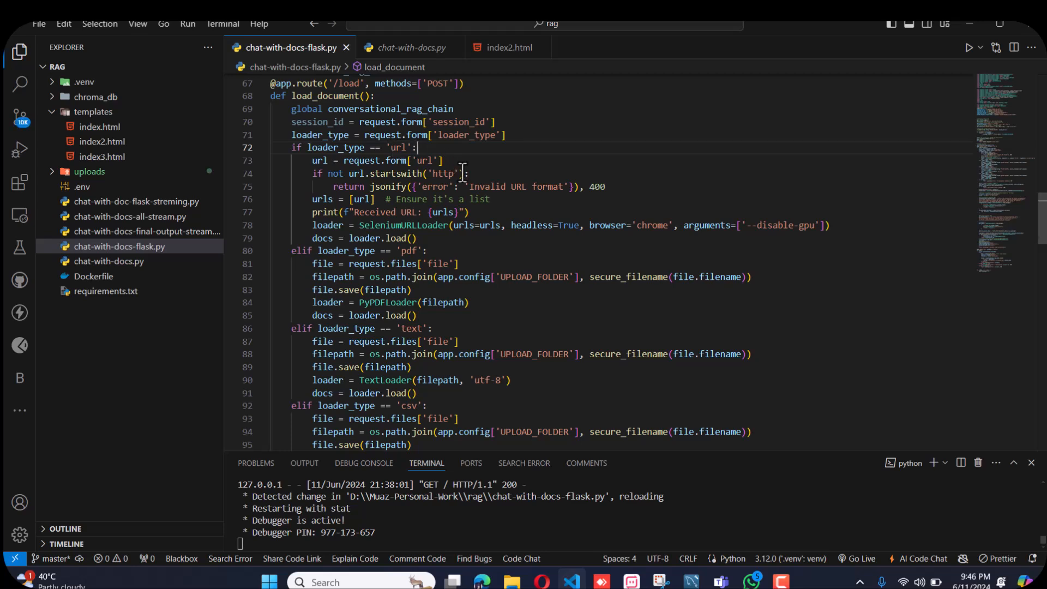
mouse_move(541, 171)
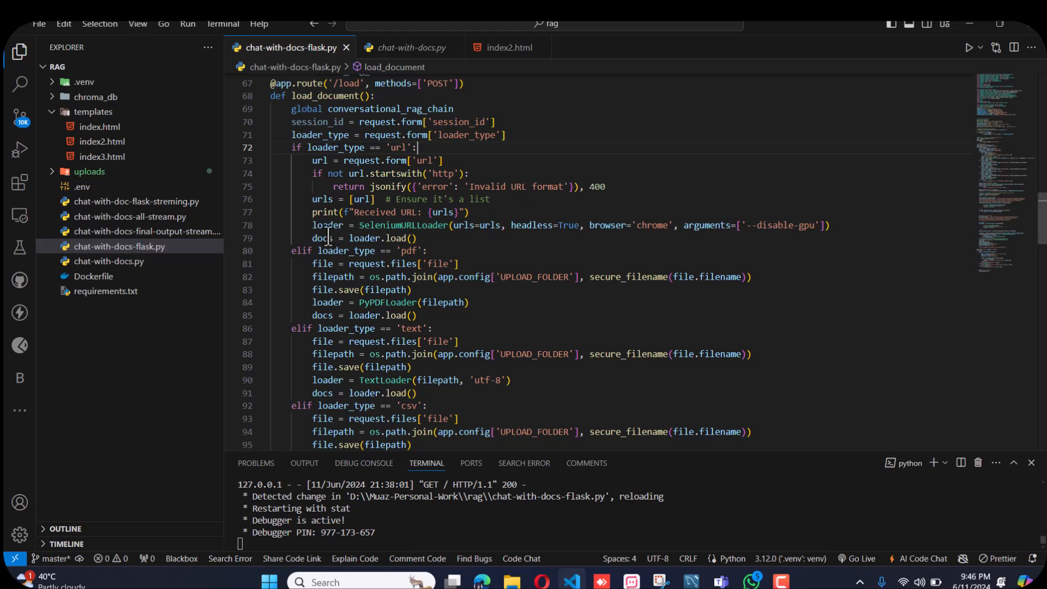
scroll(down, 3)
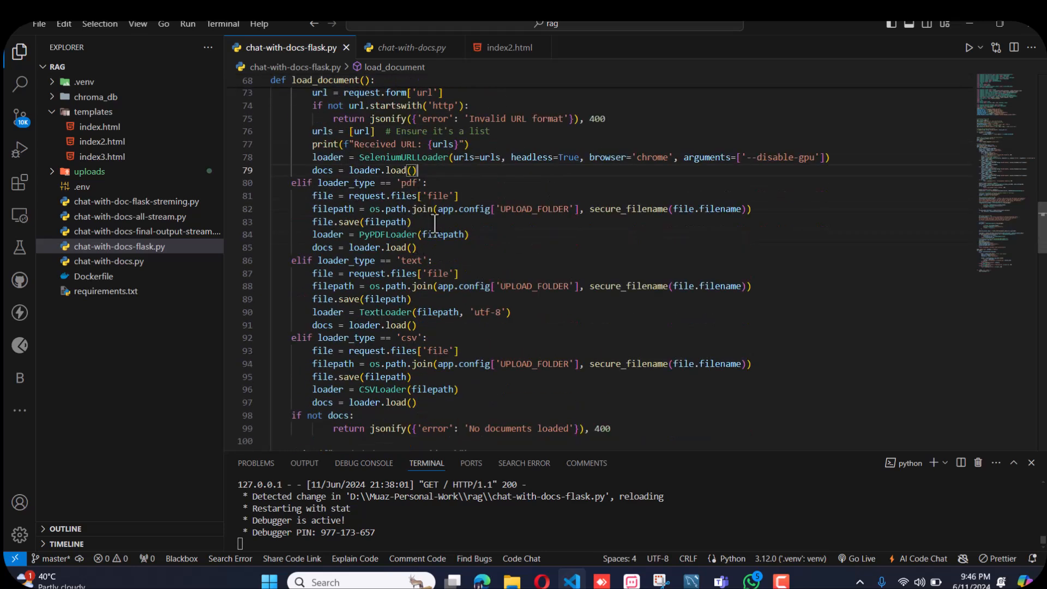
scroll(down, 3)
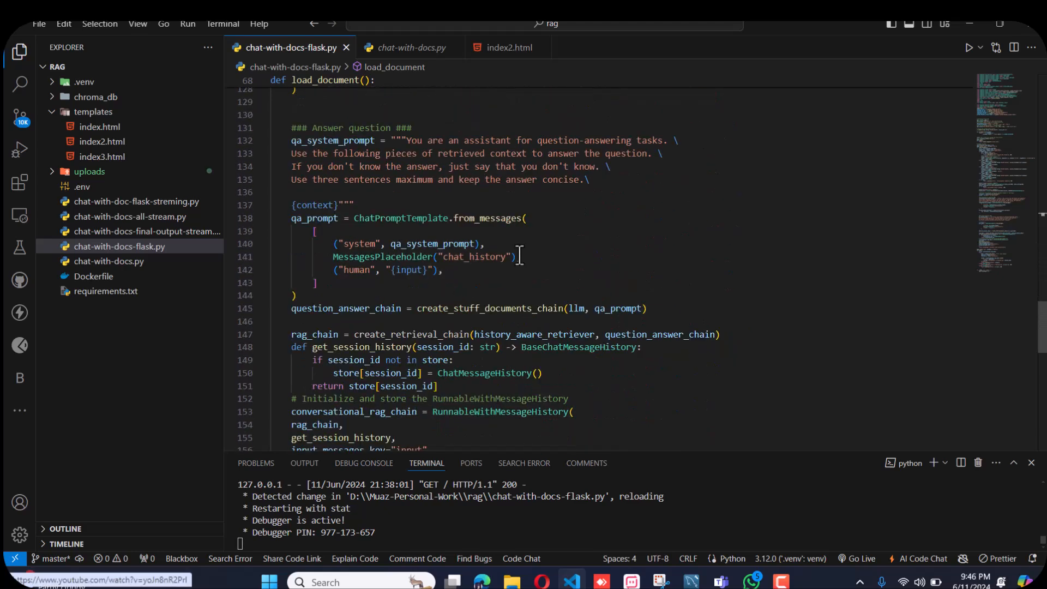
scroll(down, 3)
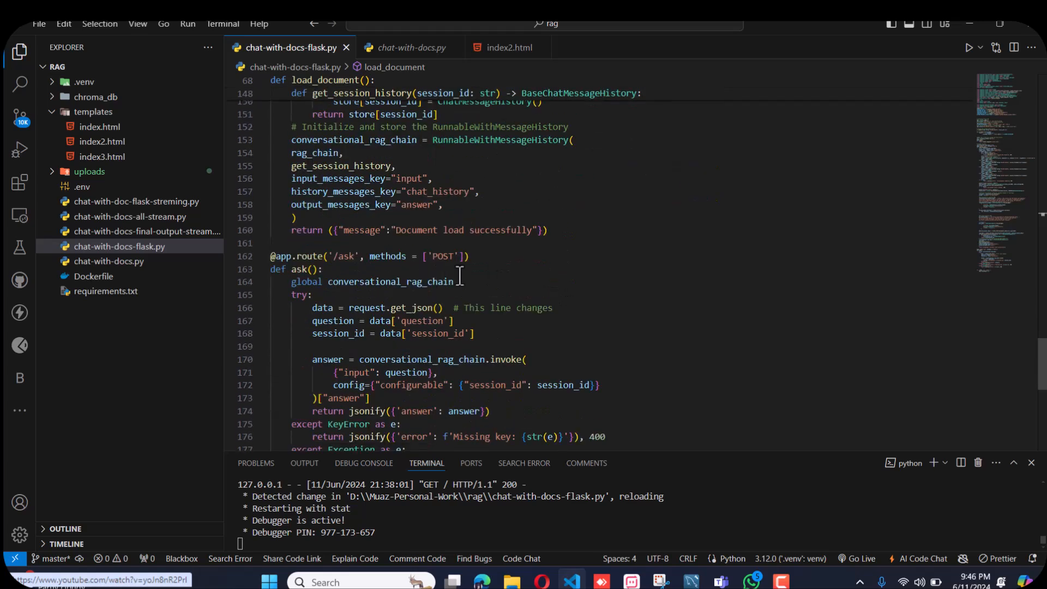
mouse_move(486, 282)
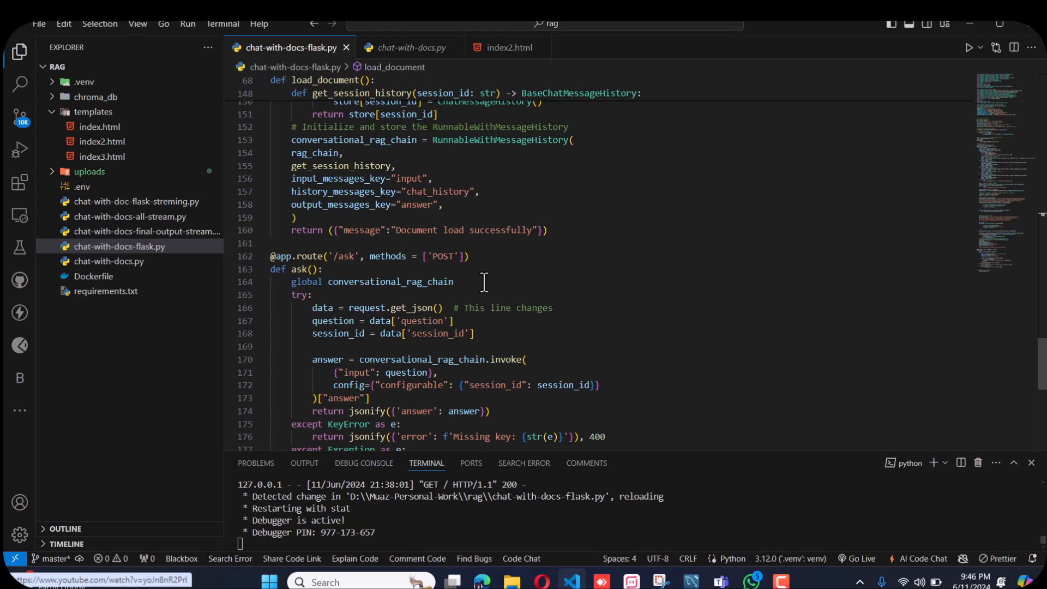
scroll(down, 3)
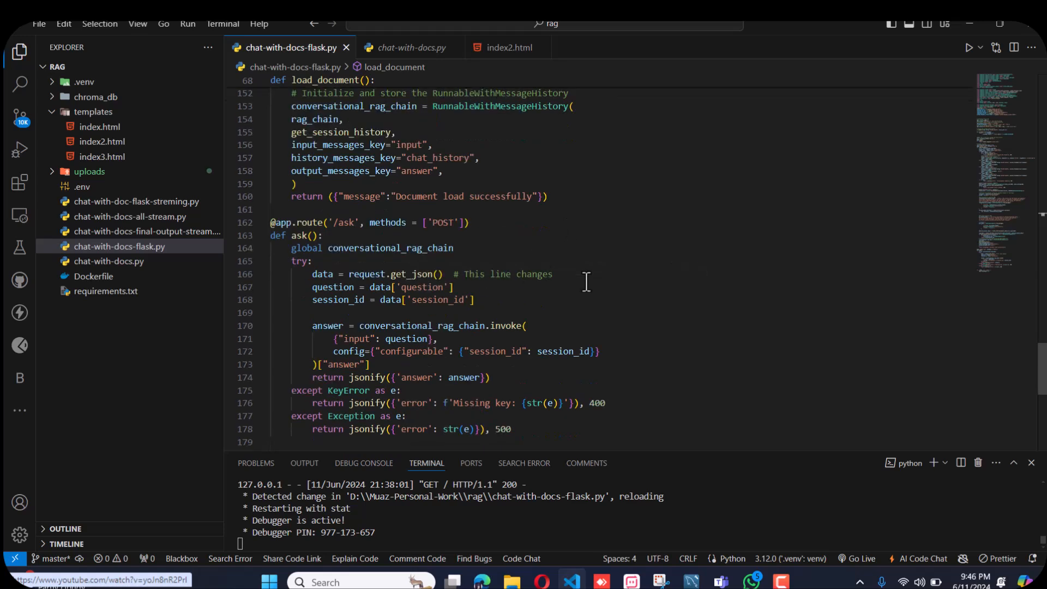
scroll(down, 3)
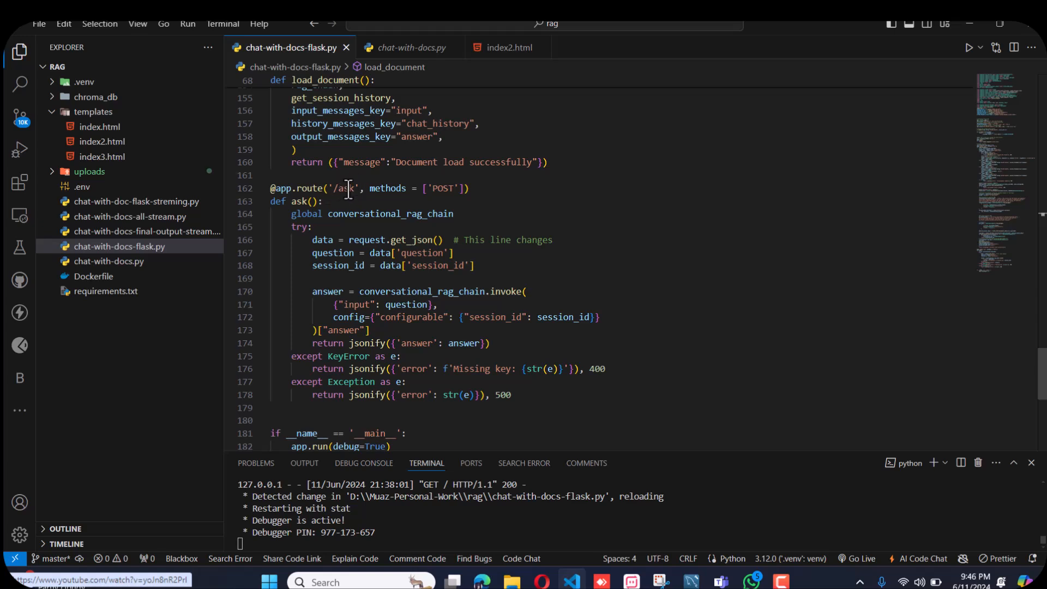
mouse_move(352, 187)
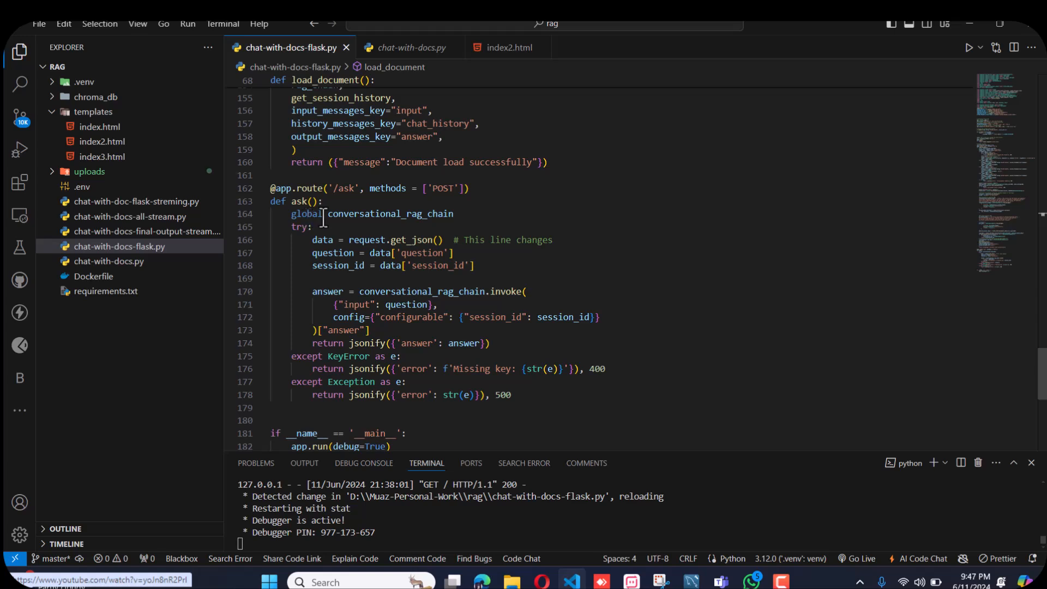
mouse_move(391, 213)
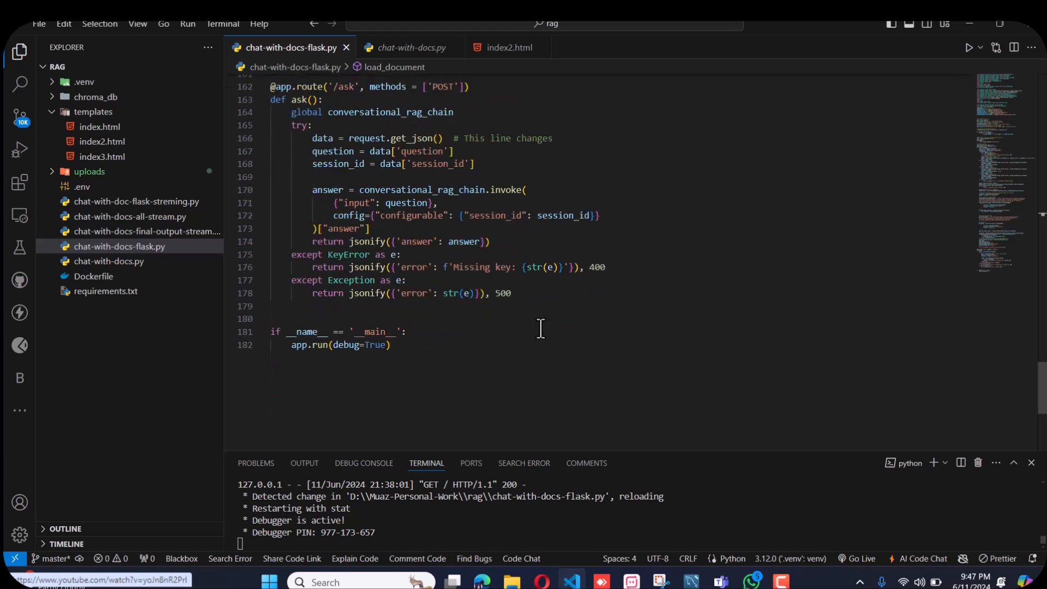
Open templates/index2.html and scroll down to the startChat document-loading script.
click(507, 48)
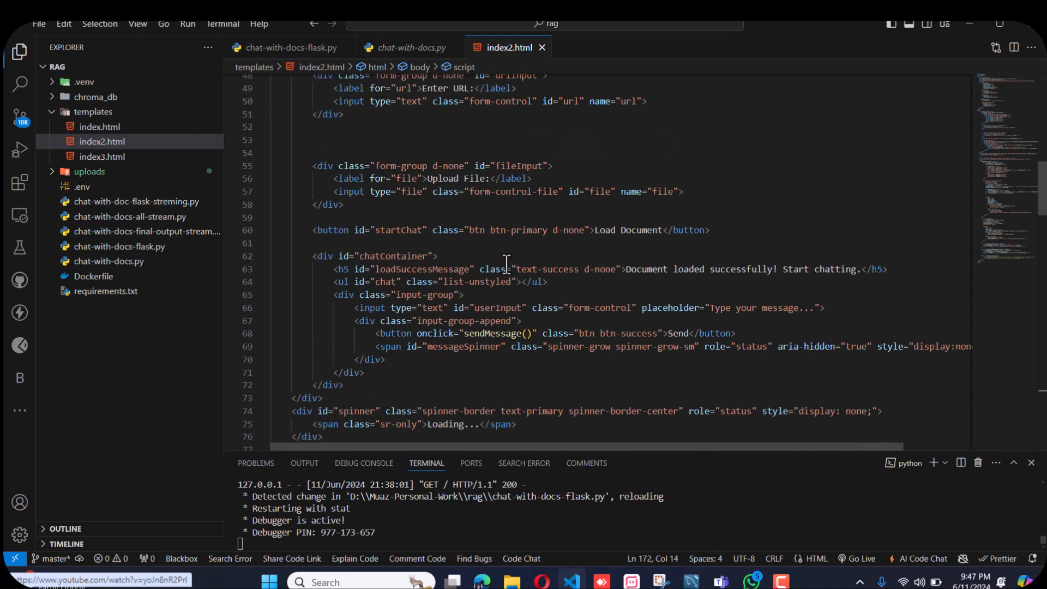
scroll(down, 3)
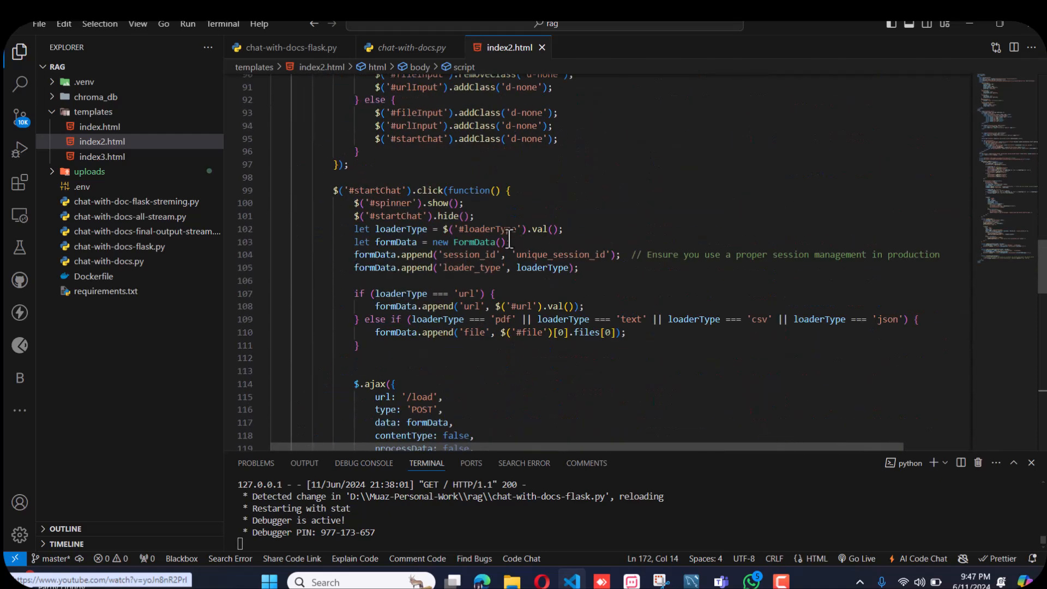
scroll(down, 3)
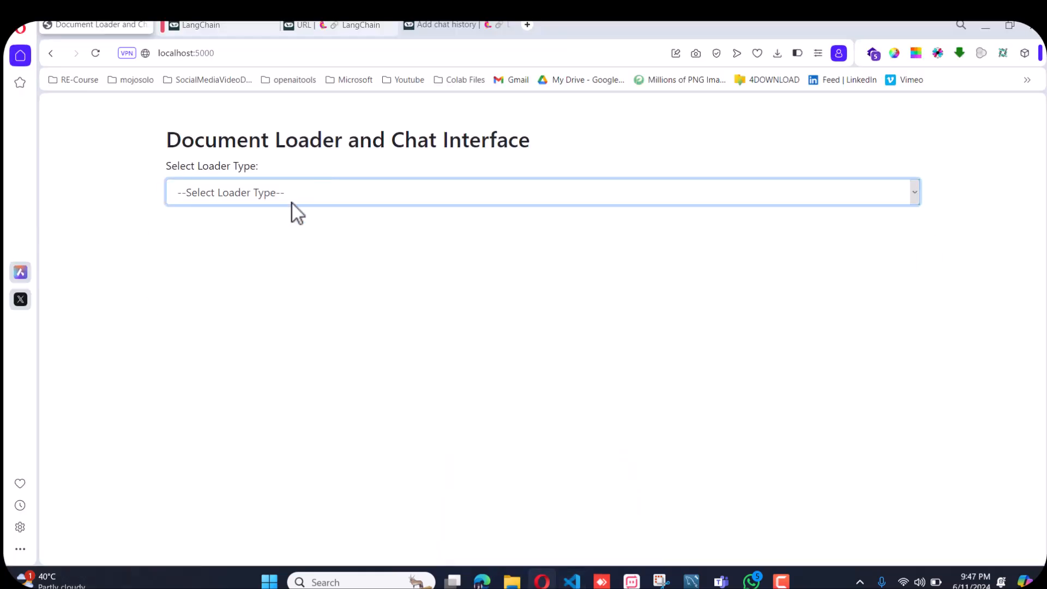
click(540, 192)
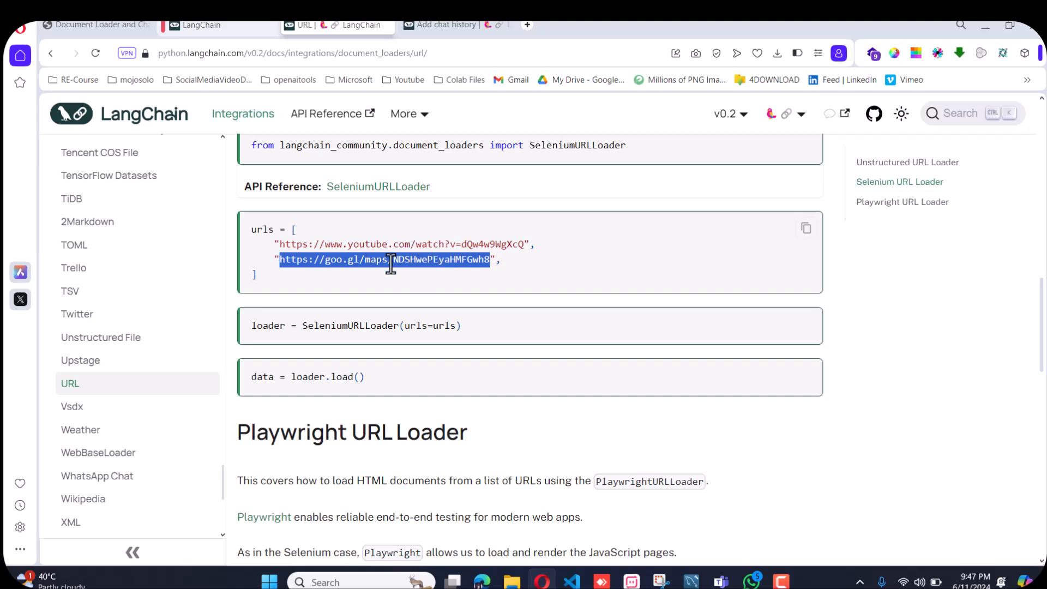
click(87, 25)
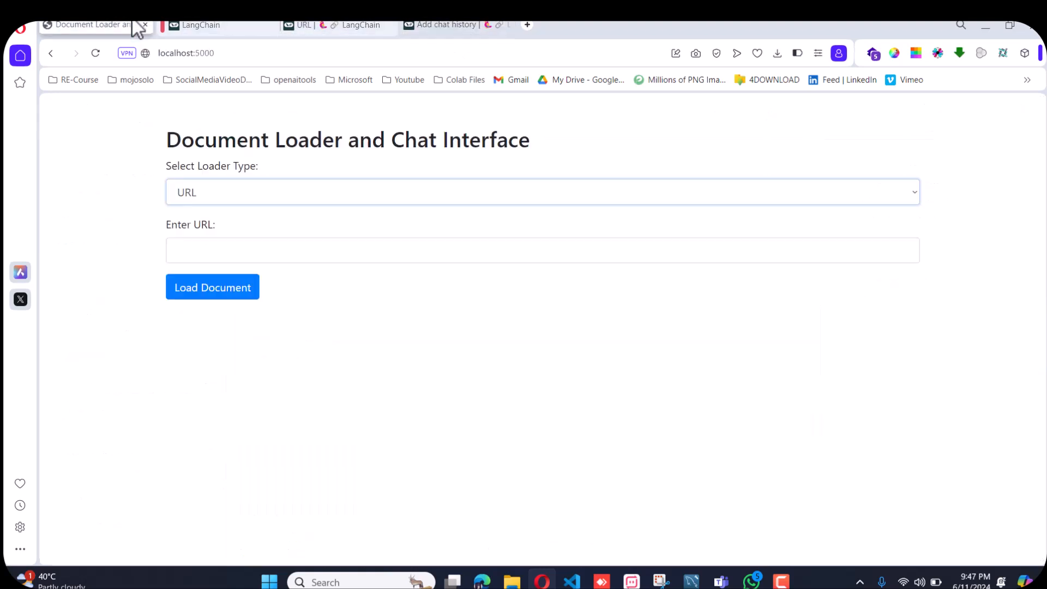
text(https://goo.gl/maps/NDSHwePEyaHMFGwh8)
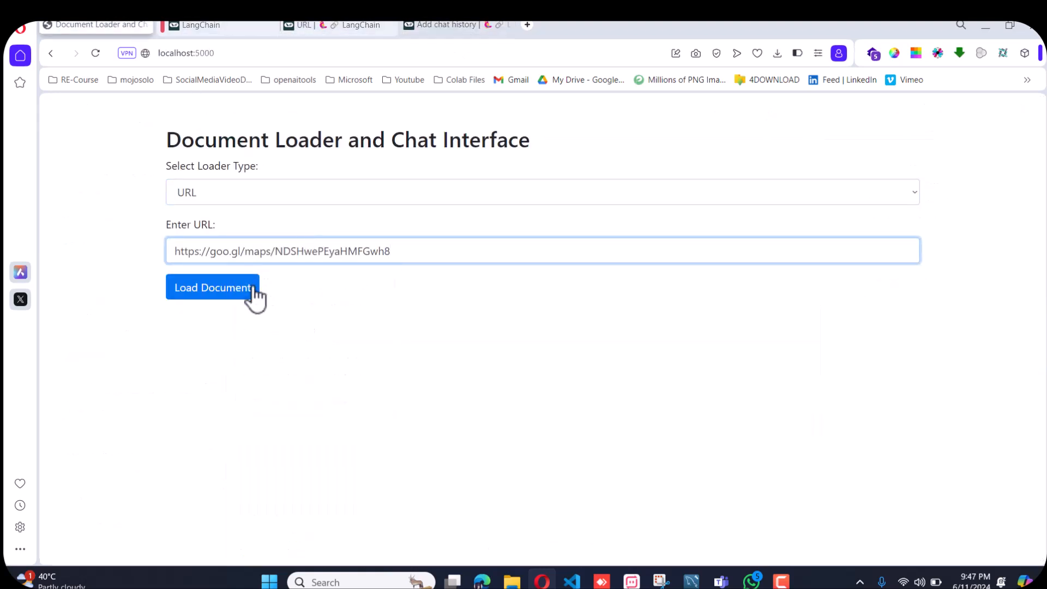
click(212, 287)
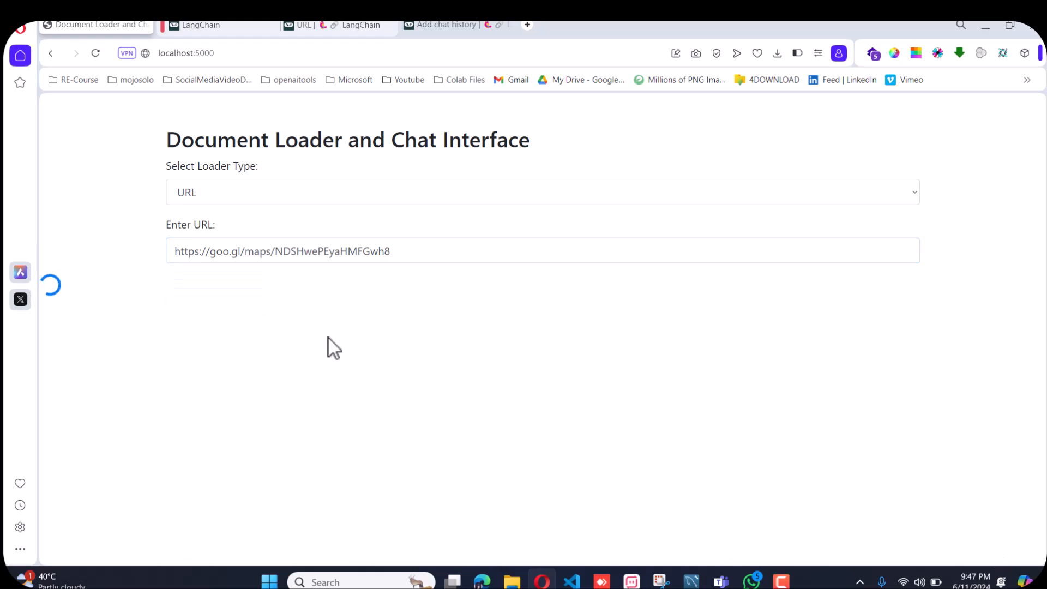
mouse_move(366, 348)
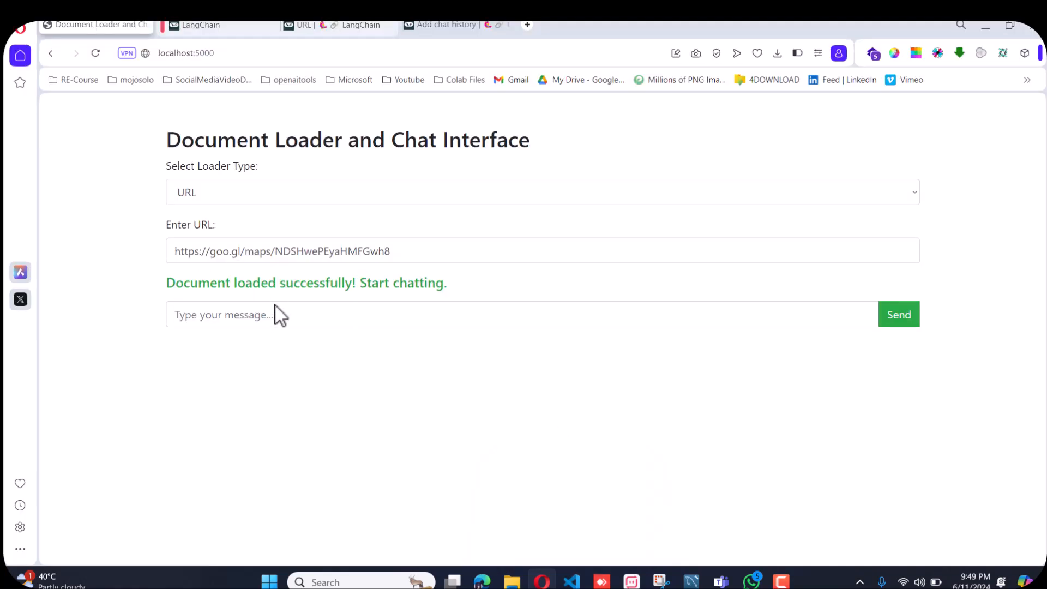
Ask the chat app 'tell me all about this url' and receive the CN Tower description.
text(tell me all abou)
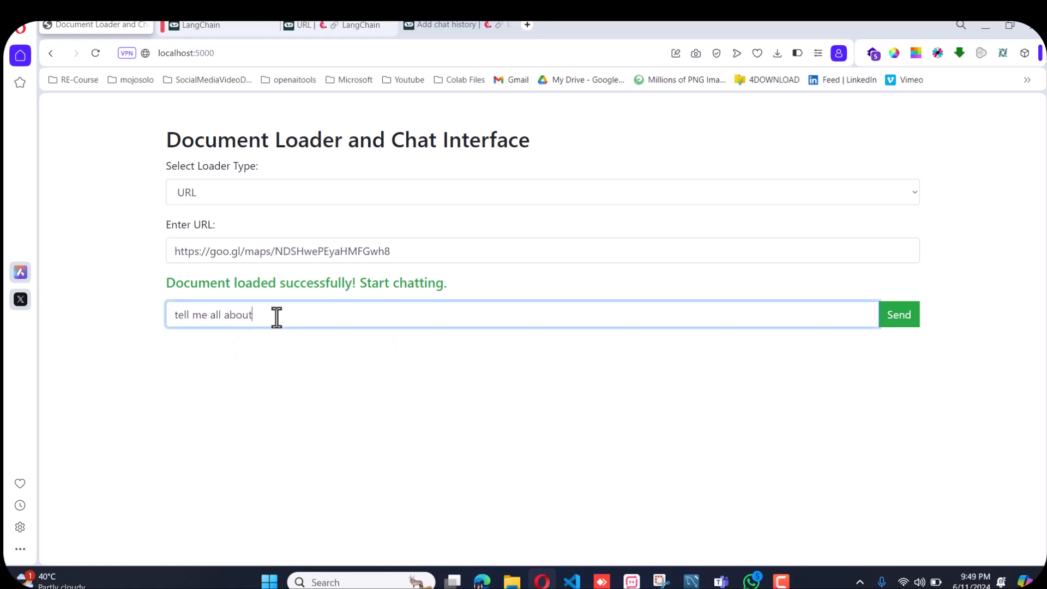
text(this url)
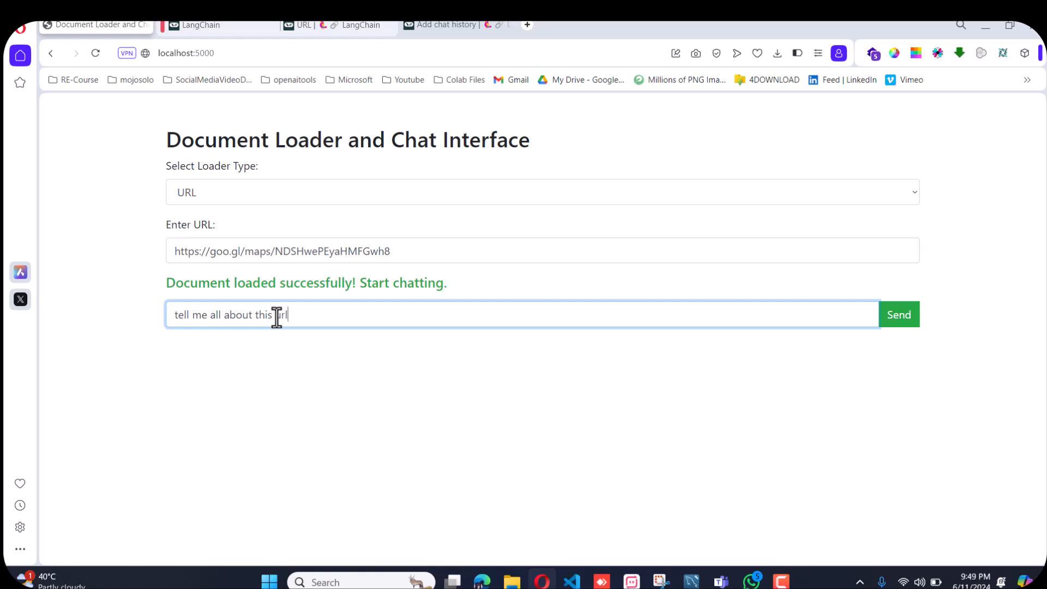
click(898, 314)
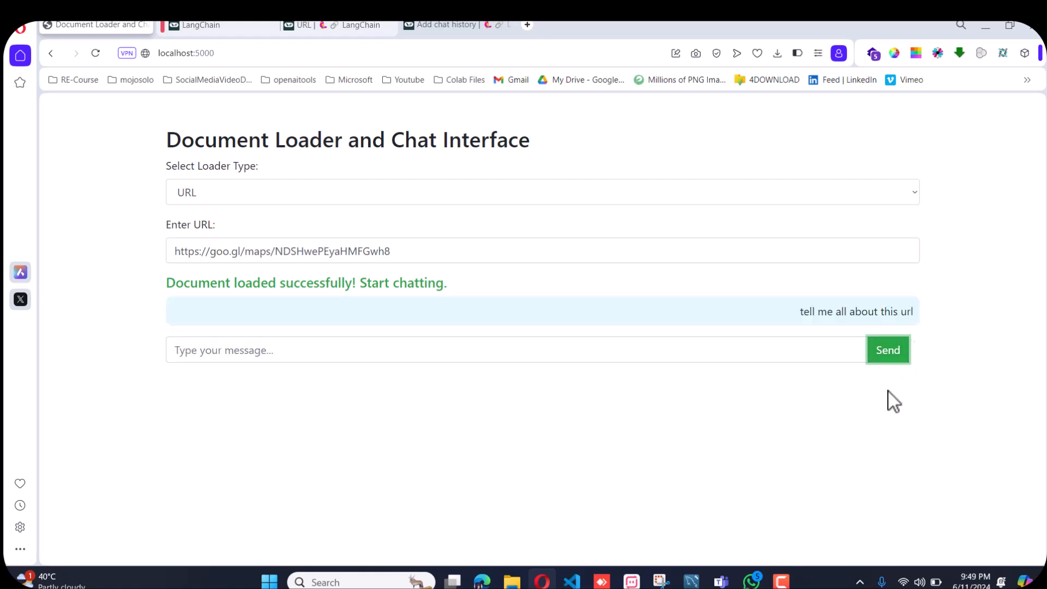
click(887, 349)
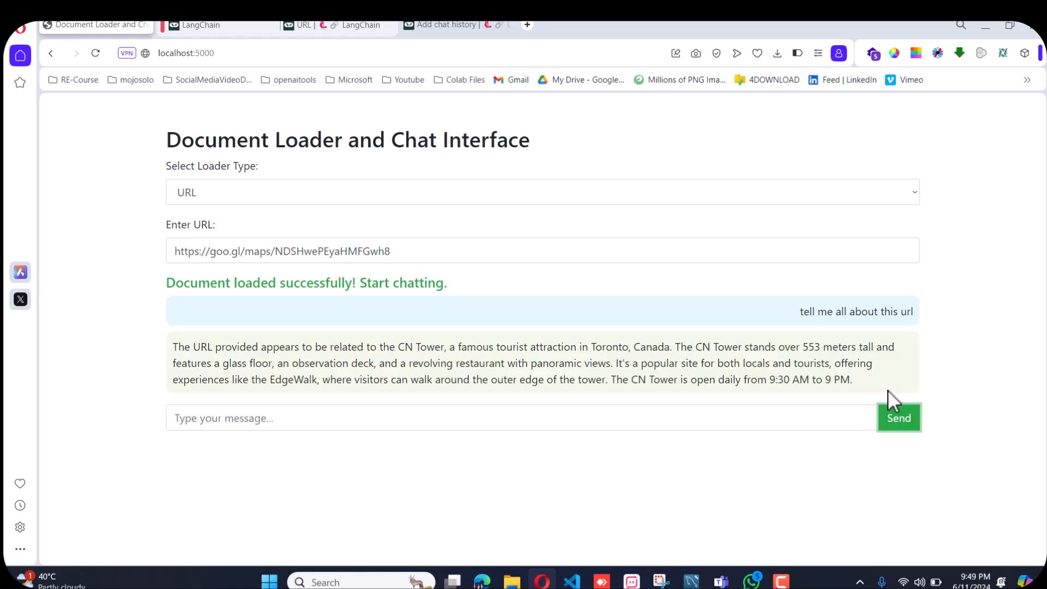
mouse_move(911, 396)
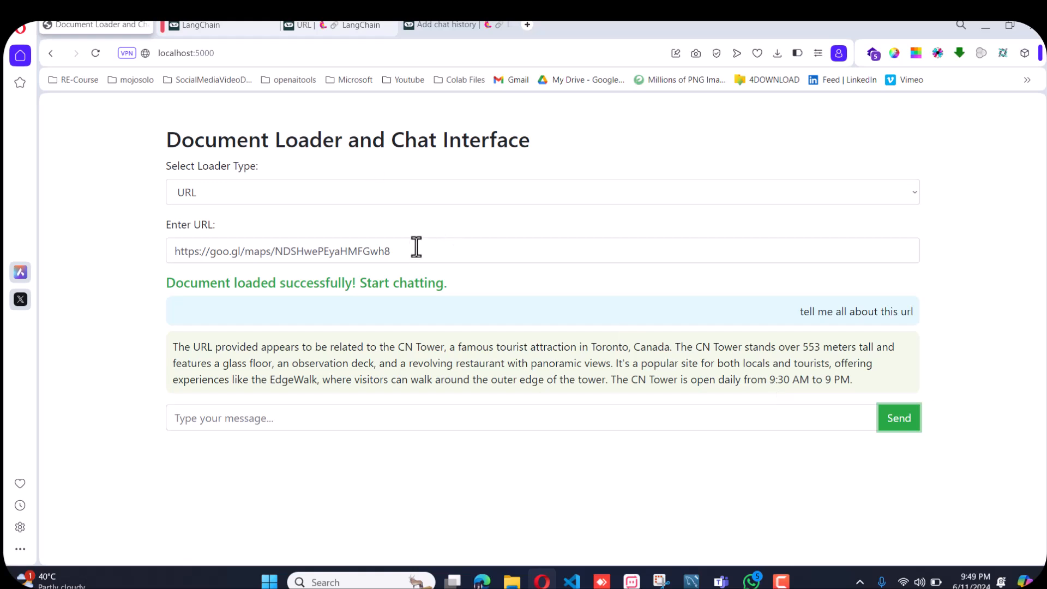
Verify the maps link, then ask 'tell me more about CN tower' for address and attractions.
triple_click(281, 250)
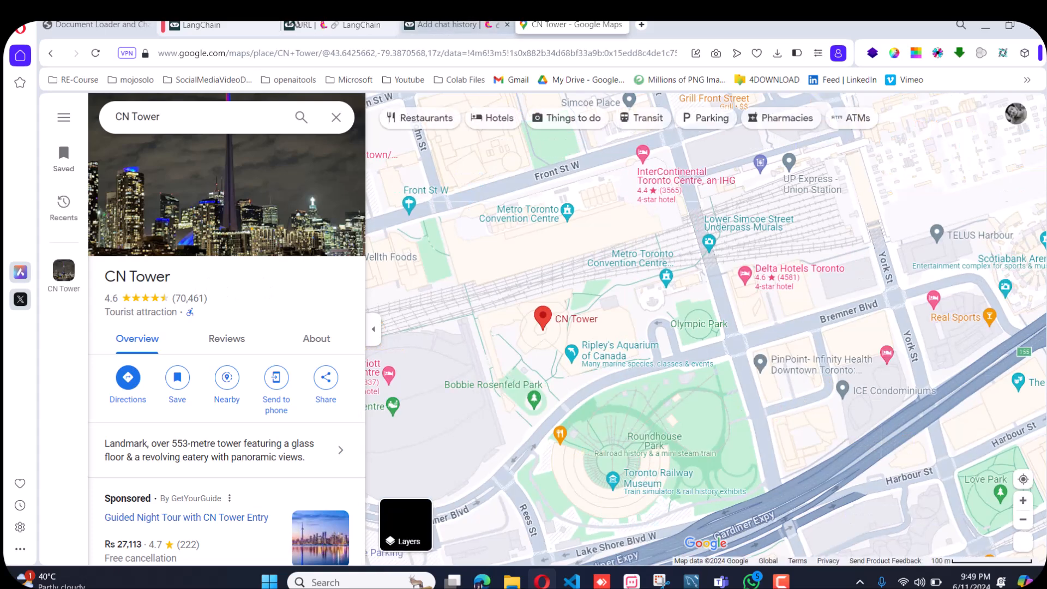
click(93, 24)
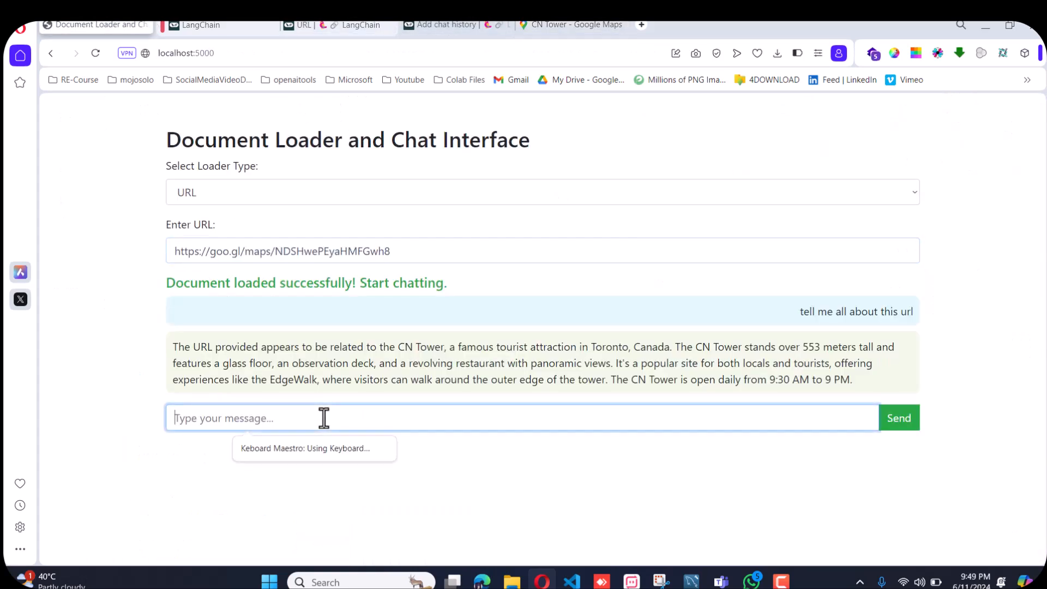
text(wh)
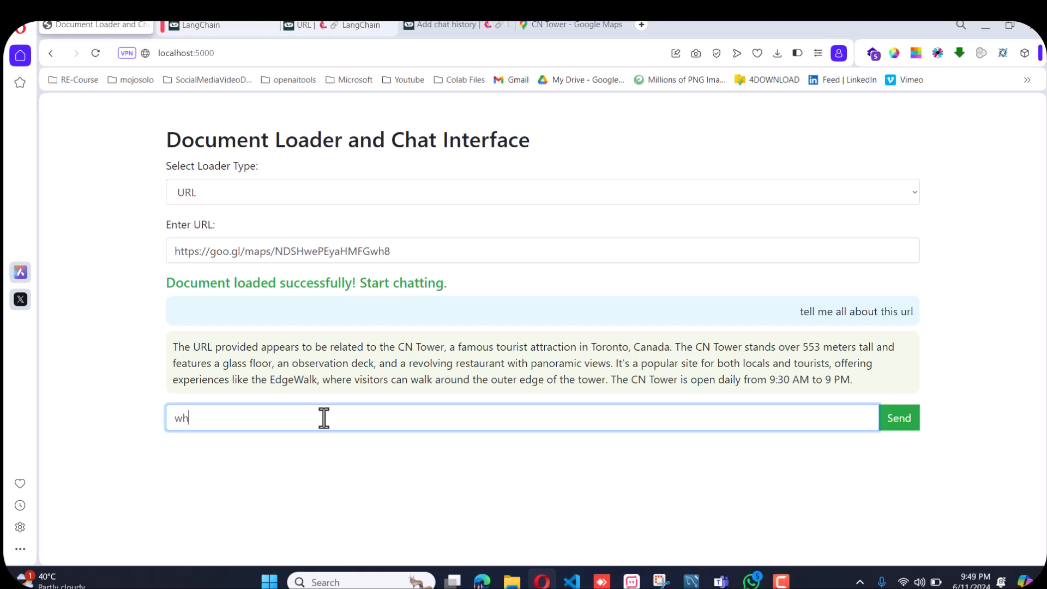
text(tell me a)
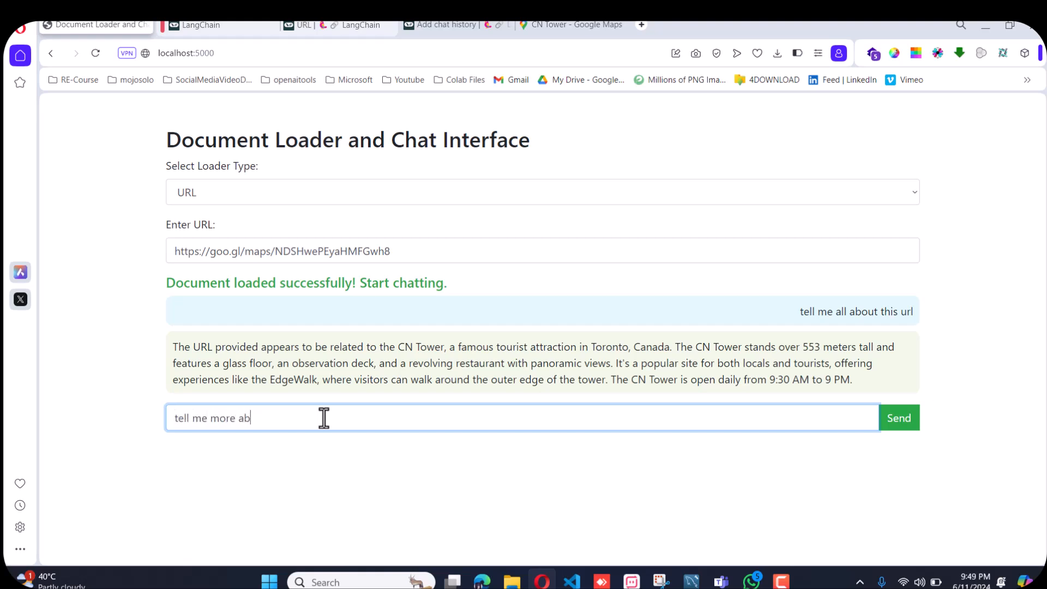
text(out)
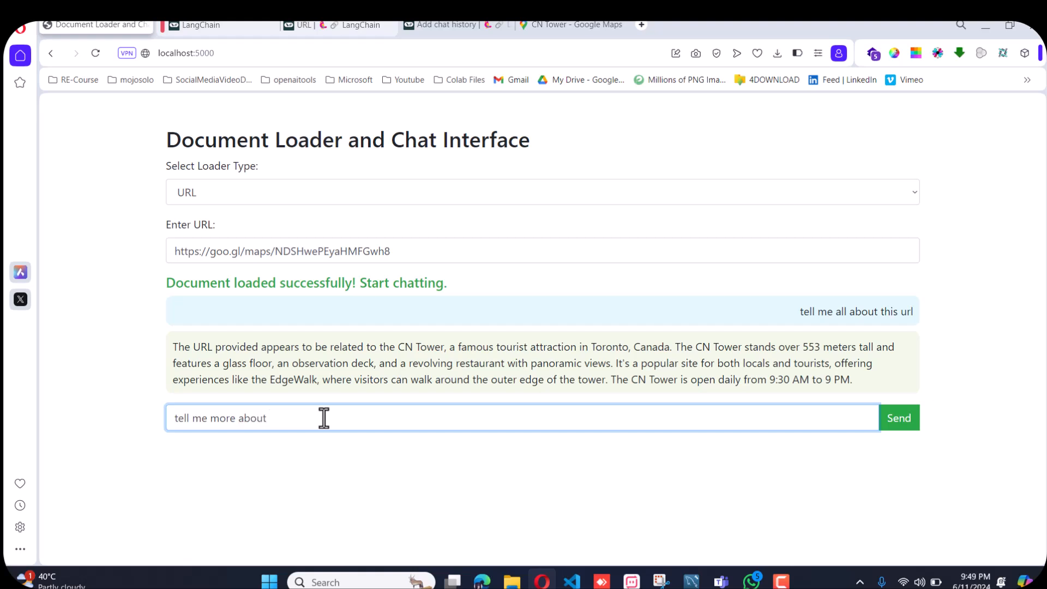
text(CN tower)
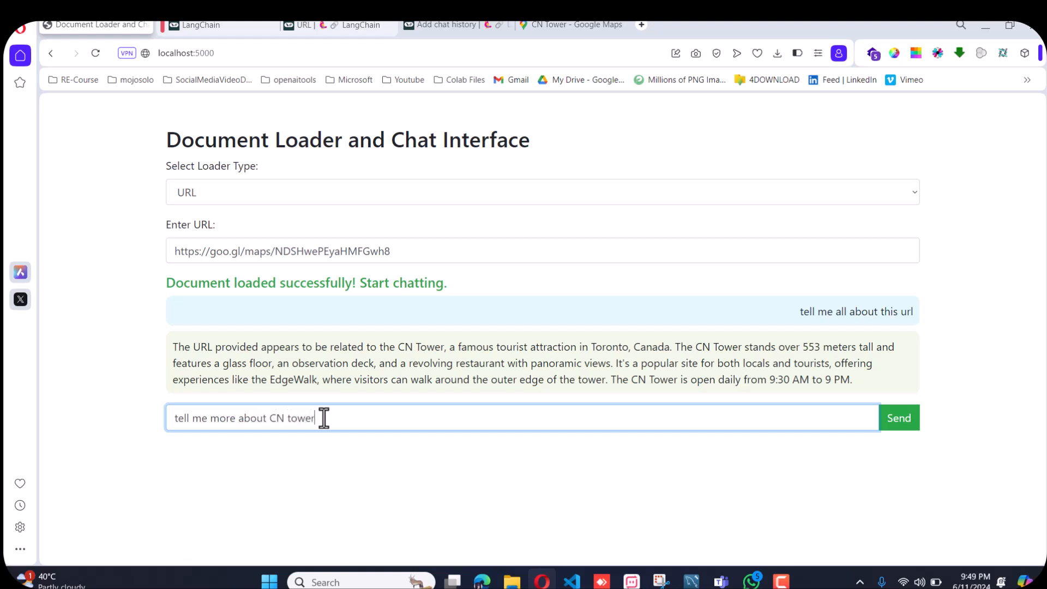
click(898, 417)
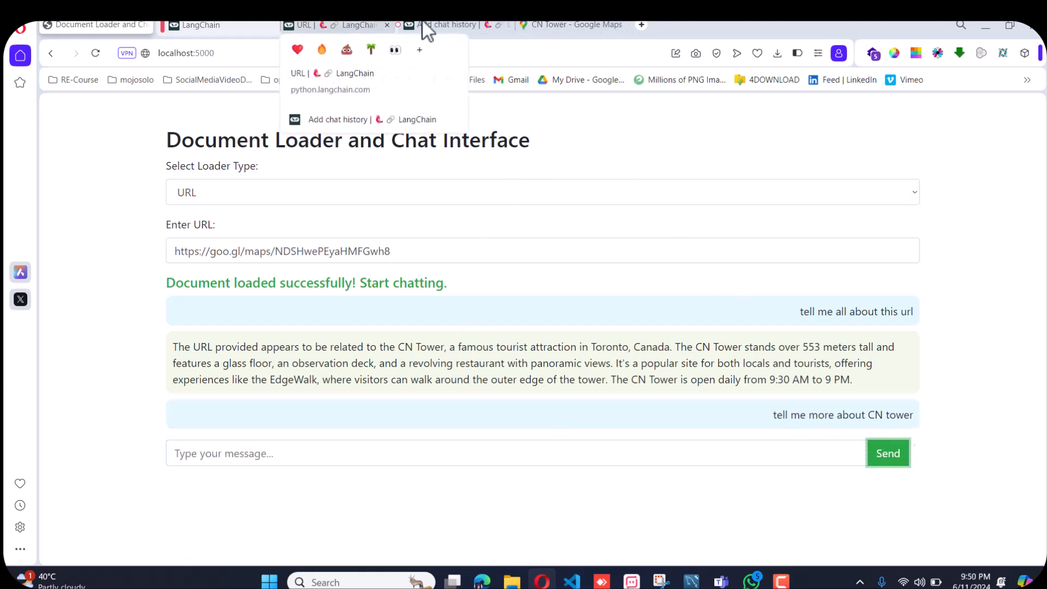
click(887, 452)
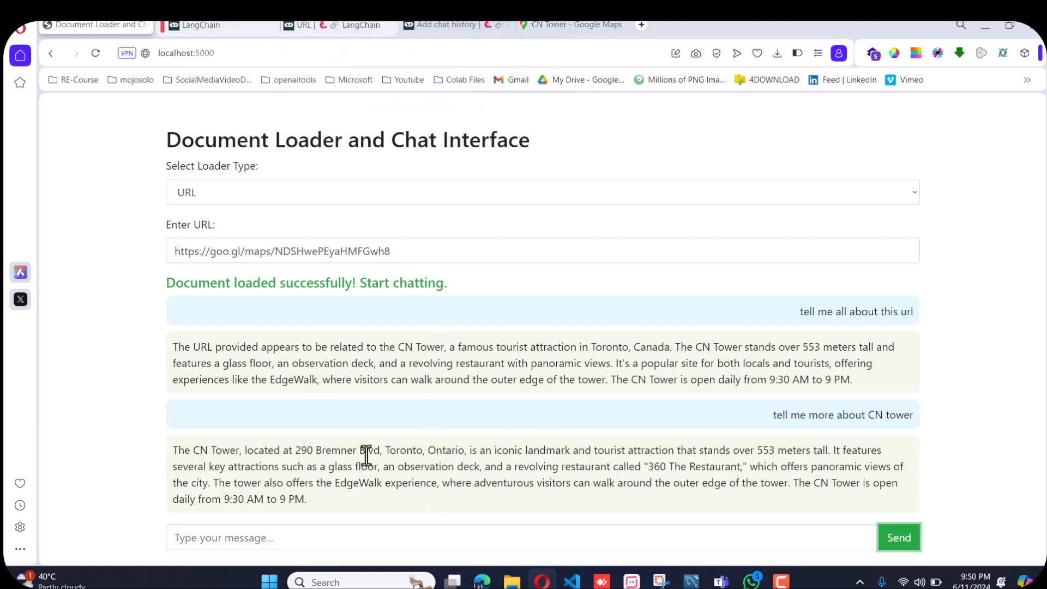
Reload the app, load KM.pdf with the PDF loader, and draft a summarize request.
click(185, 53)
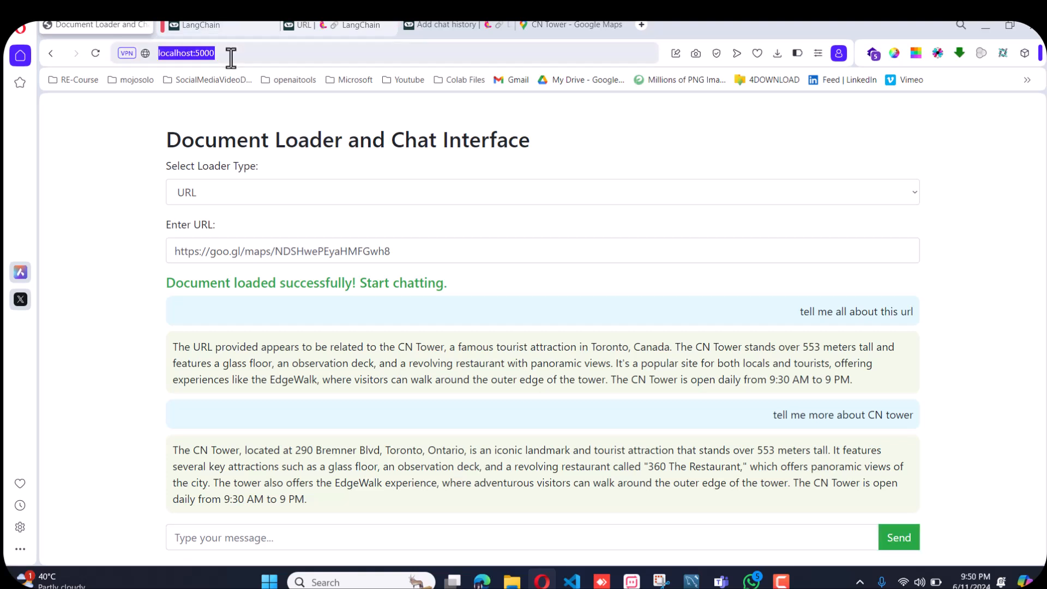
click(541, 192)
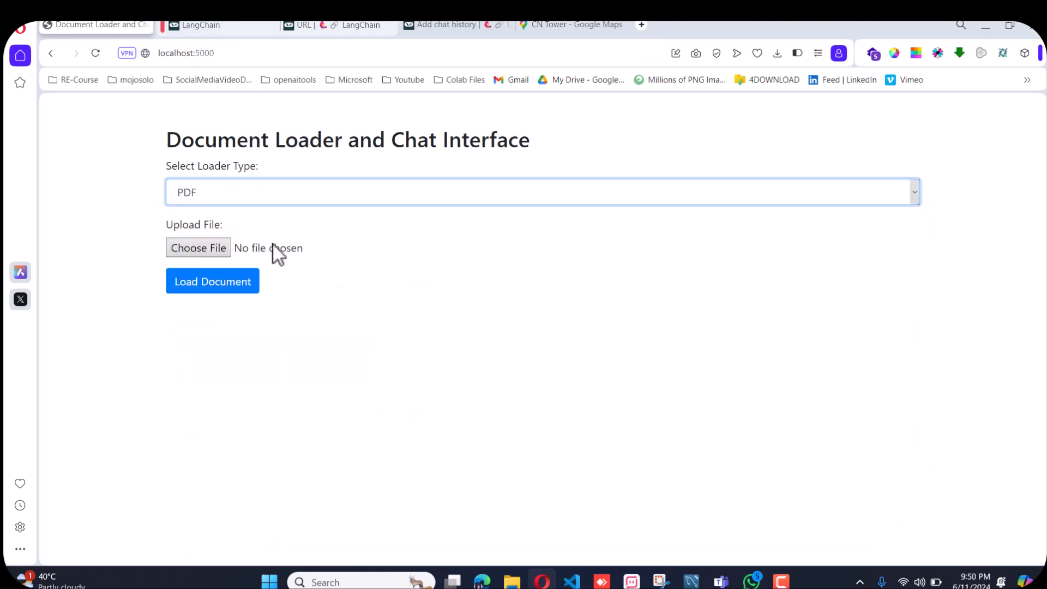
click(197, 248)
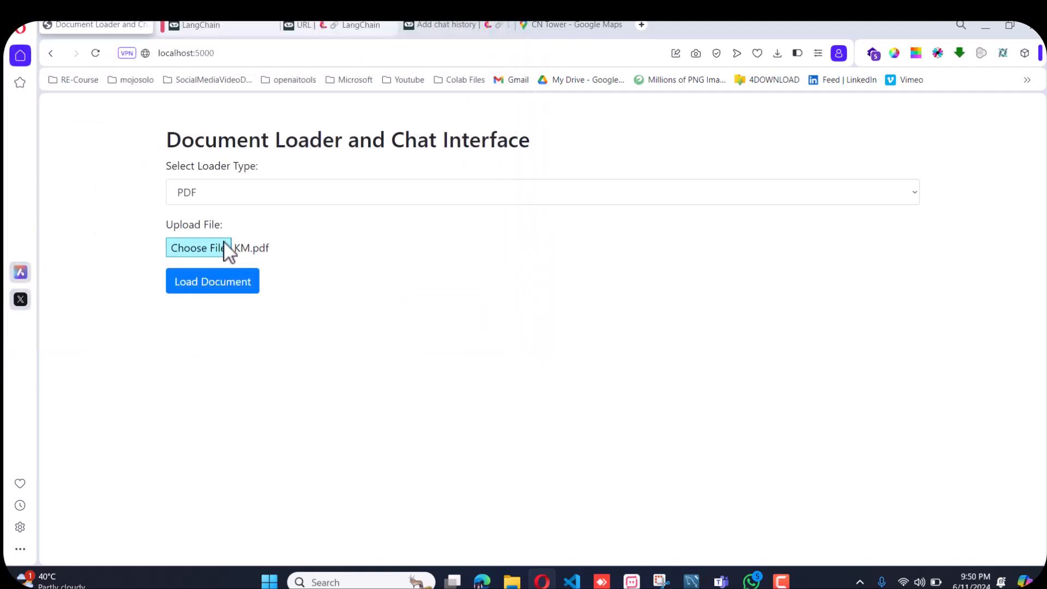
click(212, 282)
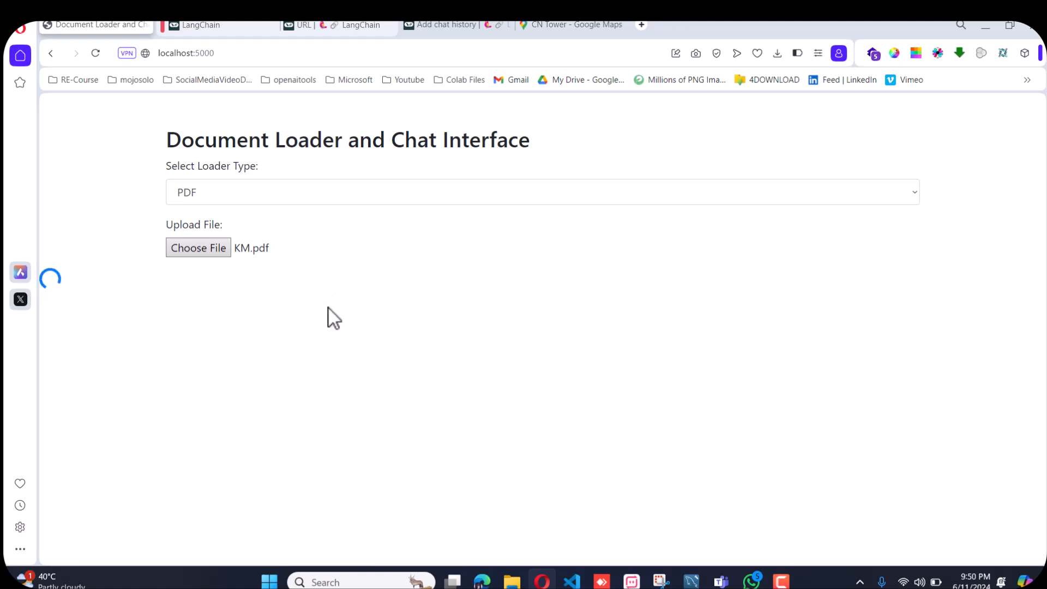
text(summarize this)
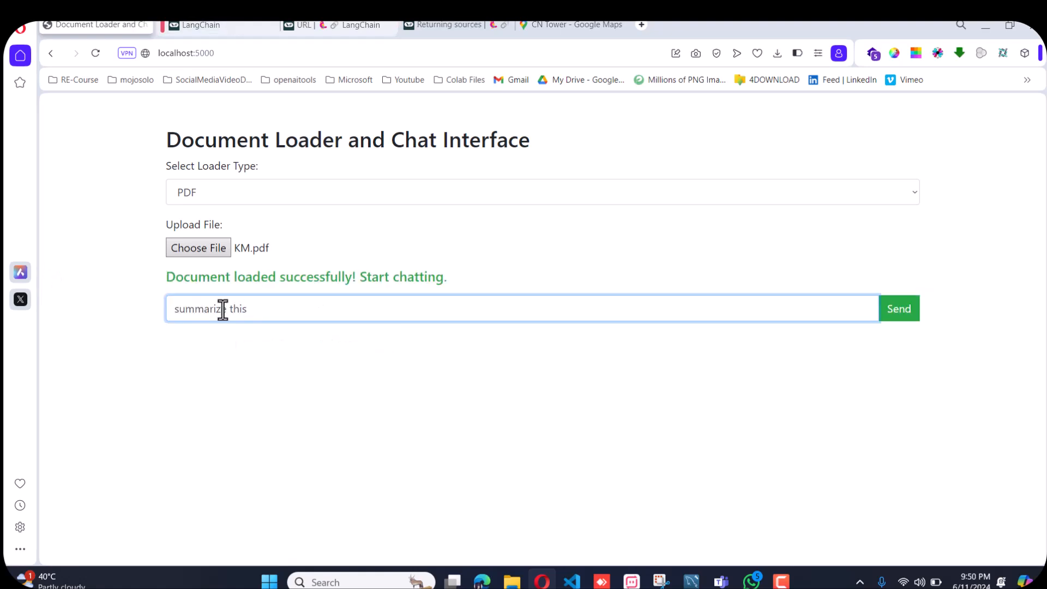
text(KM pdf for me)
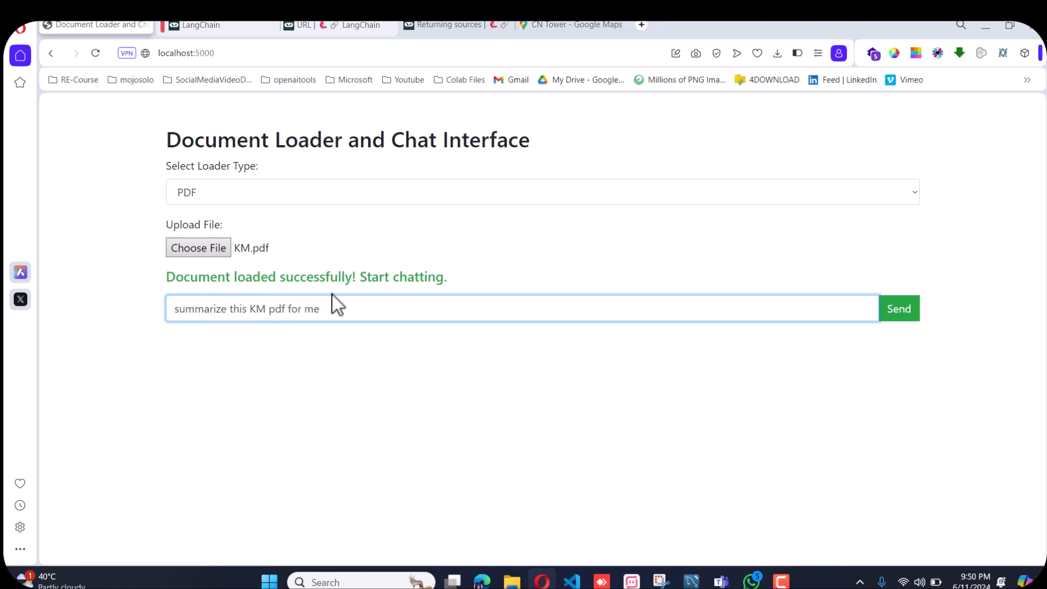
Send the KM pdf summary request, then ask 'what is macro, explain in detail'.
click(898, 307)
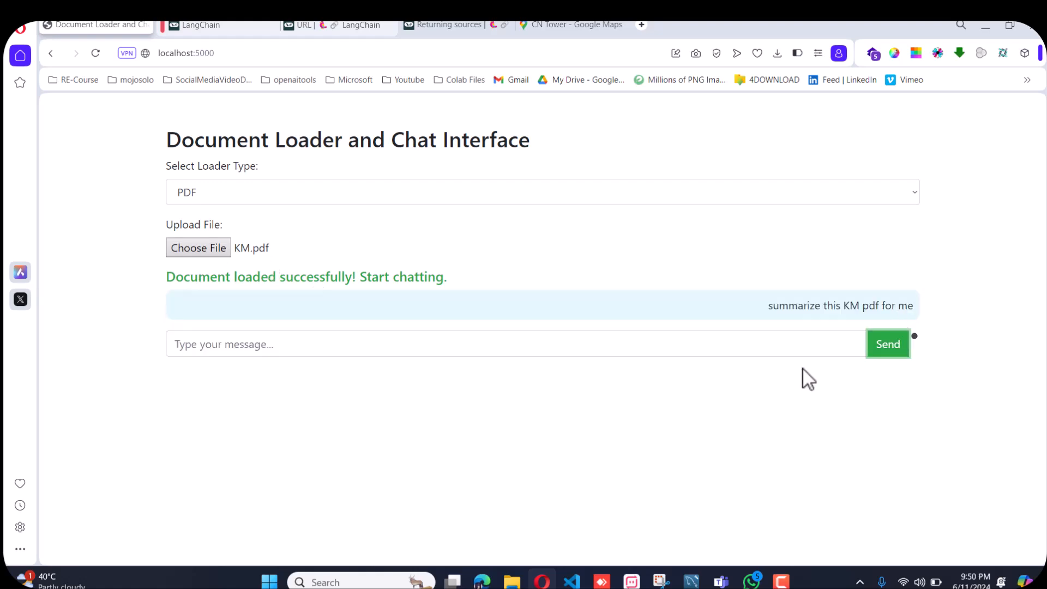
mouse_move(464, 402)
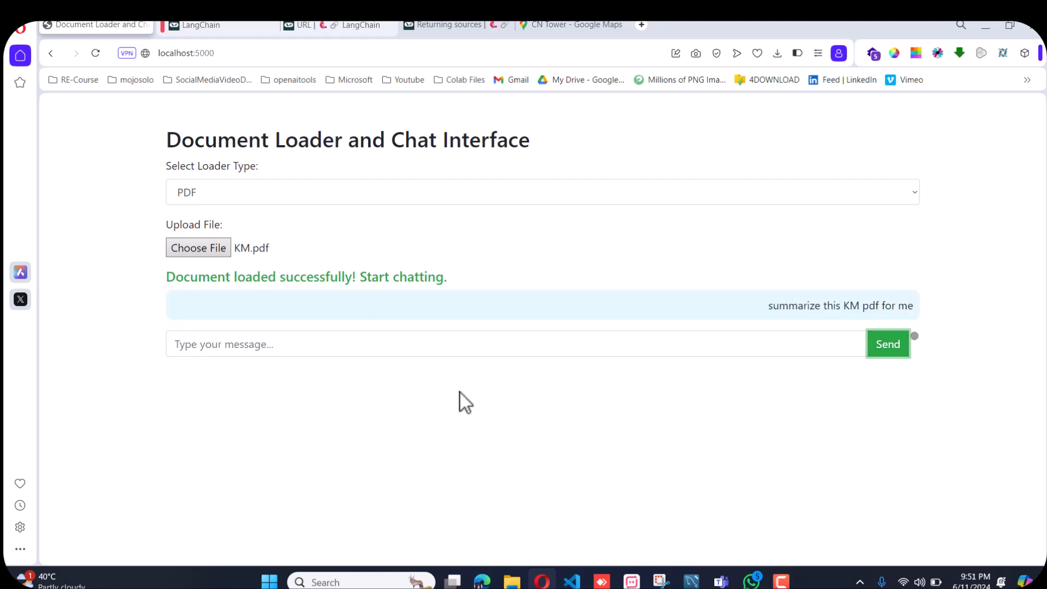
click(886, 343)
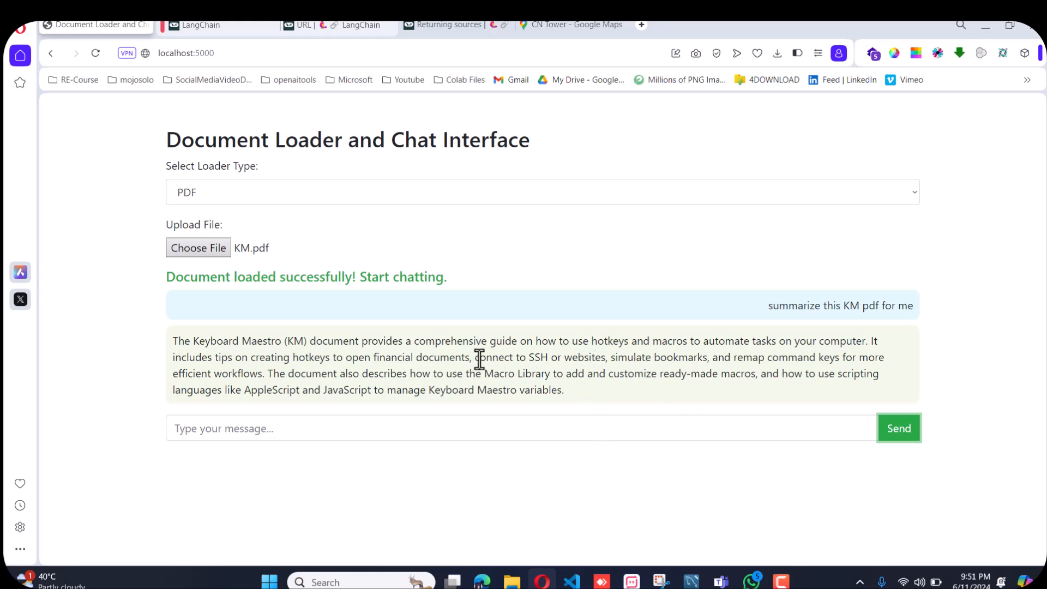
mouse_move(609, 360)
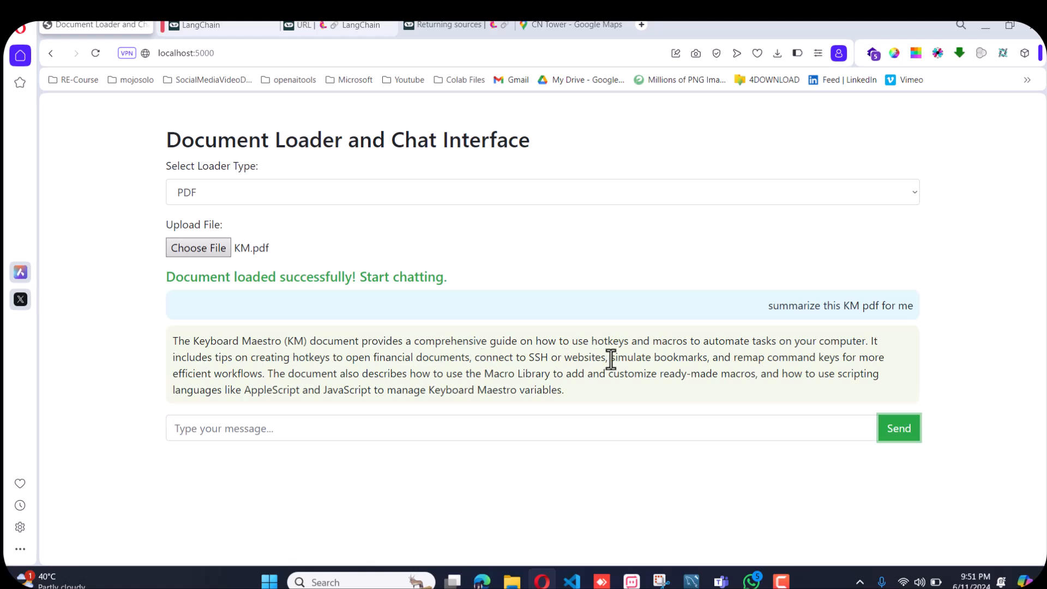
mouse_move(594, 357)
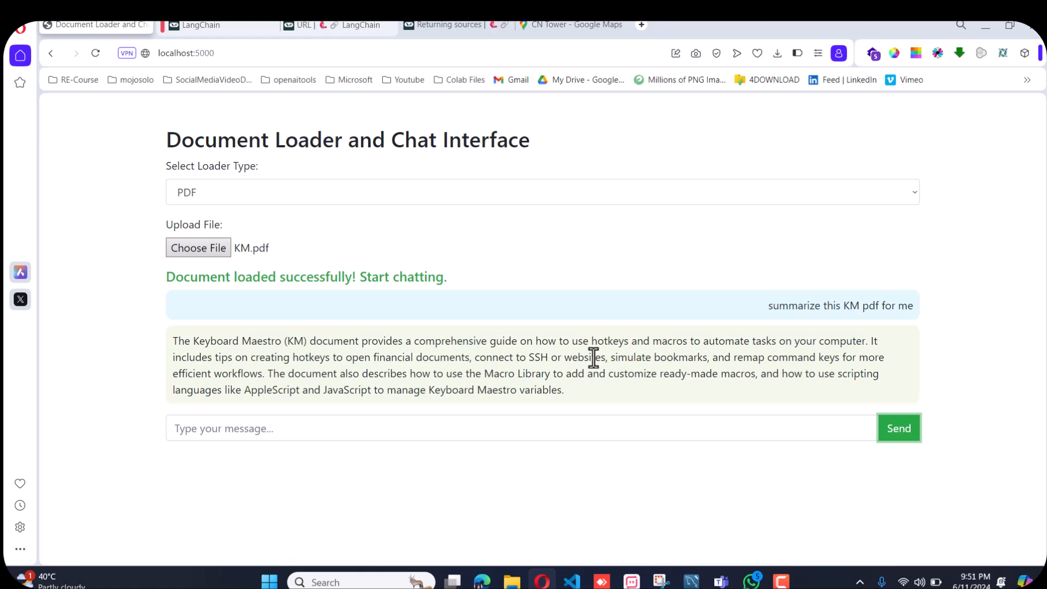
mouse_move(621, 400)
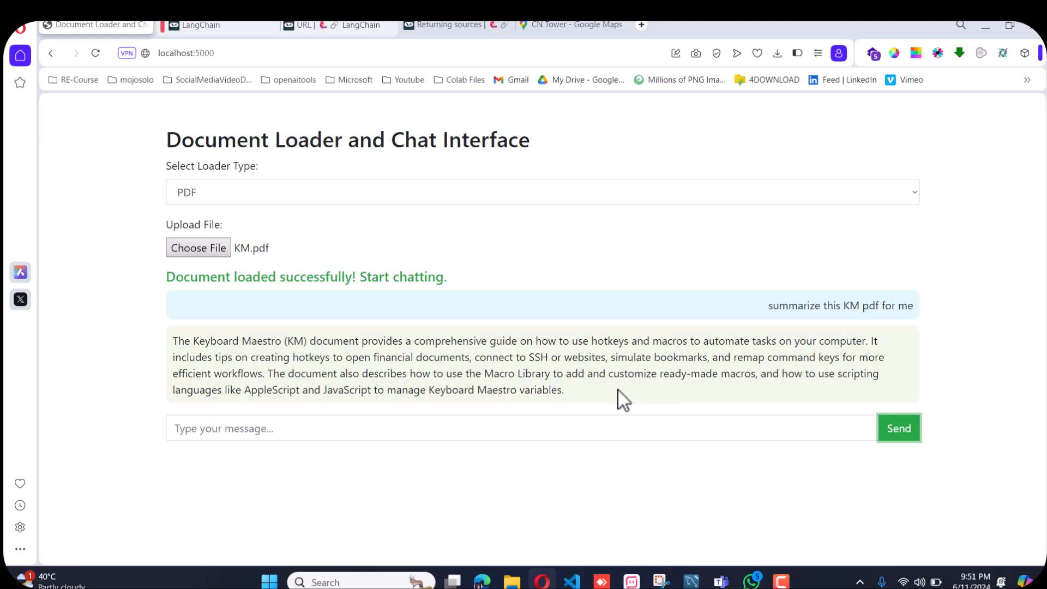
mouse_move(368, 409)
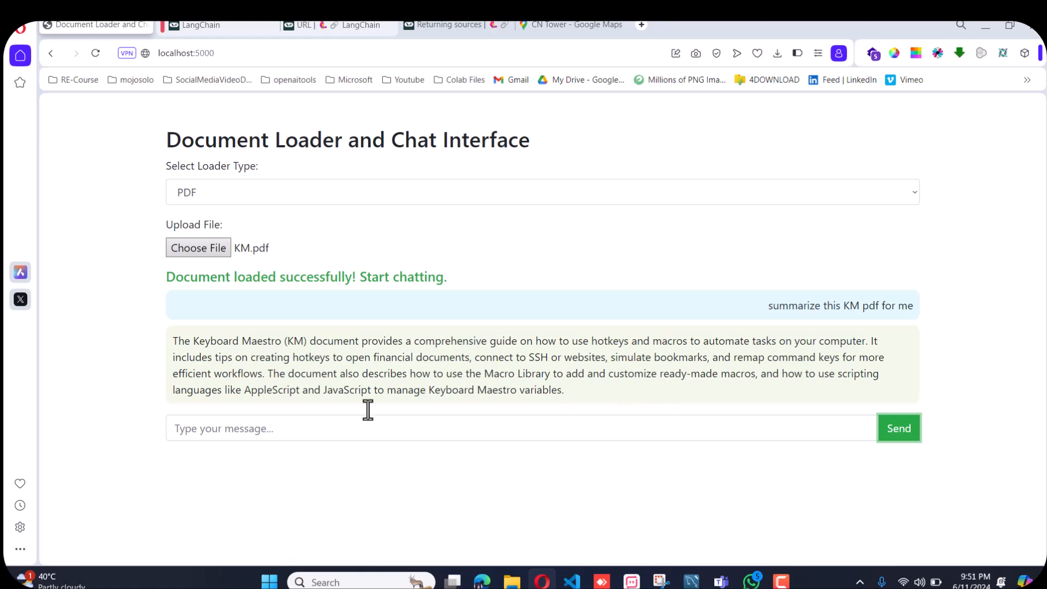
mouse_move(438, 372)
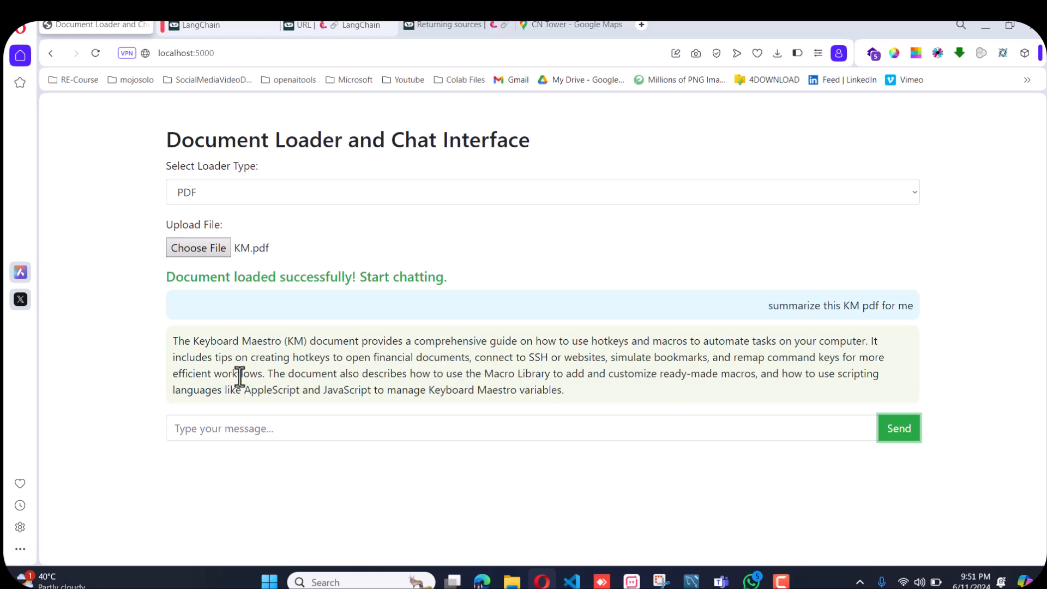
mouse_move(409, 393)
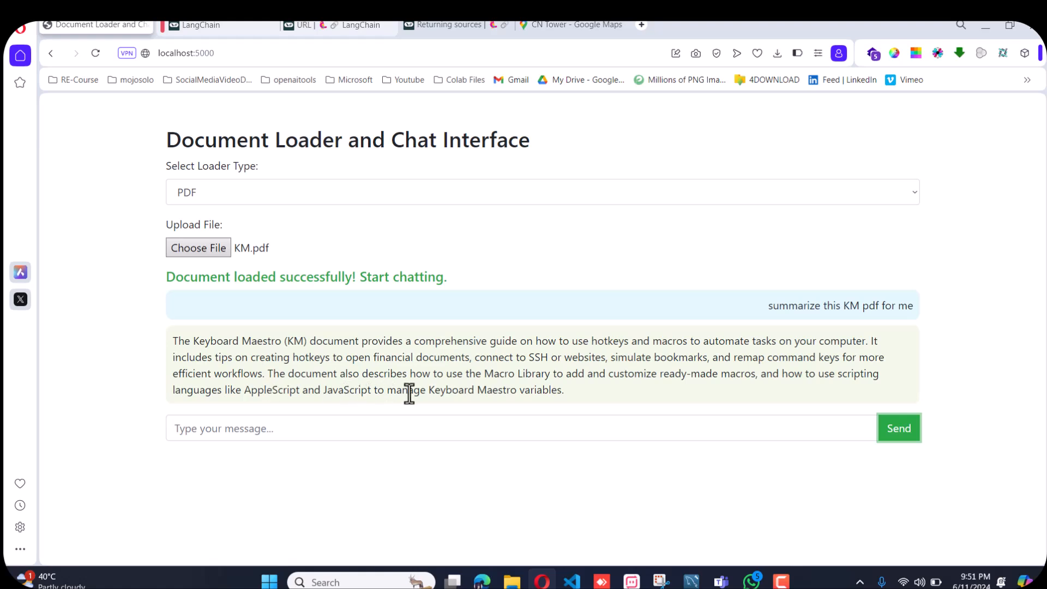
click(520, 428)
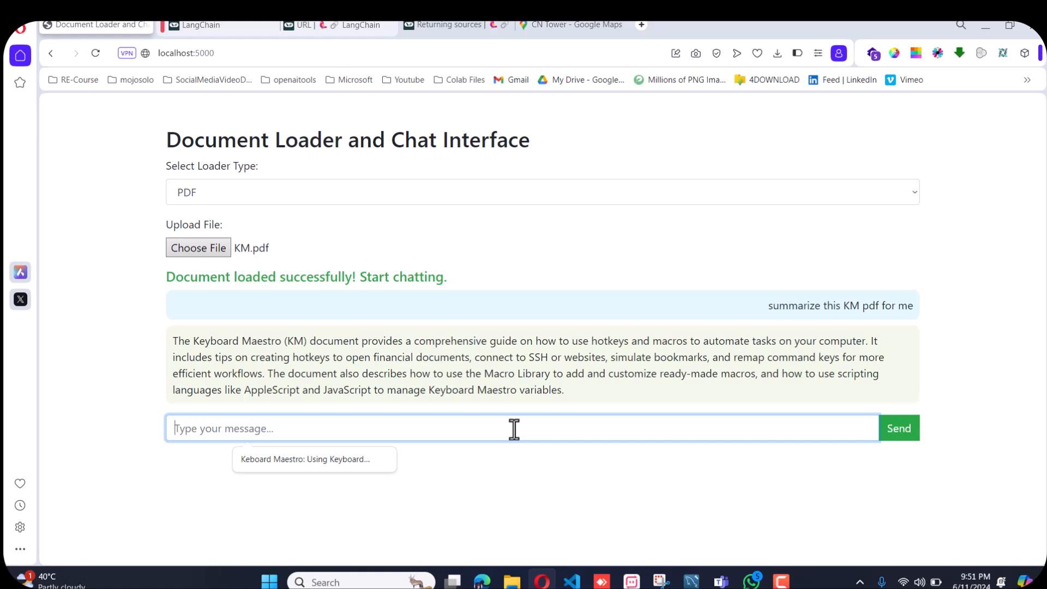
text(e)
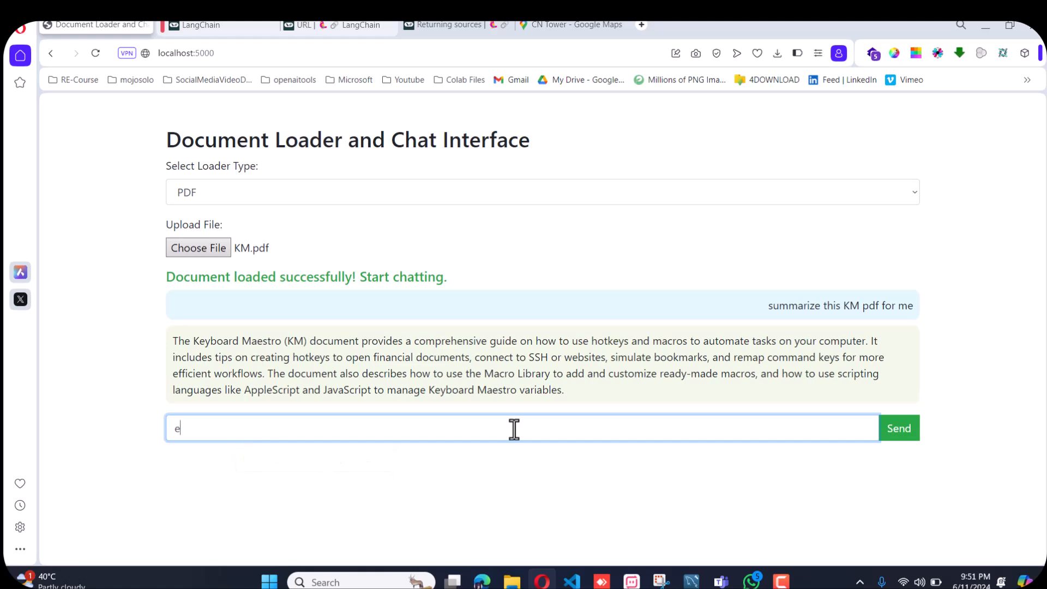
text(what is macr)
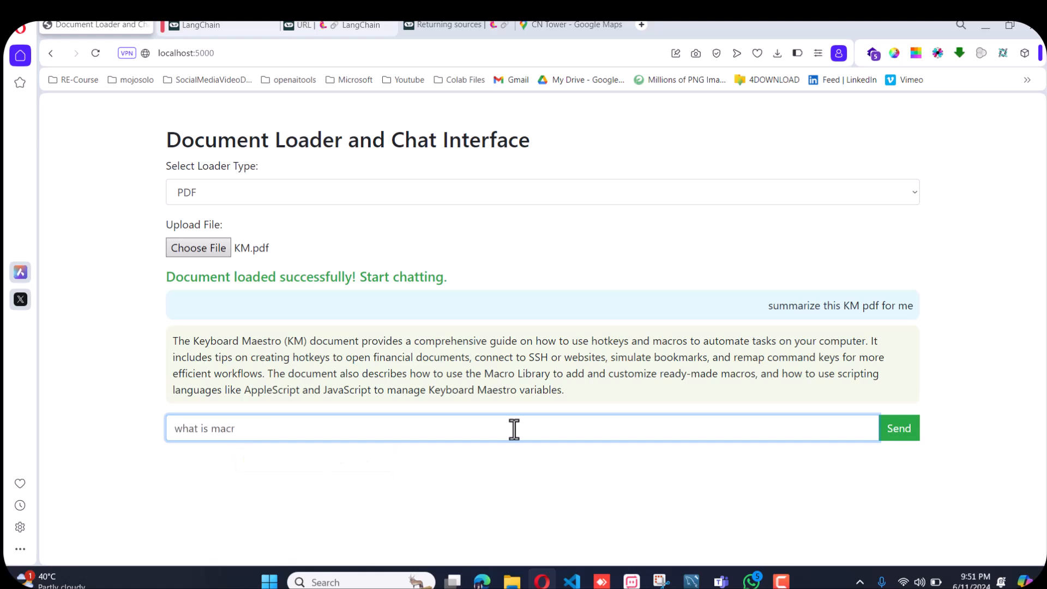
text(o)
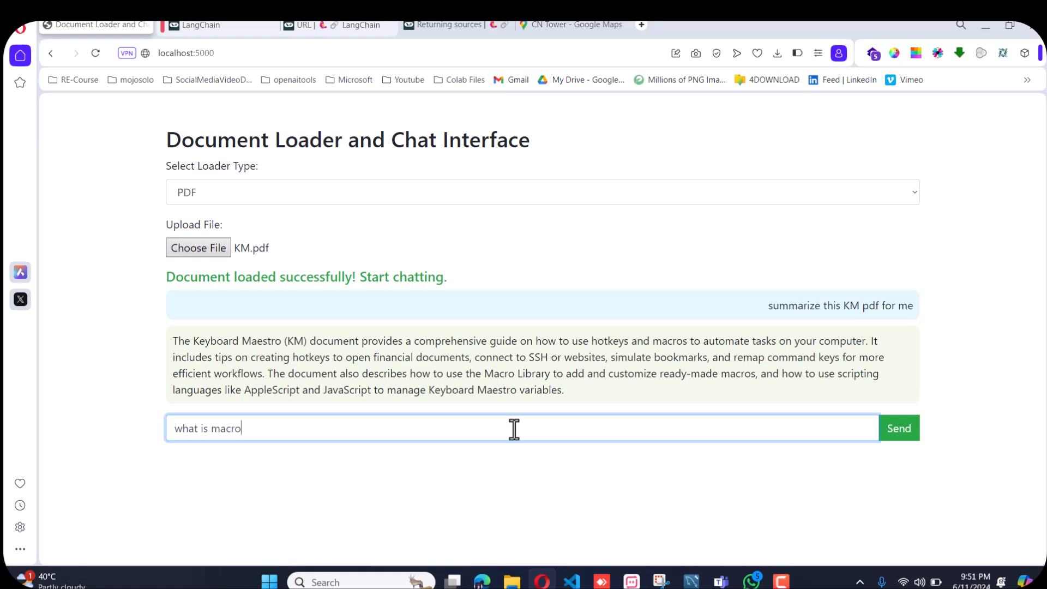
text(,)
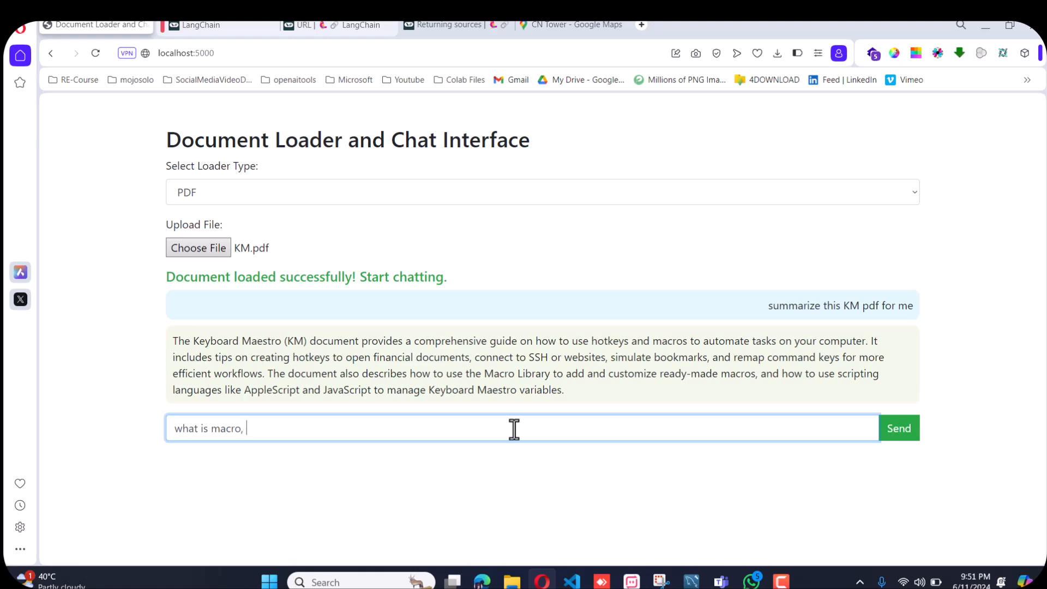
text(explain i)
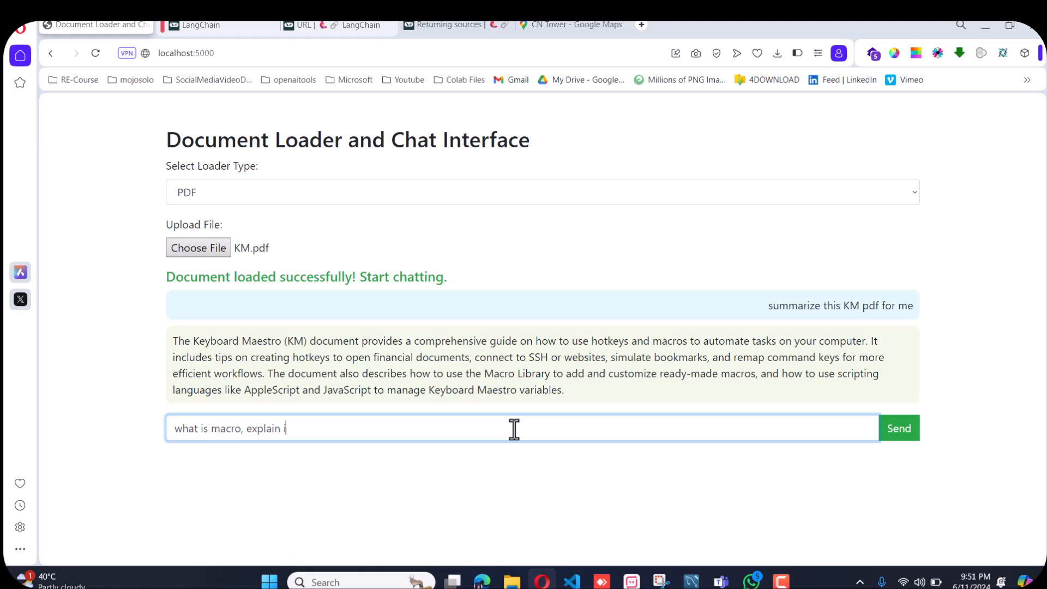
text(n detail)
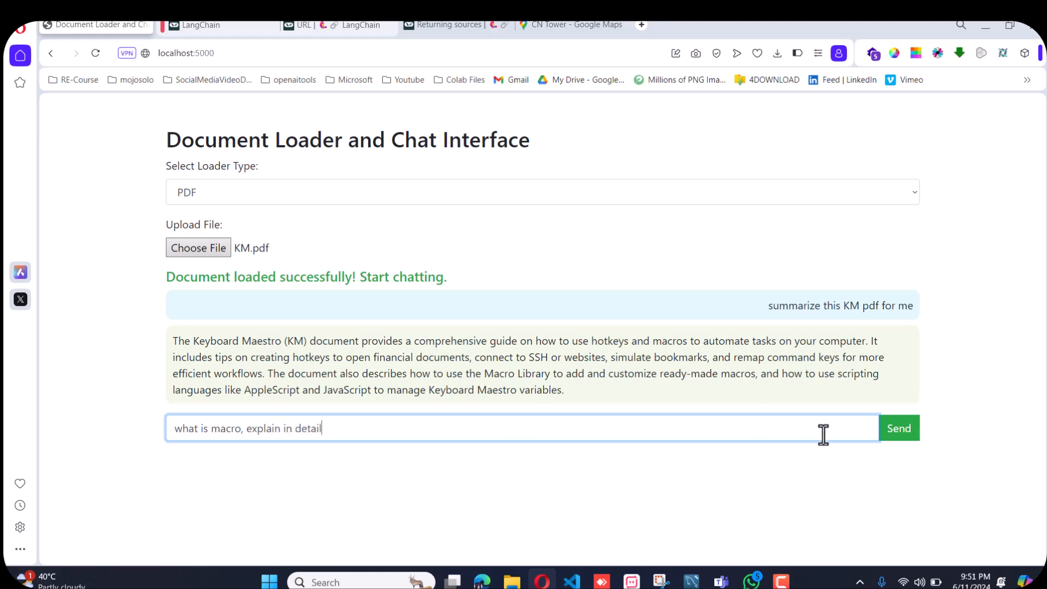
click(898, 428)
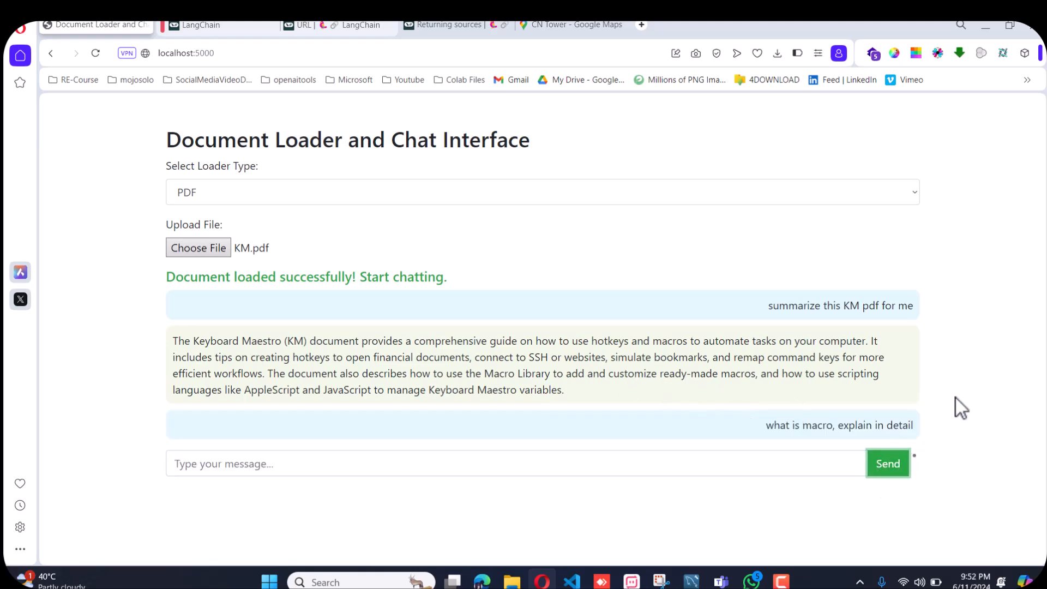
mouse_move(998, 399)
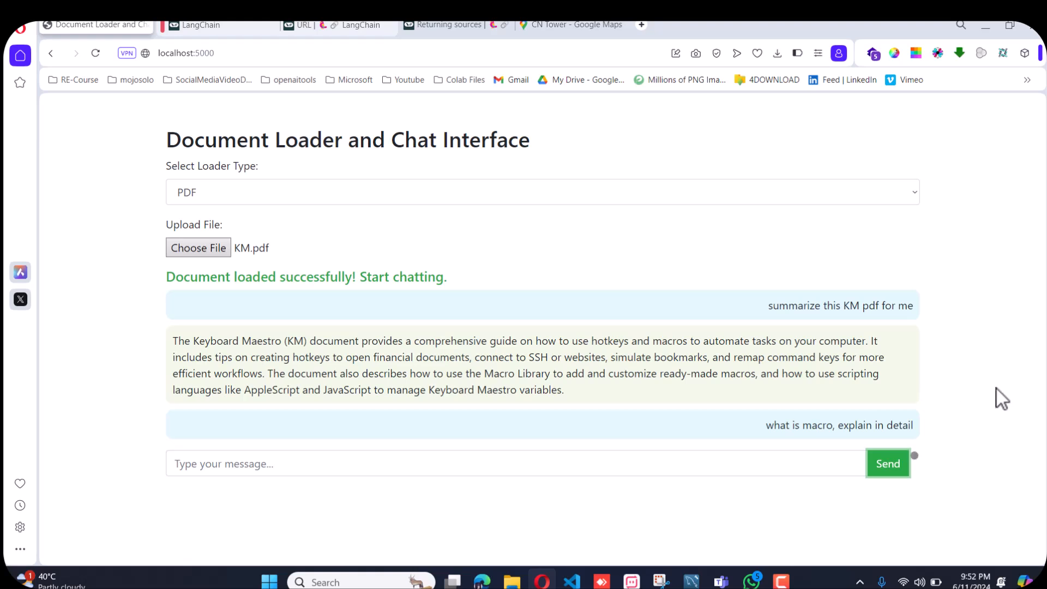
mouse_move(990, 398)
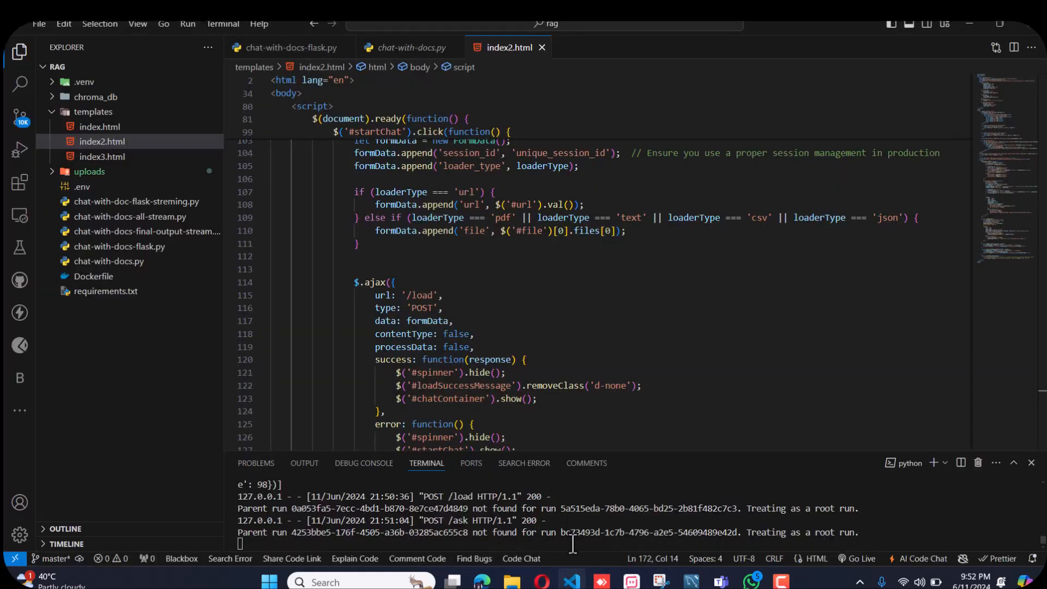
mouse_move(661, 449)
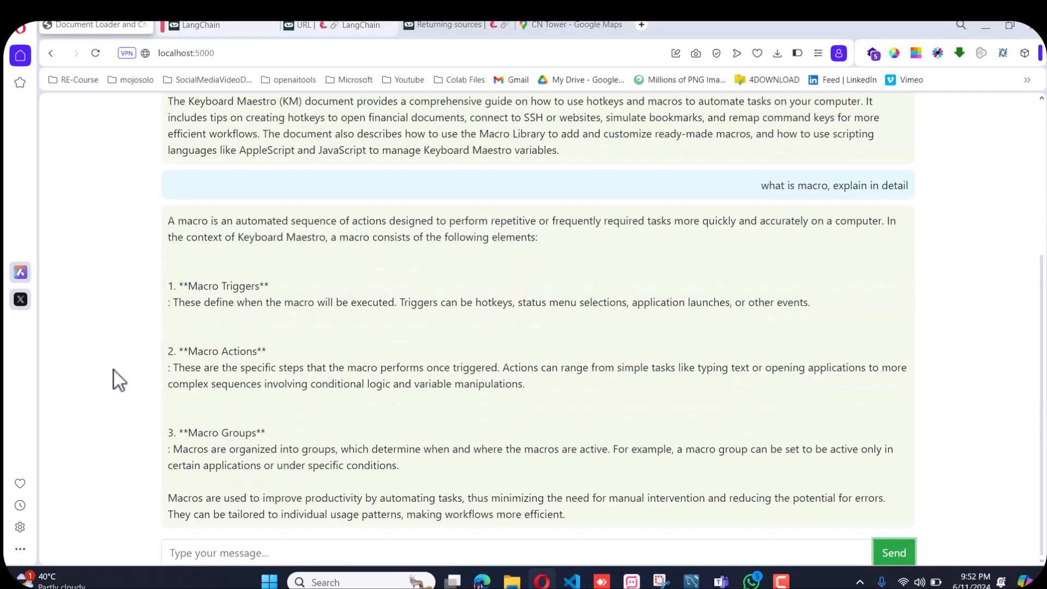
mouse_move(339, 386)
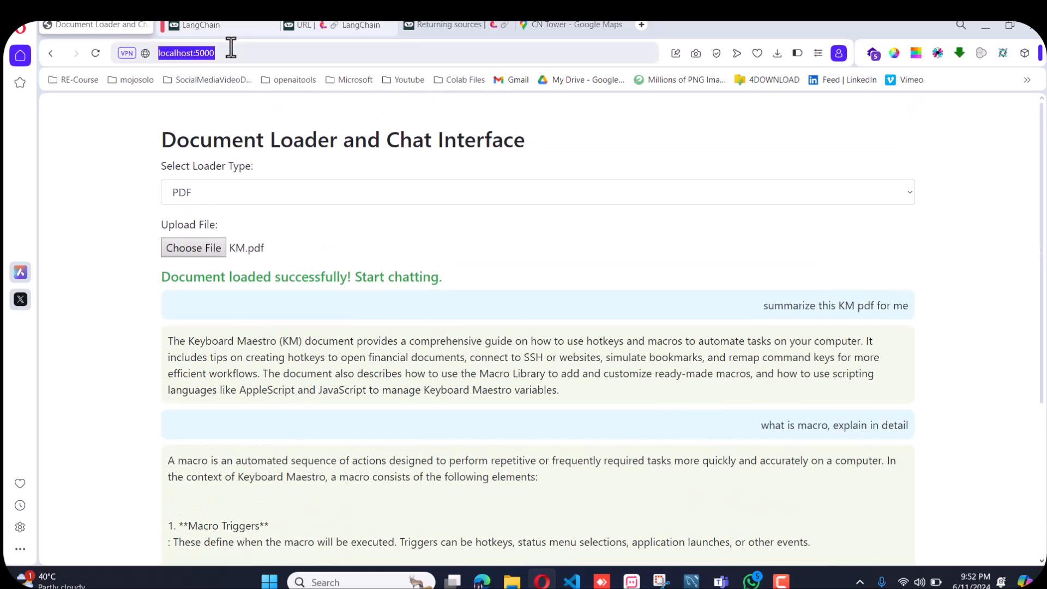
Load 'DEPLOY APP ON GCP..txt' into the chat app using the Text loader type.
click(538, 192)
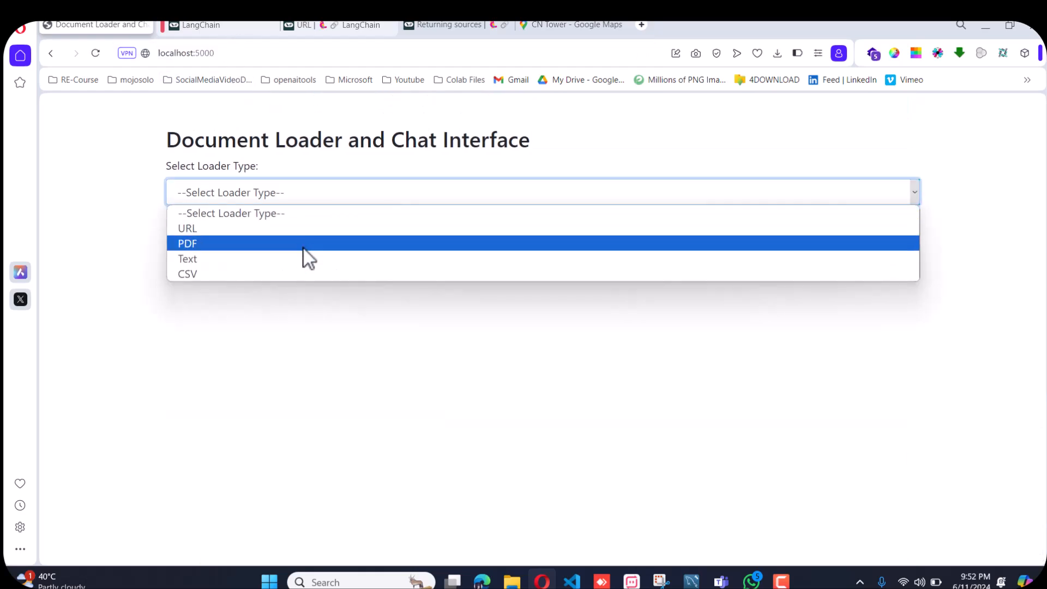
click(187, 259)
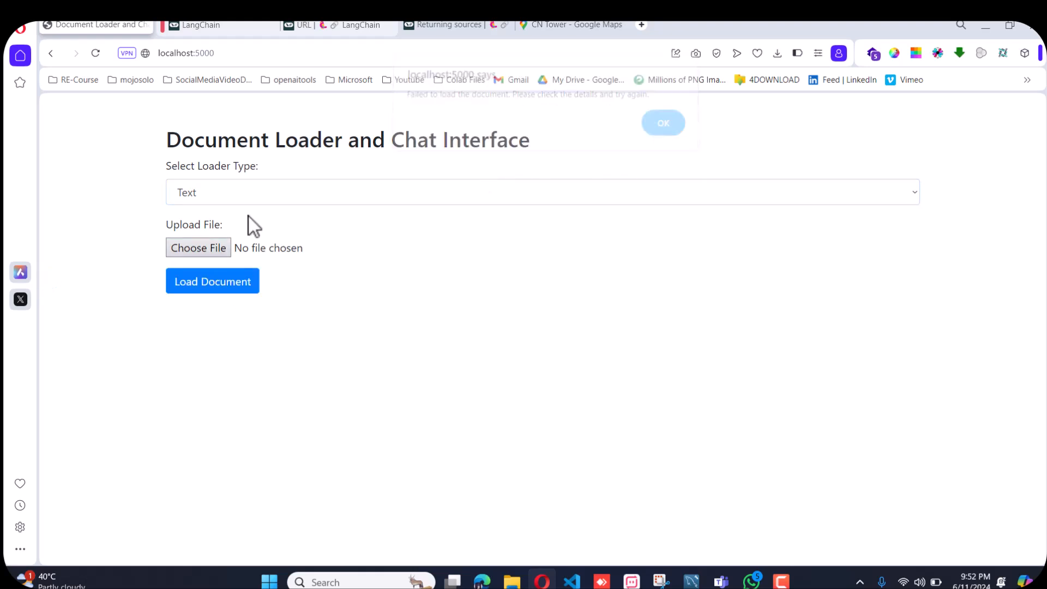
click(197, 247)
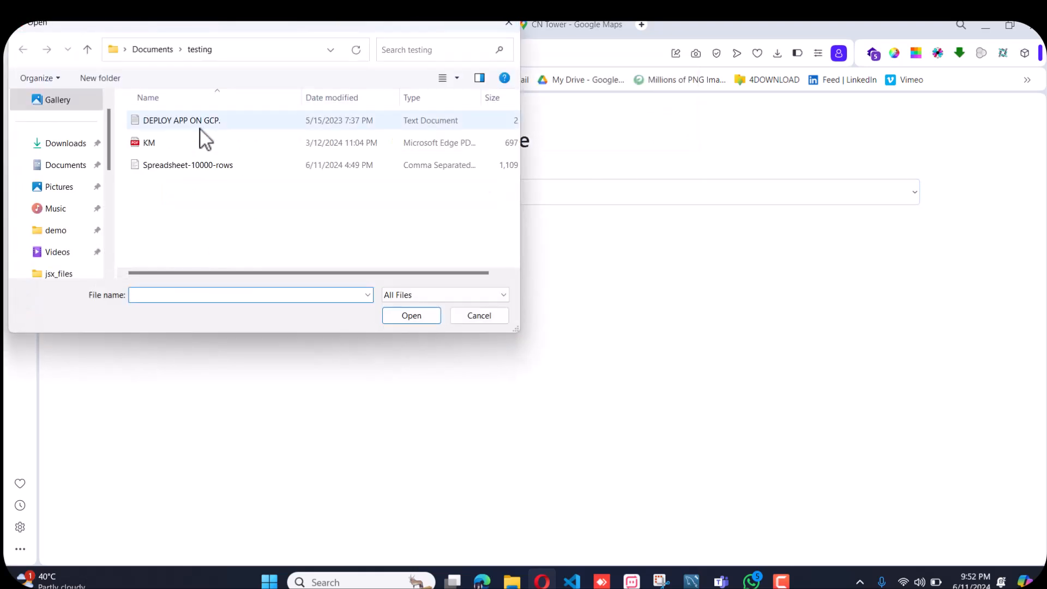
click(181, 120)
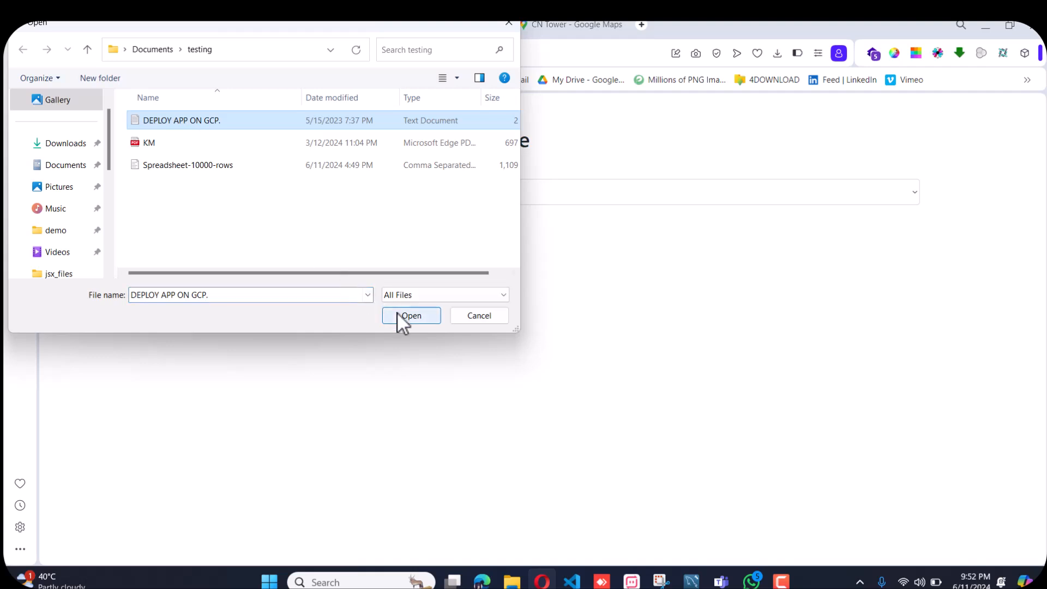
click(411, 315)
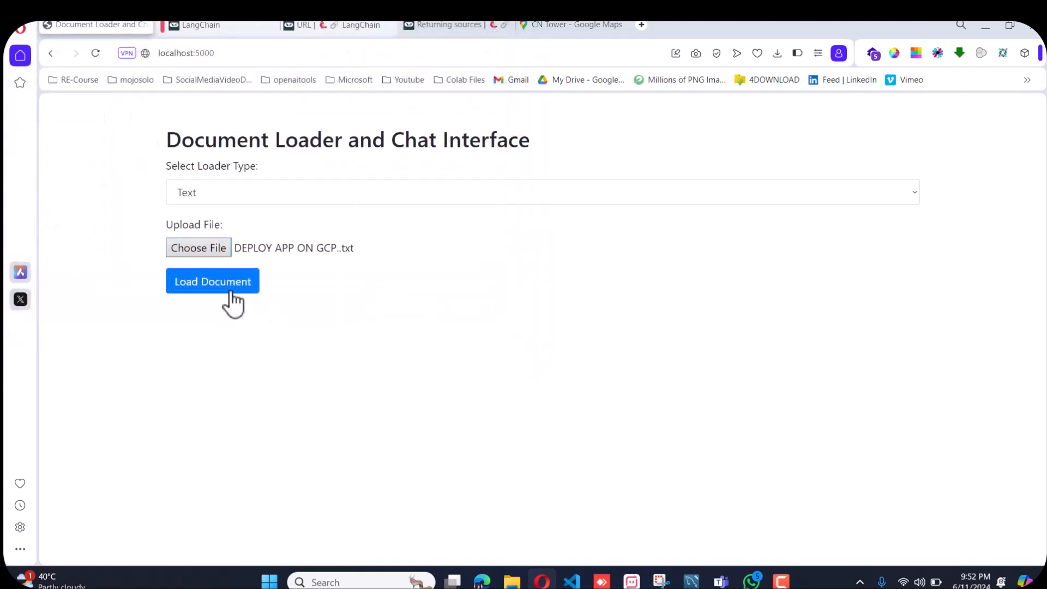
click(213, 281)
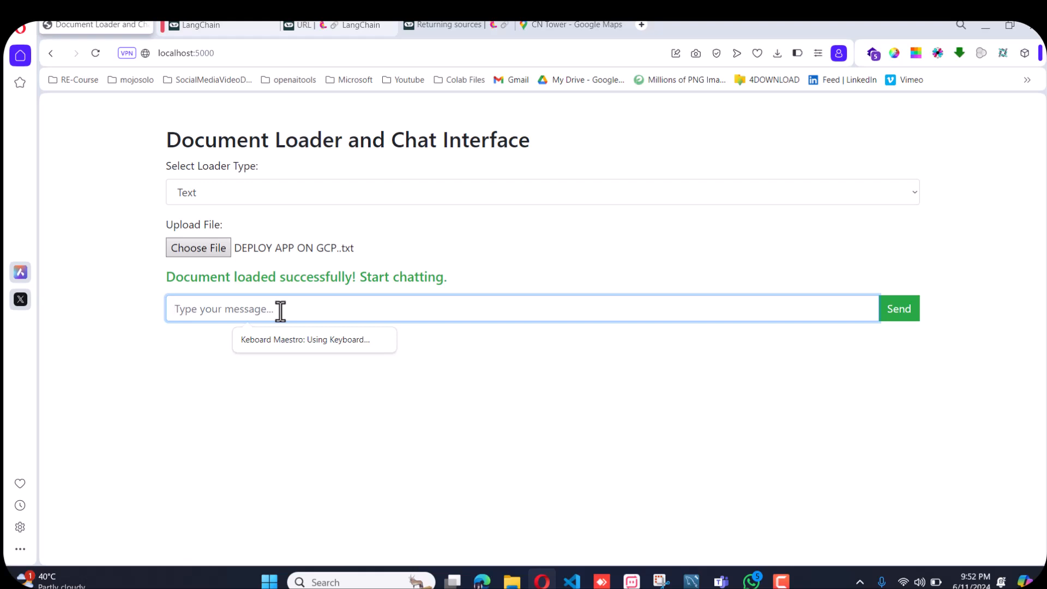
Ask 'give me the steps for deploy app on GCP' and get the deployment answer.
text(give me)
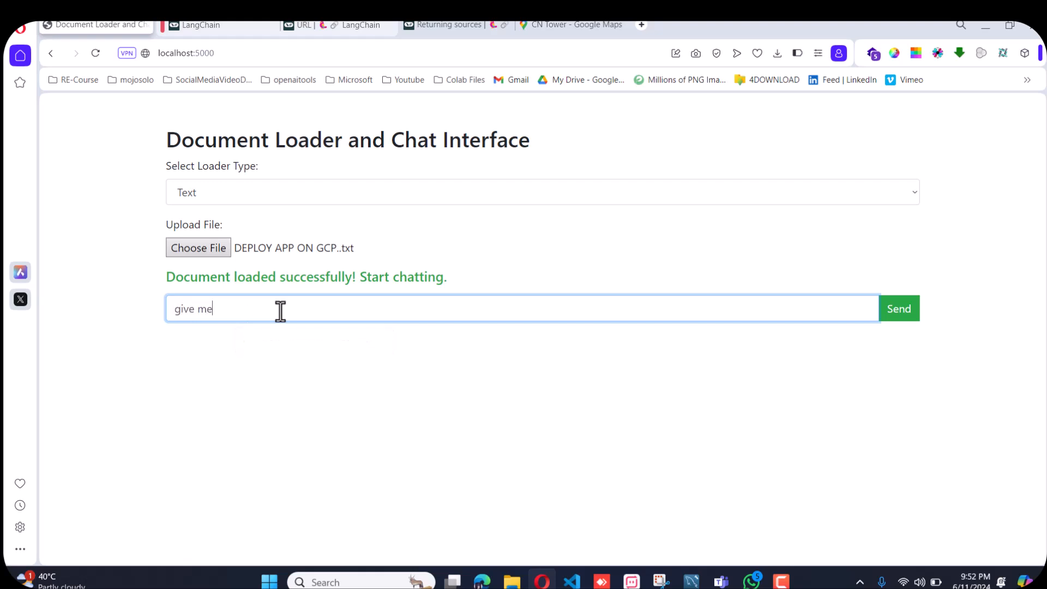
text(the steps)
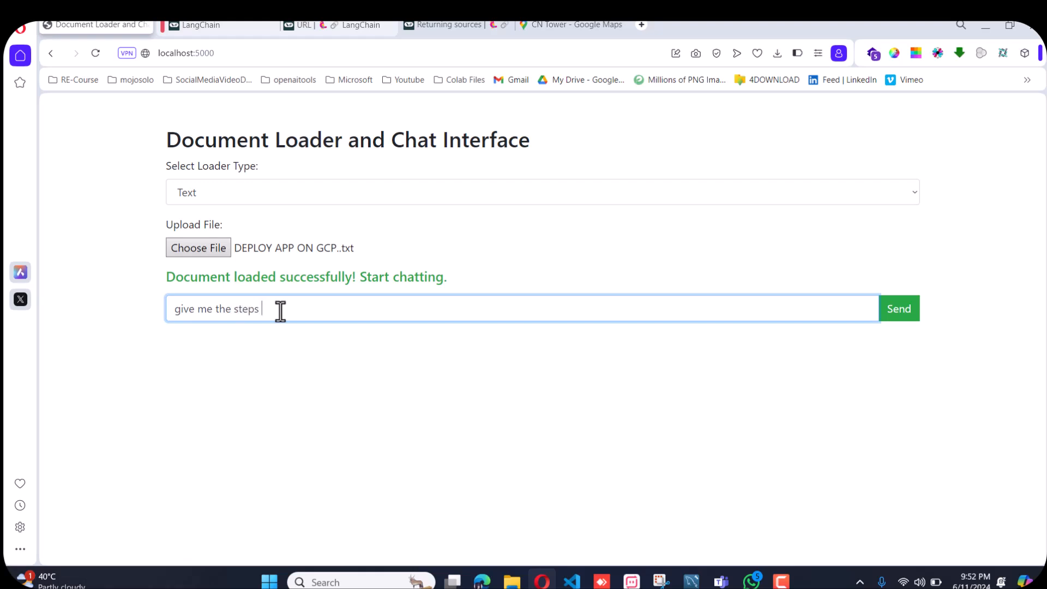
text(for)
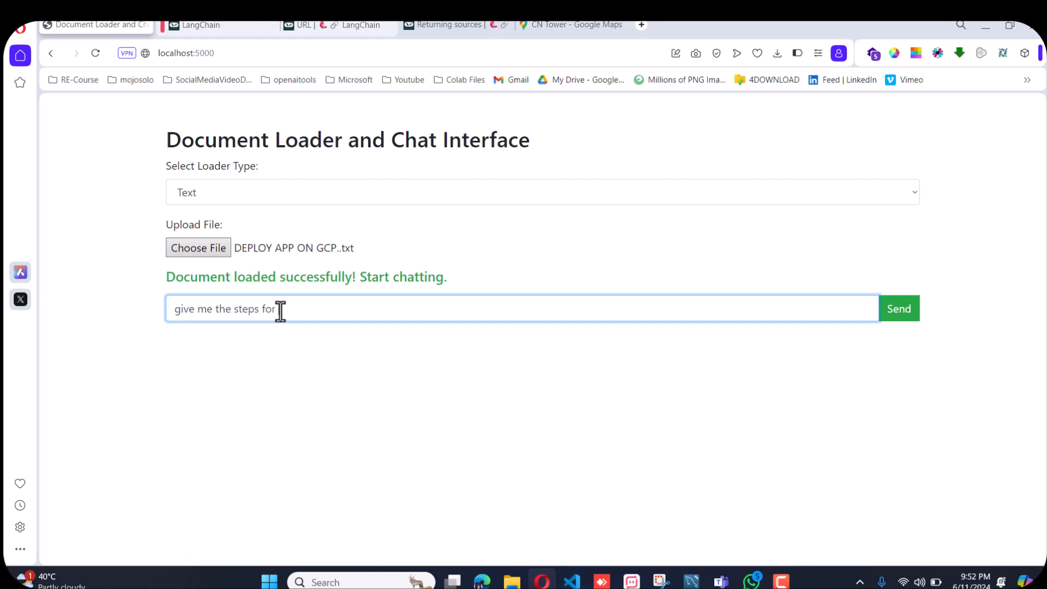
text(deploy a)
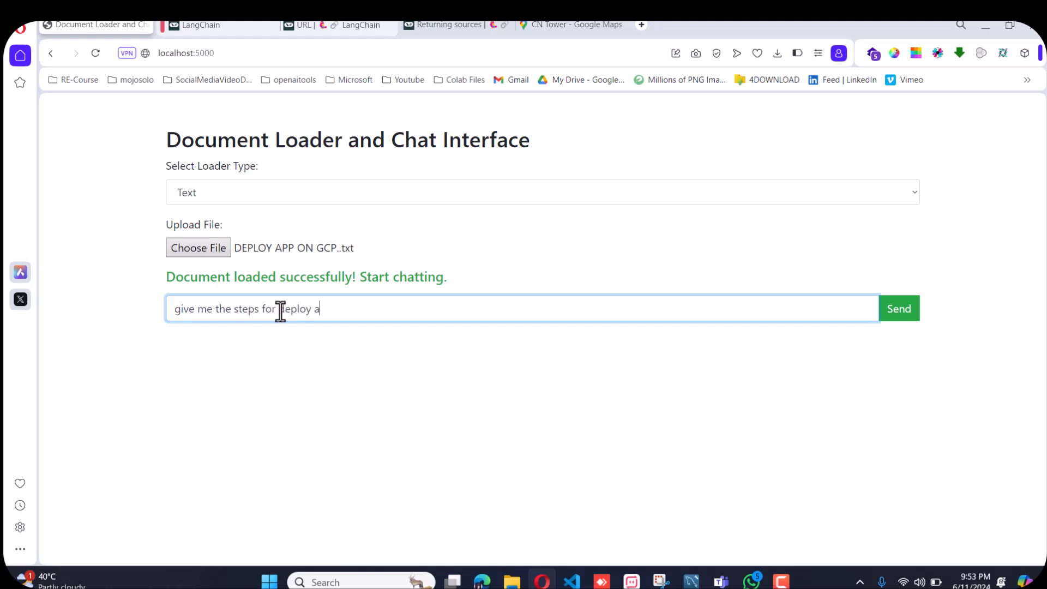
text(pp on GCP)
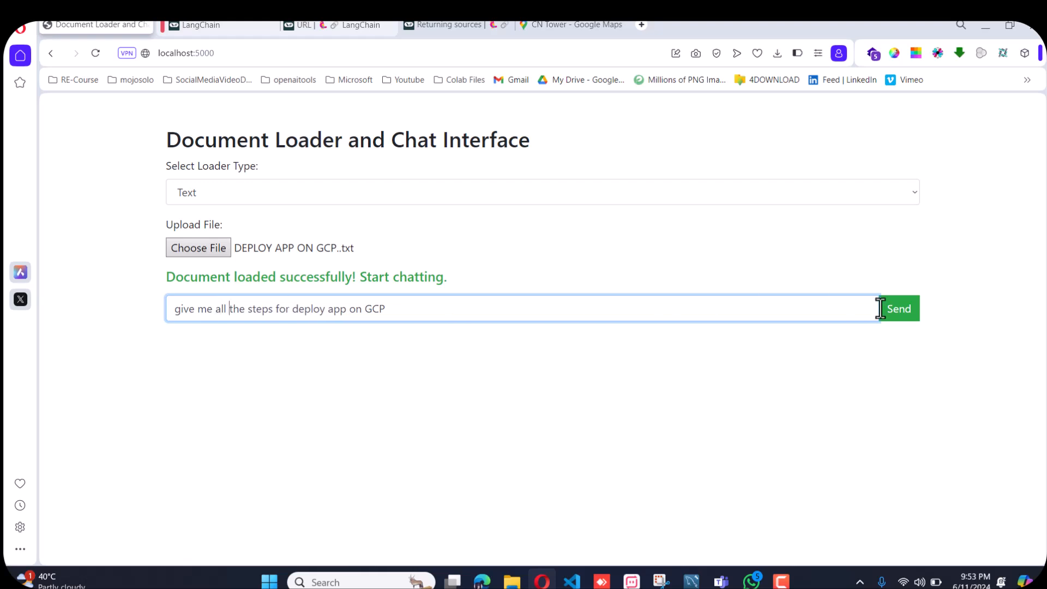
click(899, 307)
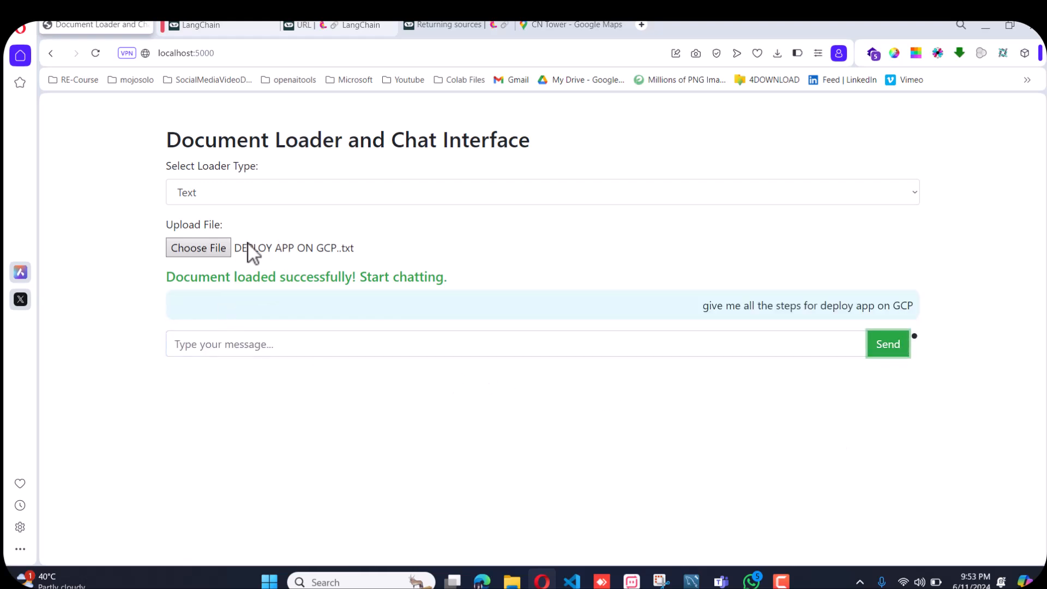
mouse_move(271, 271)
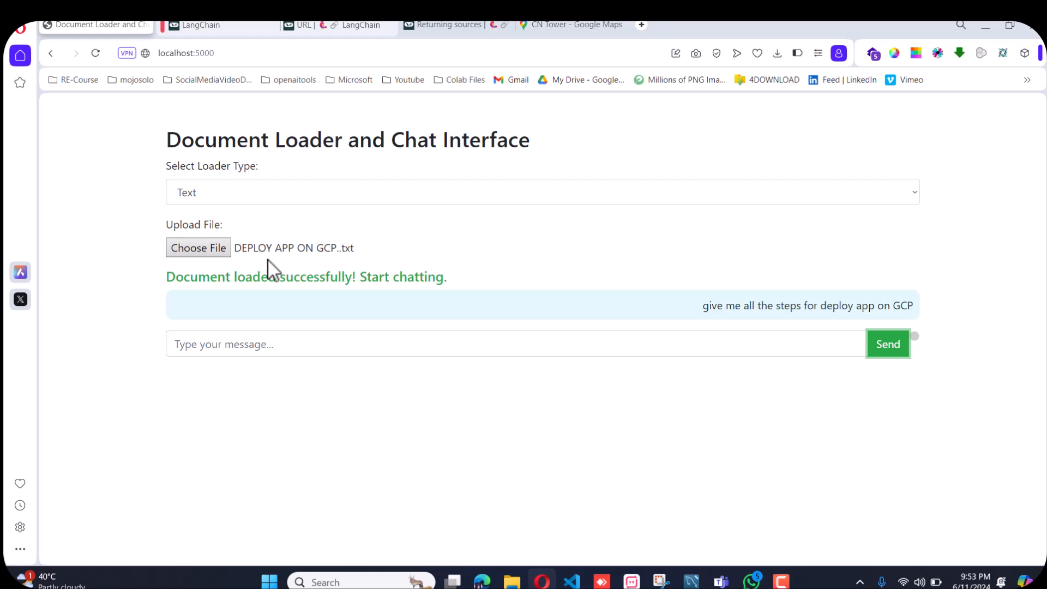
mouse_move(110, 337)
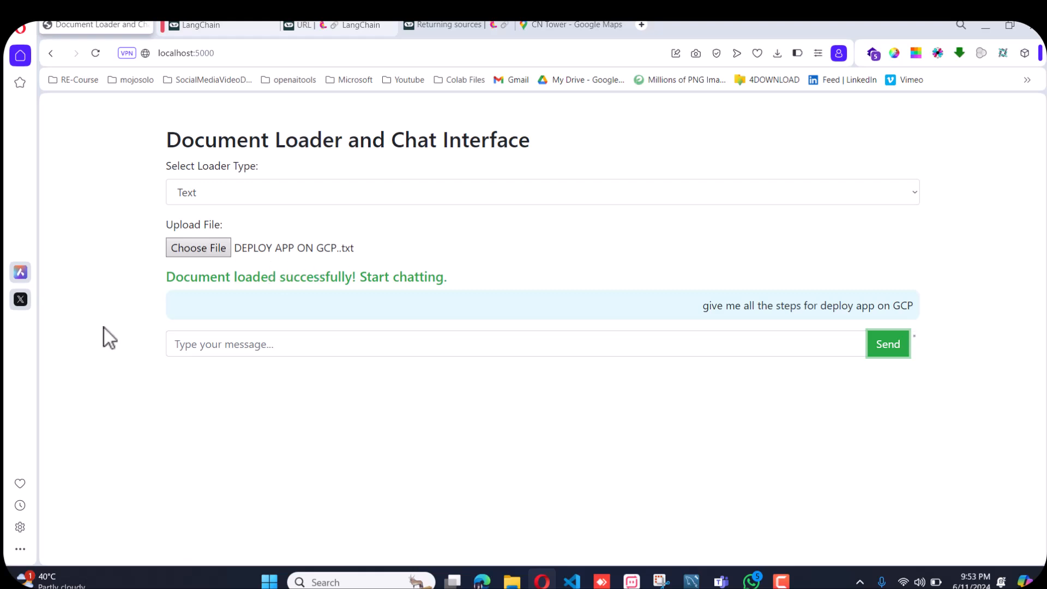
click(887, 343)
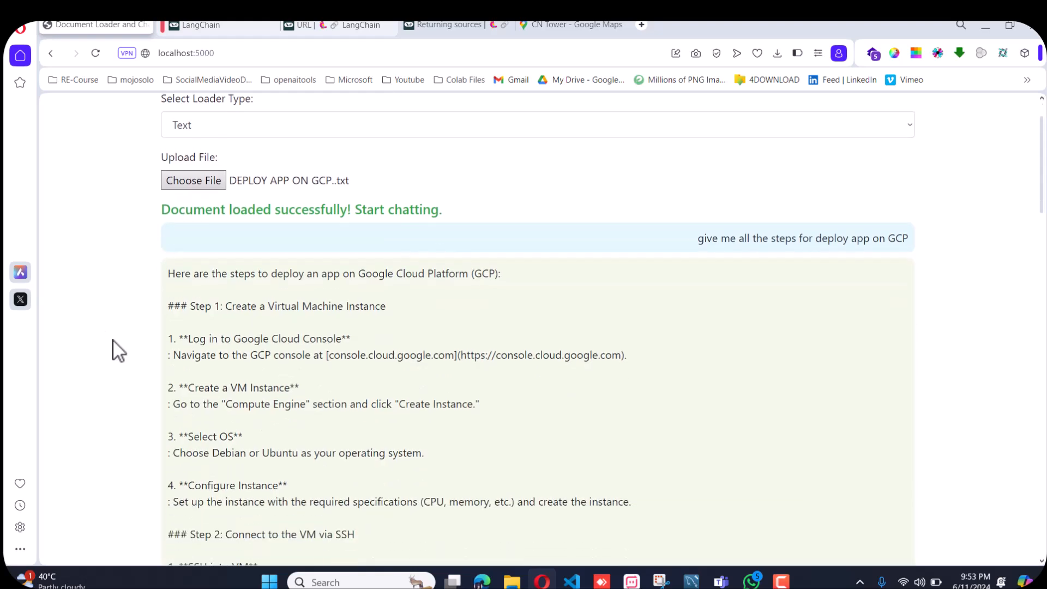
Scroll through the multi-step GCP deployment guide in the chat.
scroll(down, 3)
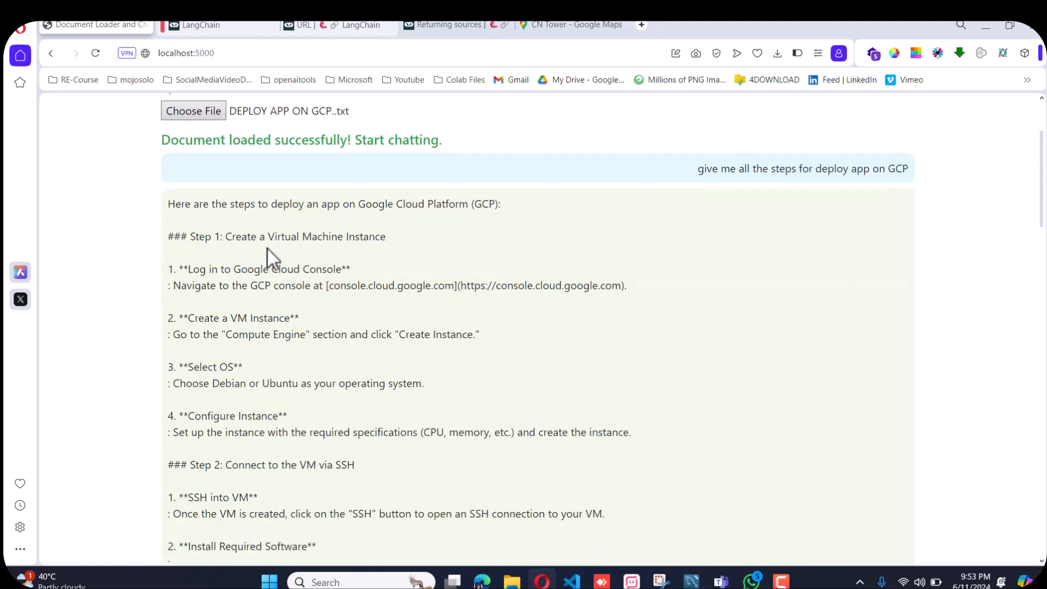
scroll(down, 3)
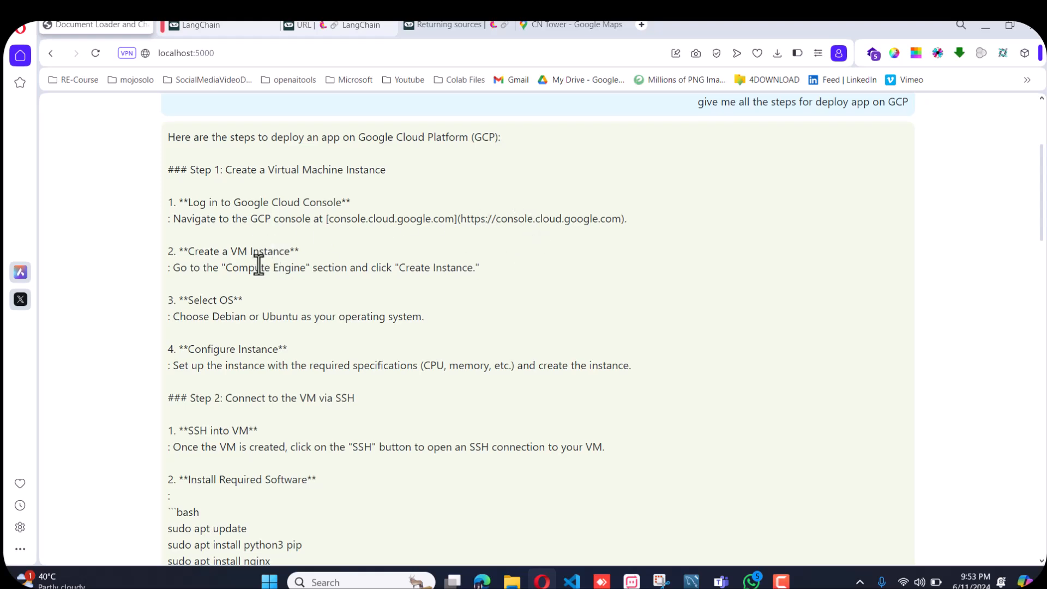
scroll(down, 3)
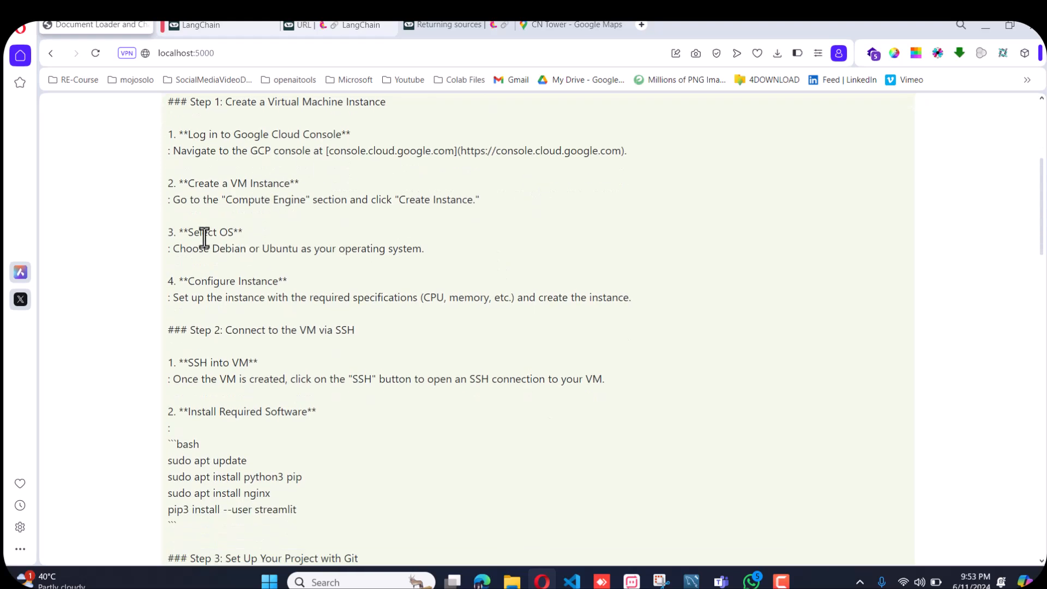
scroll(down, 3)
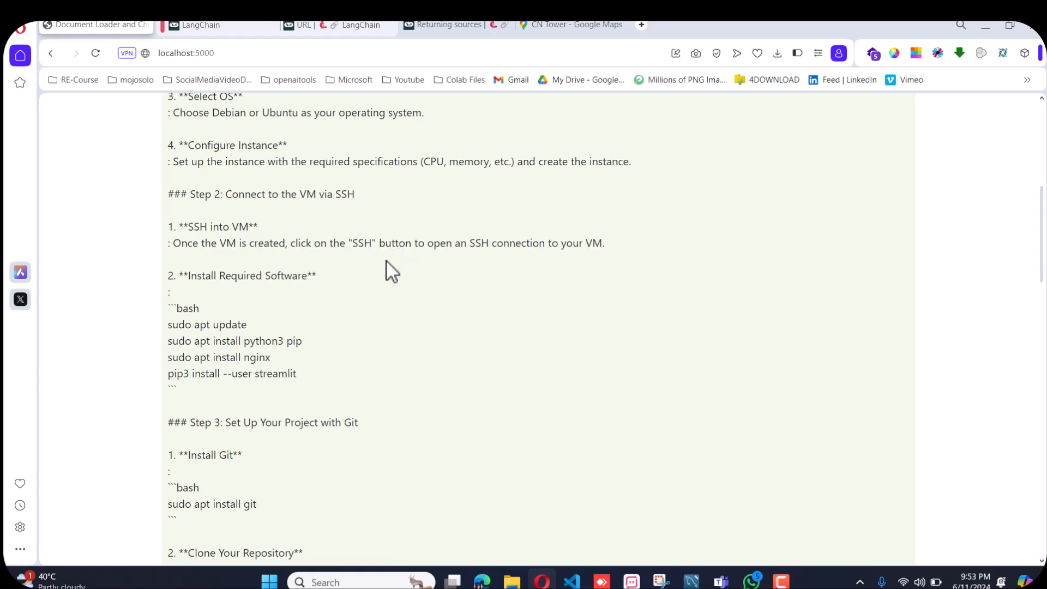
scroll(down, 3)
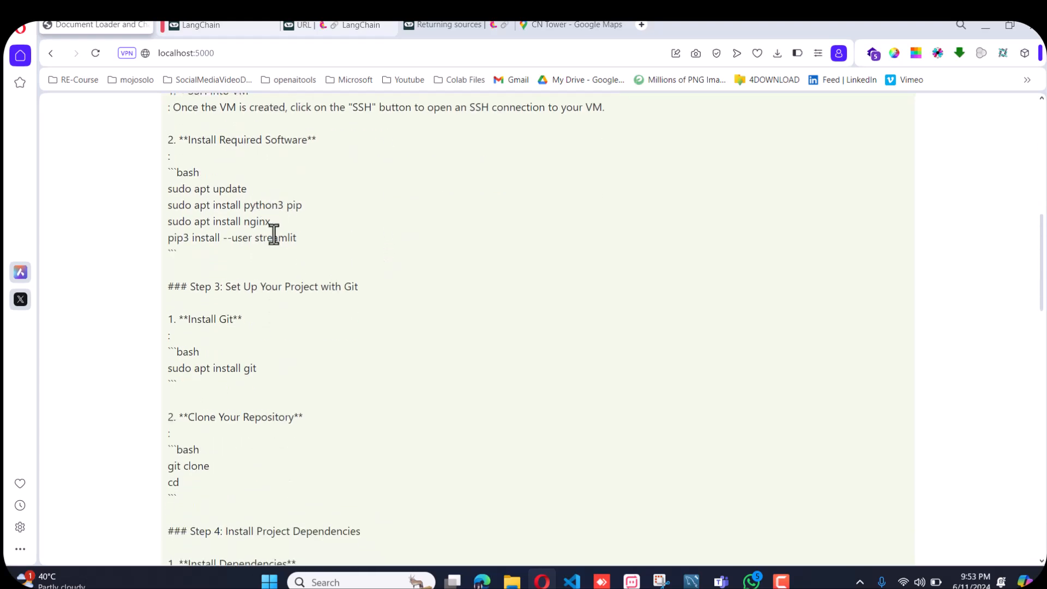
scroll(down, 3)
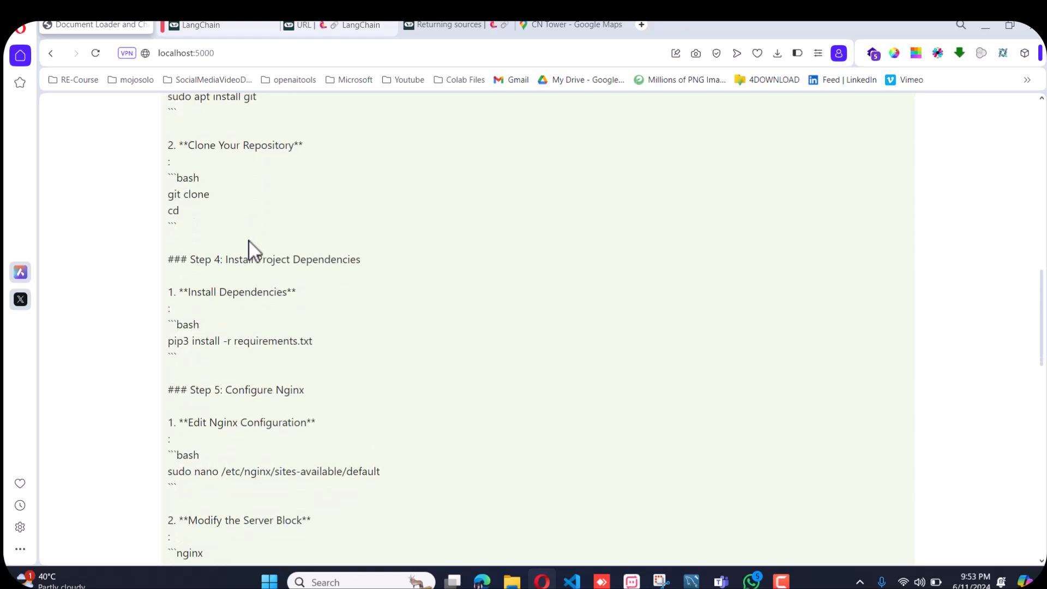
scroll(down, 3)
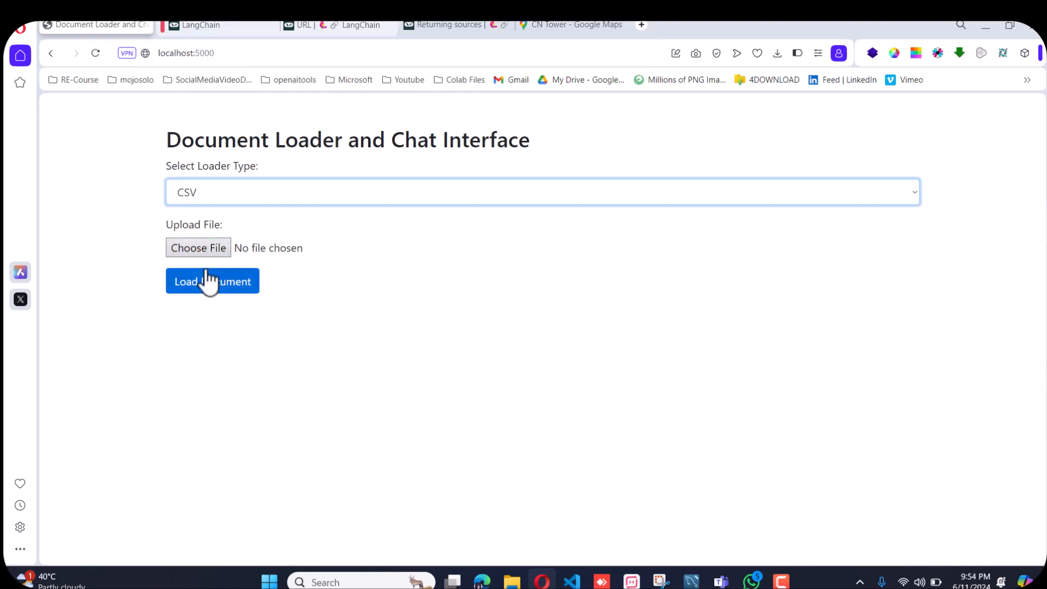
Load Spreadsheet-10000-rows.csv and ask the chatbot for the names of the CSV's columns.
click(197, 248)
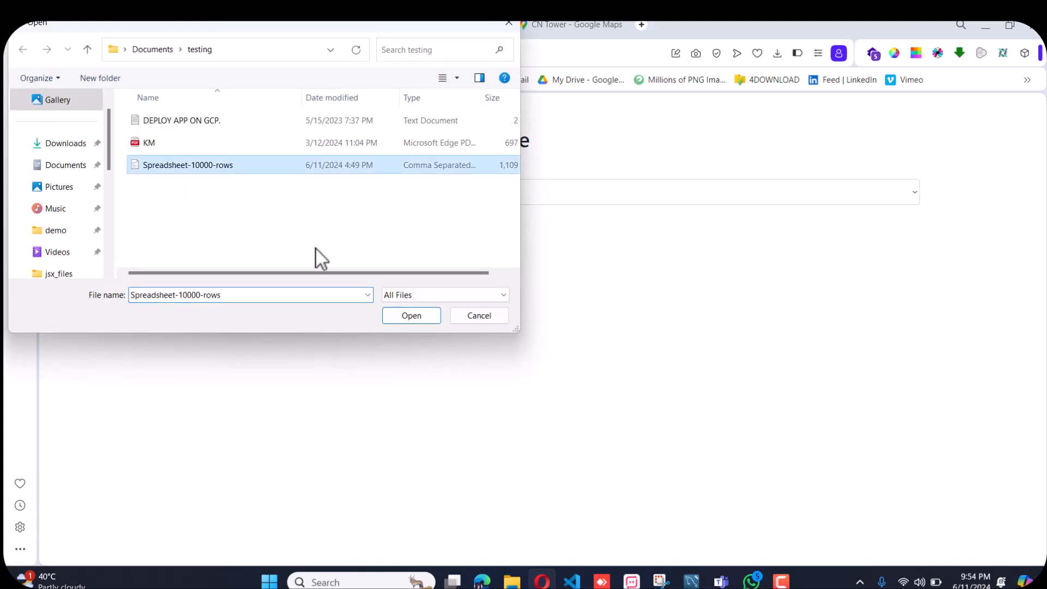
click(411, 316)
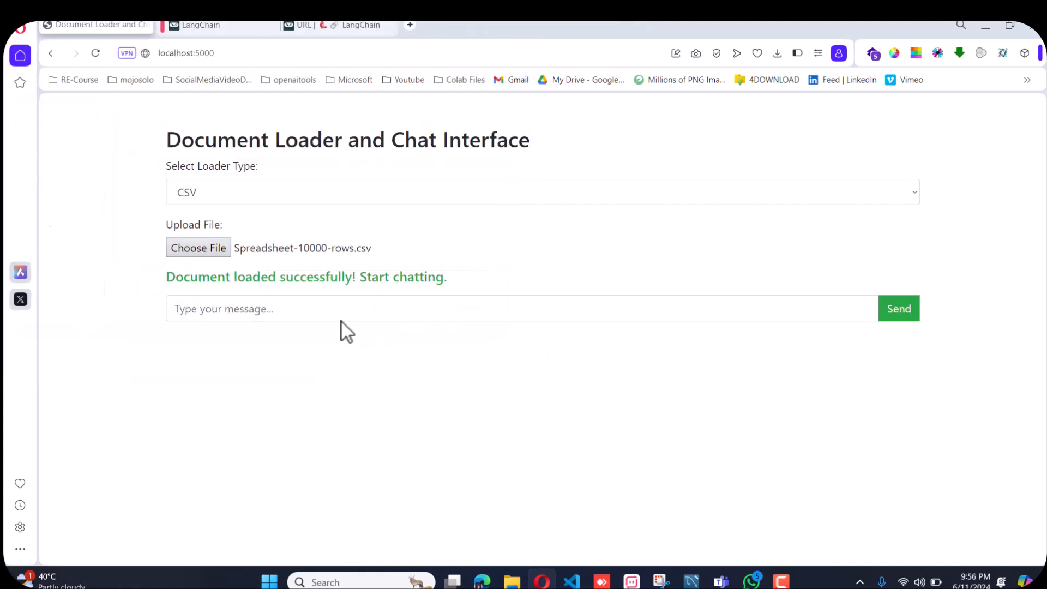
text(tell)
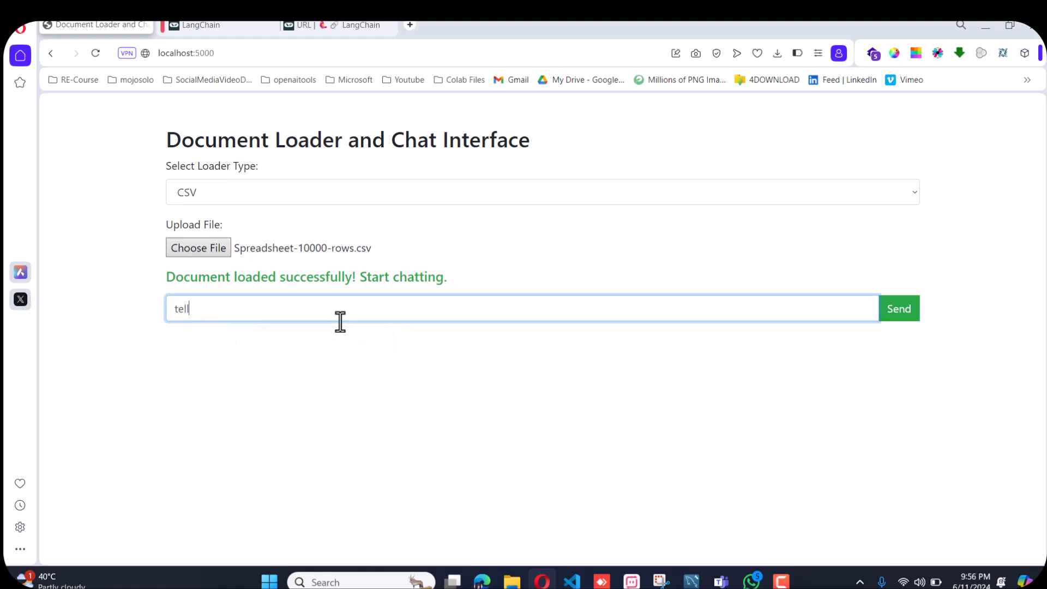
text(me the na)
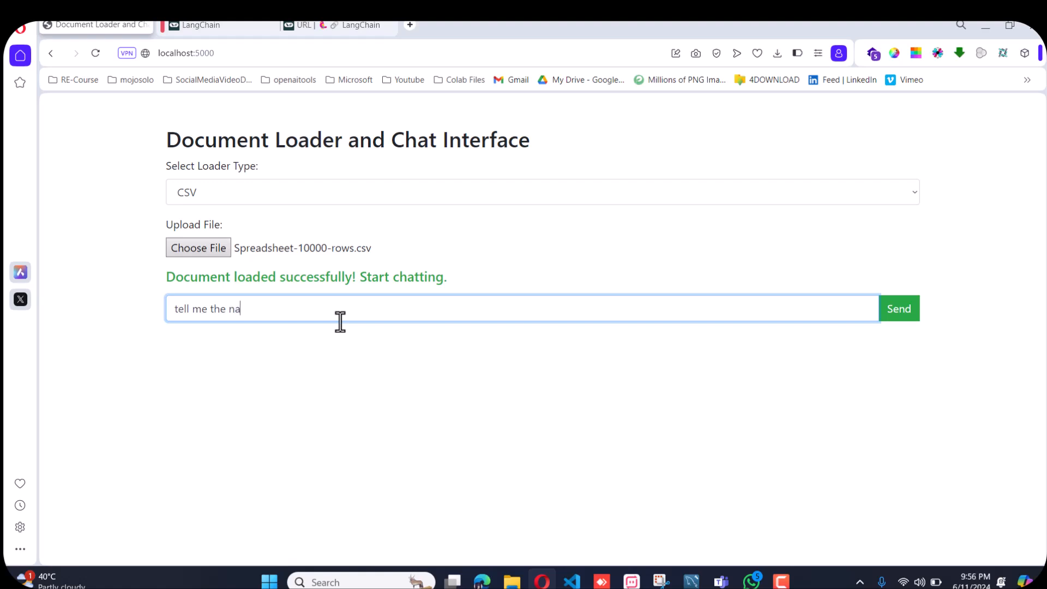
text(mes of)
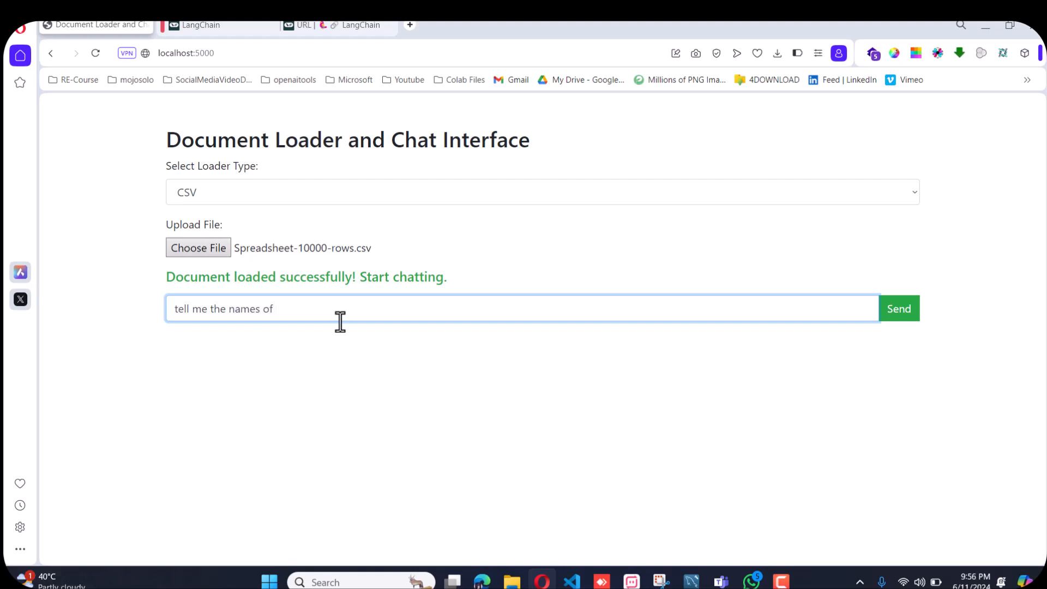
text(columns fro)
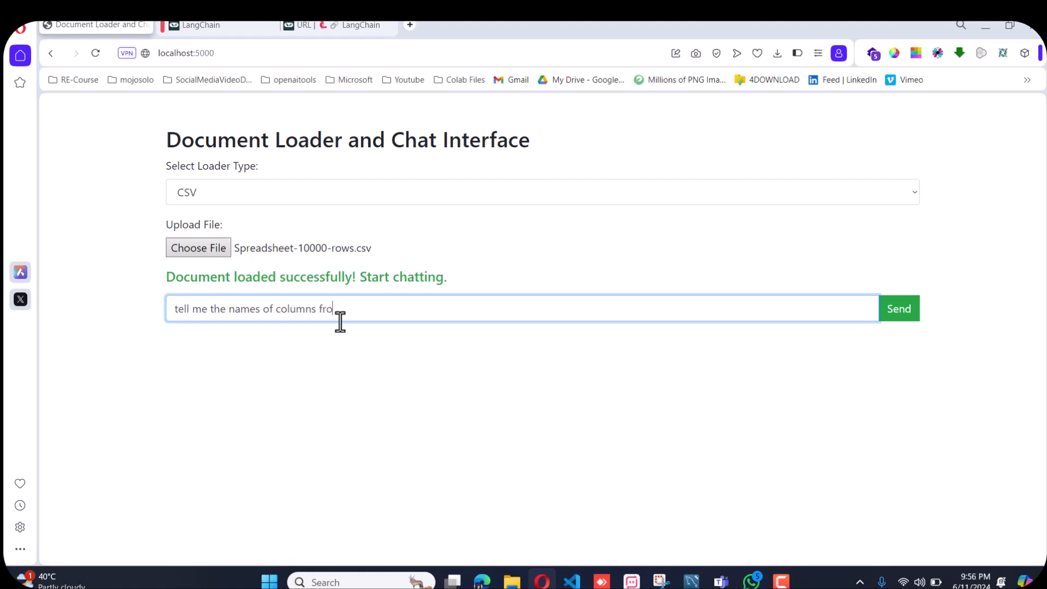
text(m this csv fi)
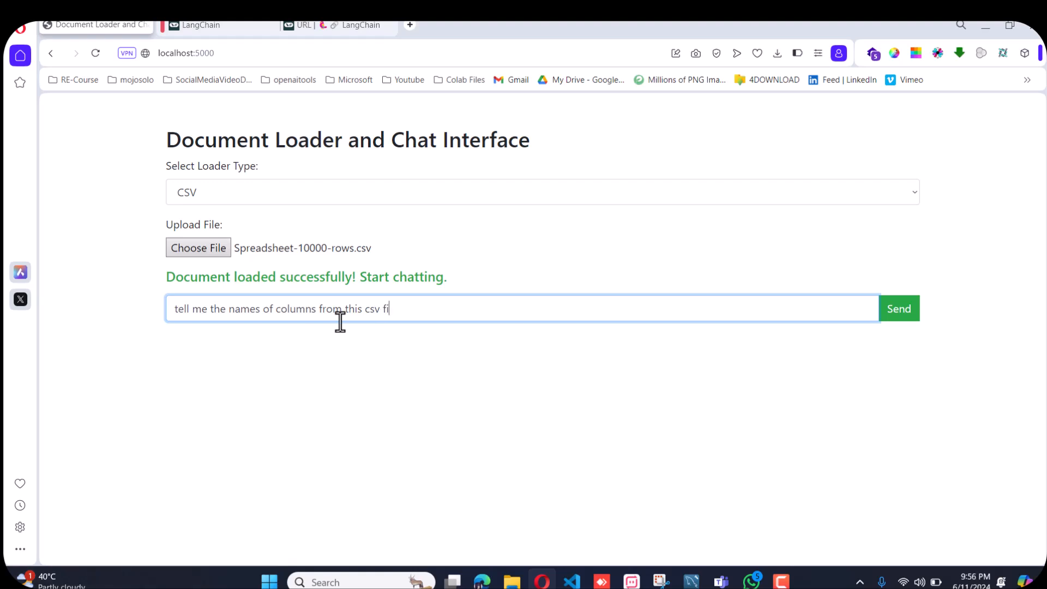
click(899, 308)
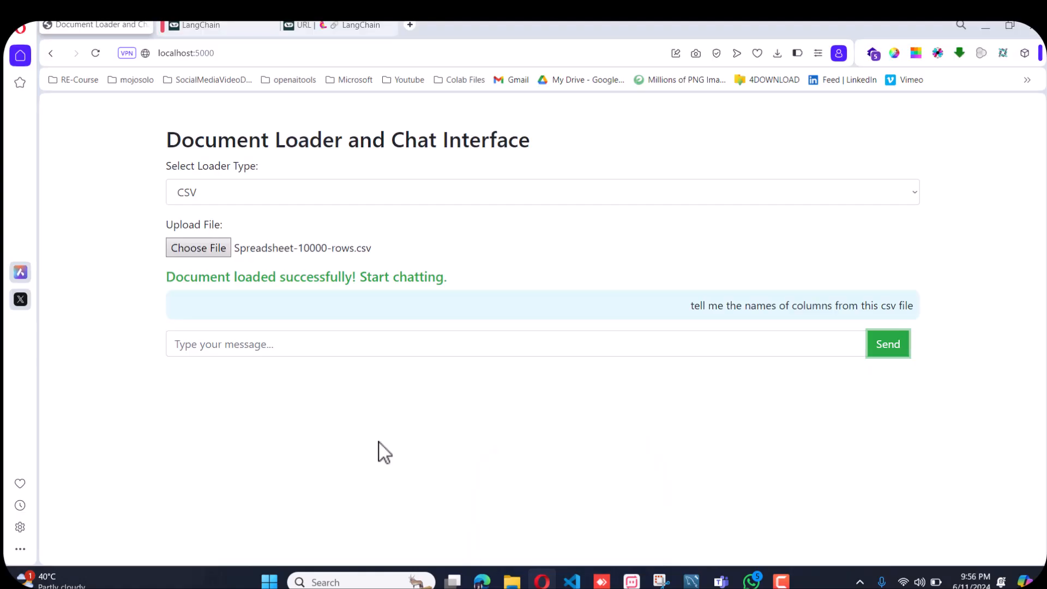
Read the generic pandas-code reply, then show chat-with-docs-flask.py's /ask route in VS Code.
click(887, 343)
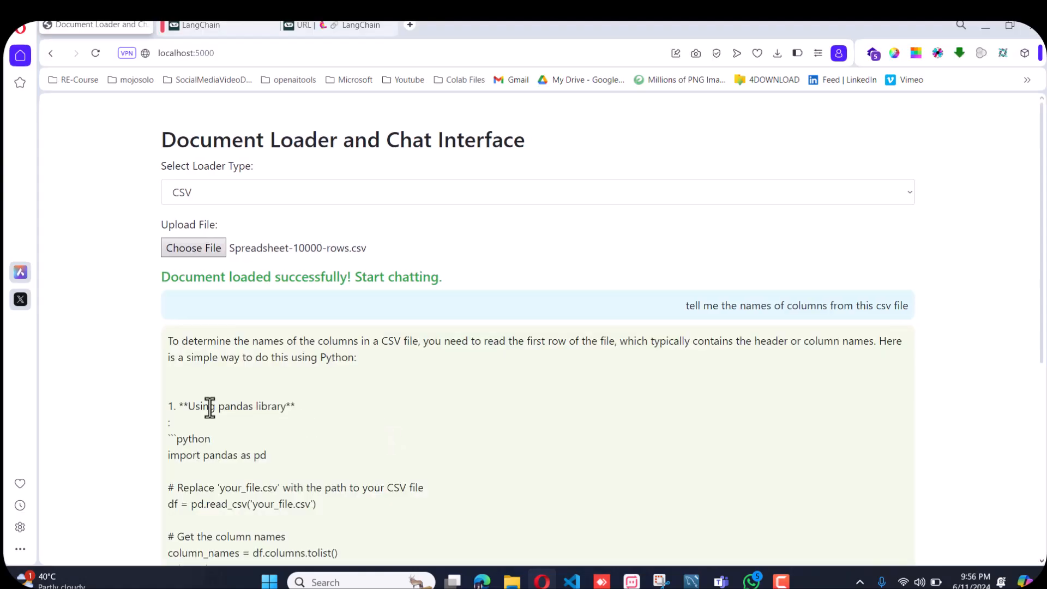
scroll(down, 3)
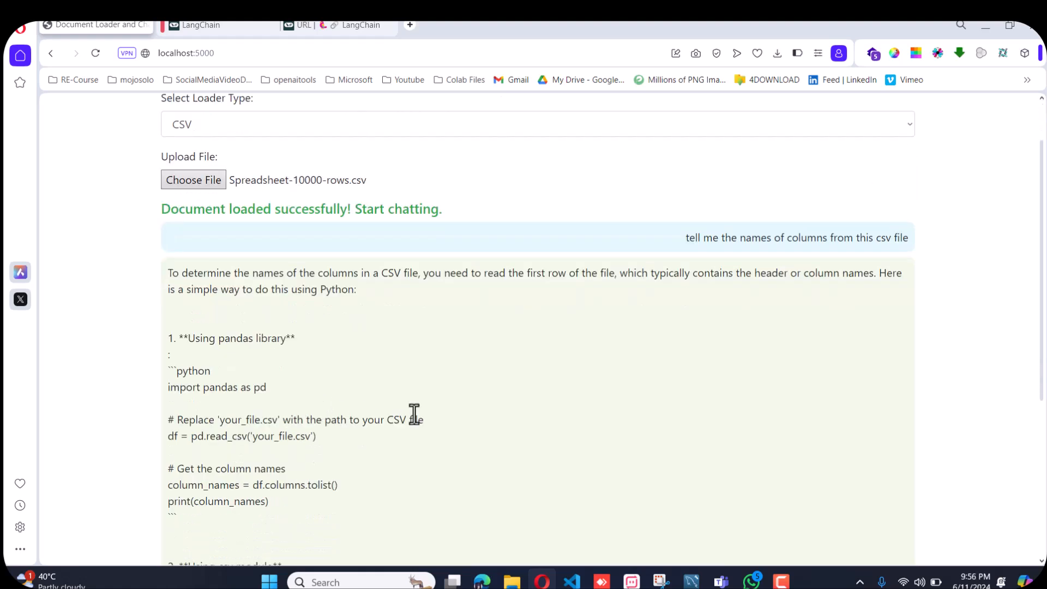
scroll(down, 3)
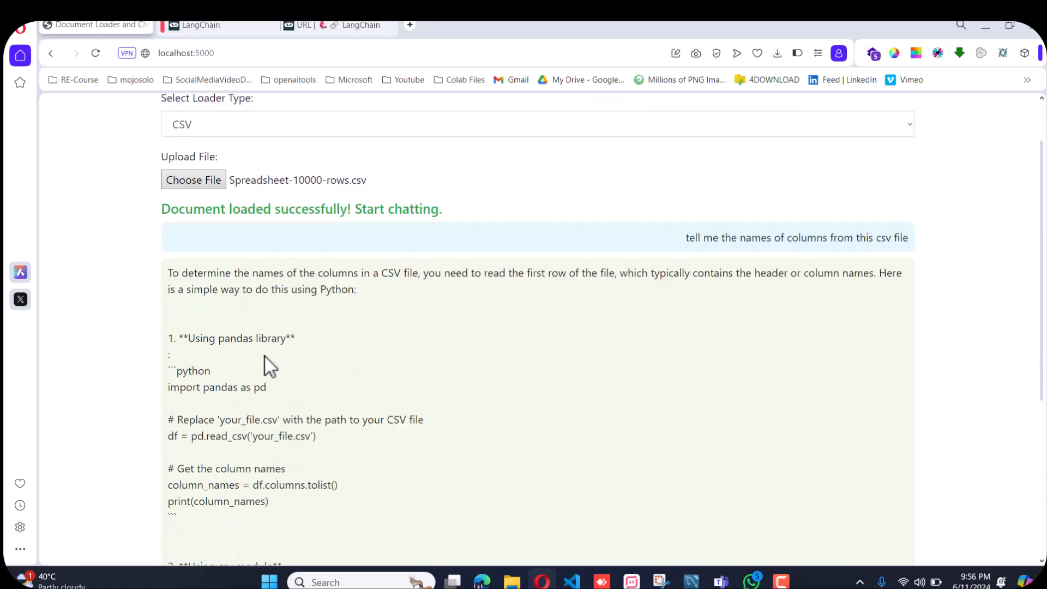
mouse_move(368, 298)
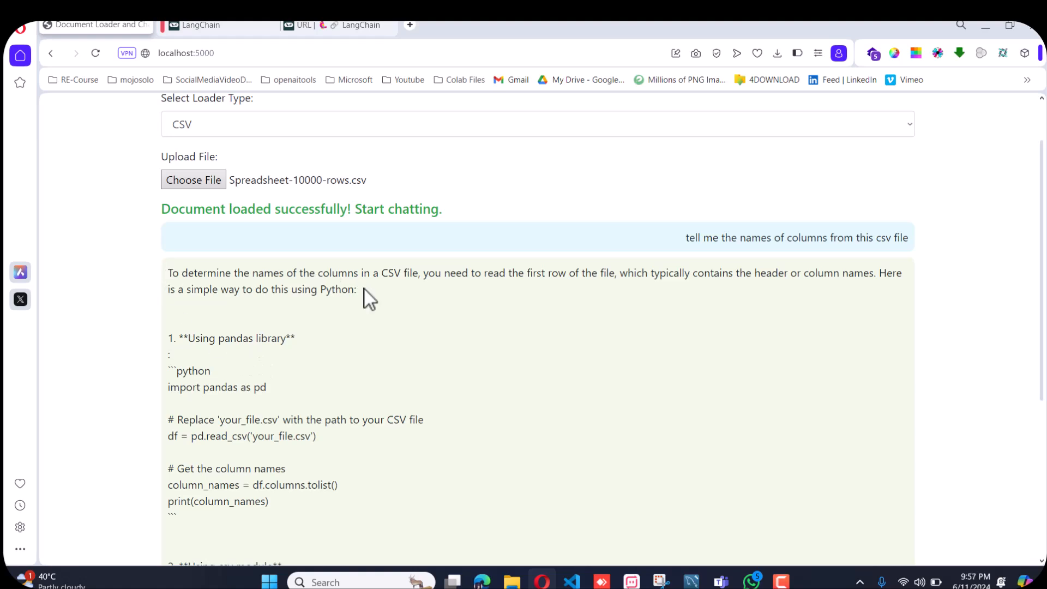
scroll(down, 3)
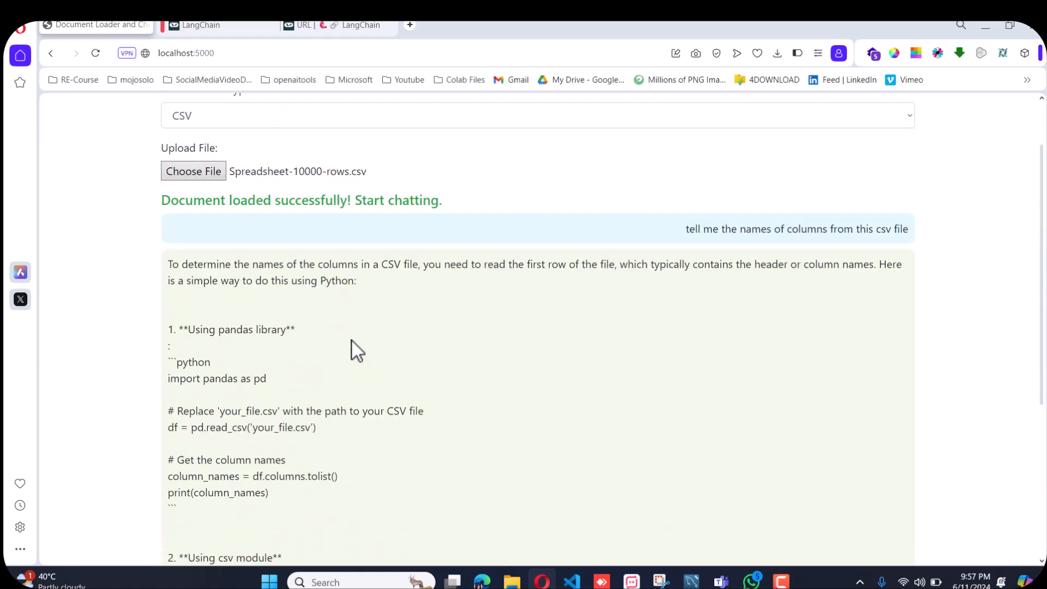
scroll(down, 3)
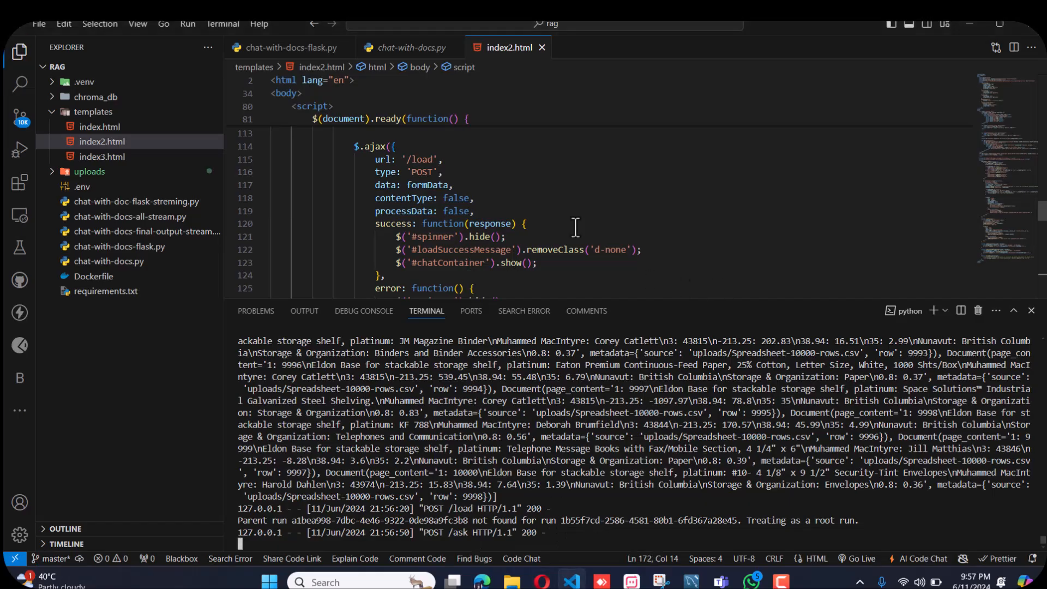
click(290, 47)
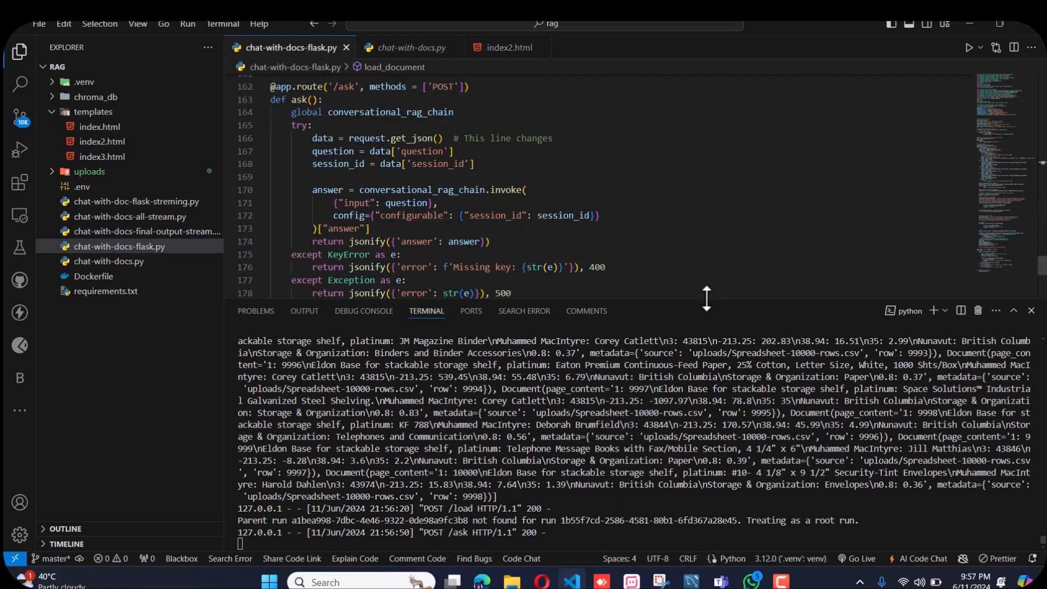